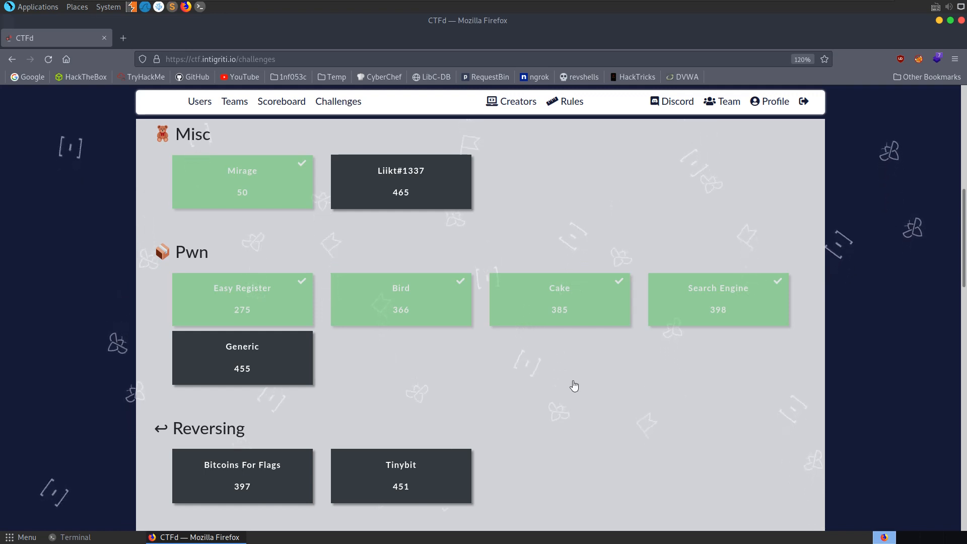
Step: View the Easy Register challenge details in CTFd, then bring up the terminal window
scroll(up, 3)
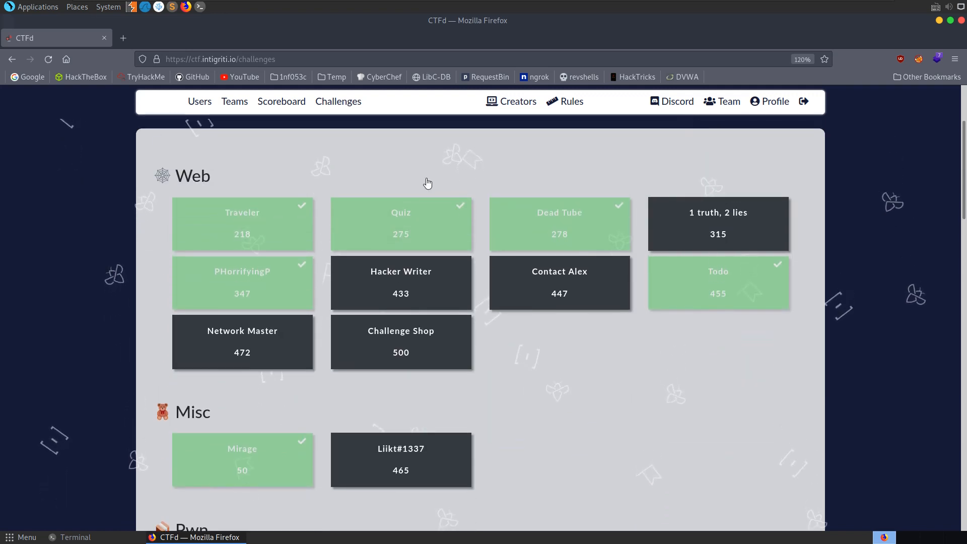
scroll(down, 3)
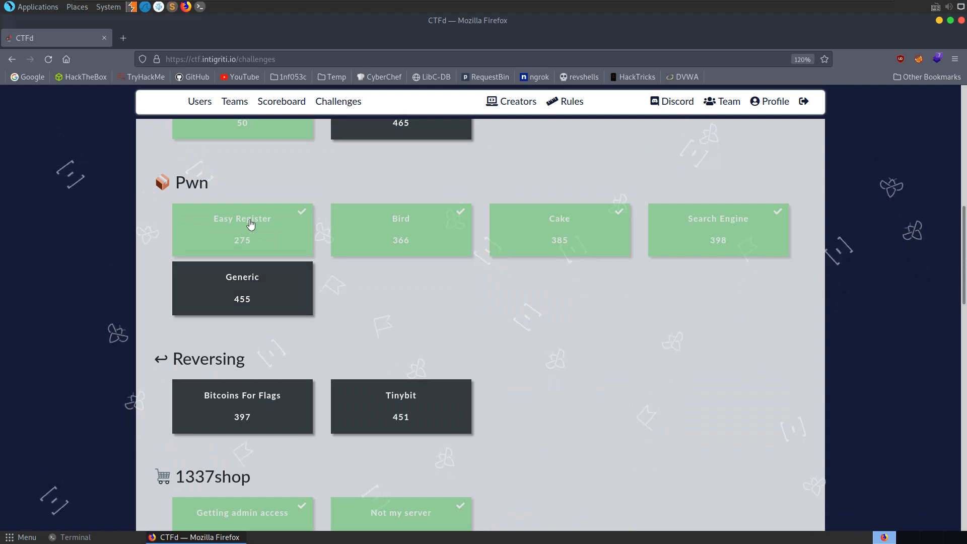
mouse_move(228, 187)
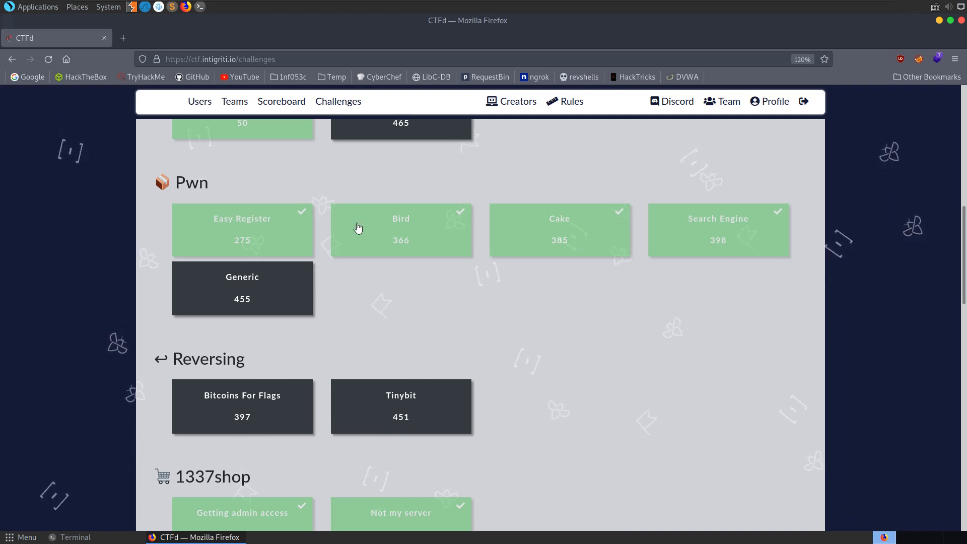
mouse_move(261, 223)
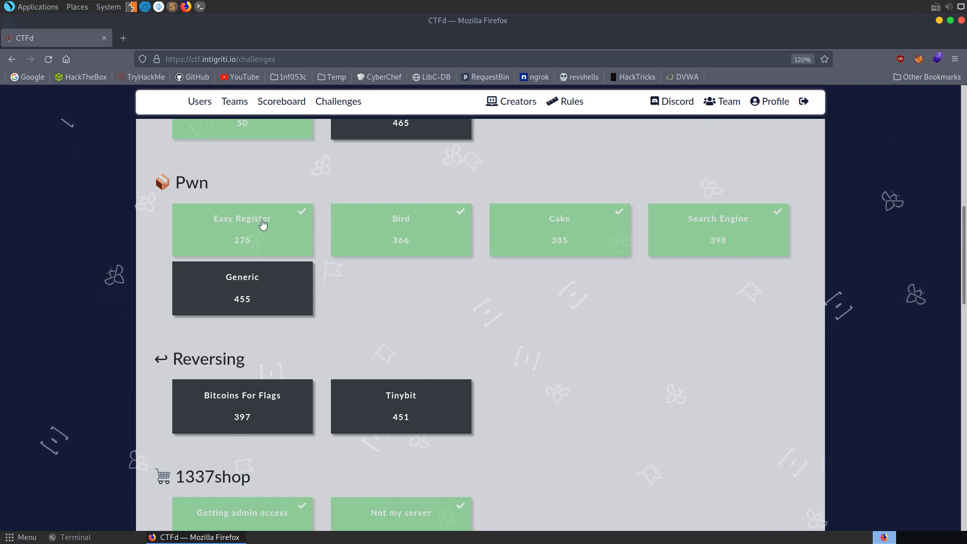
mouse_move(325, 217)
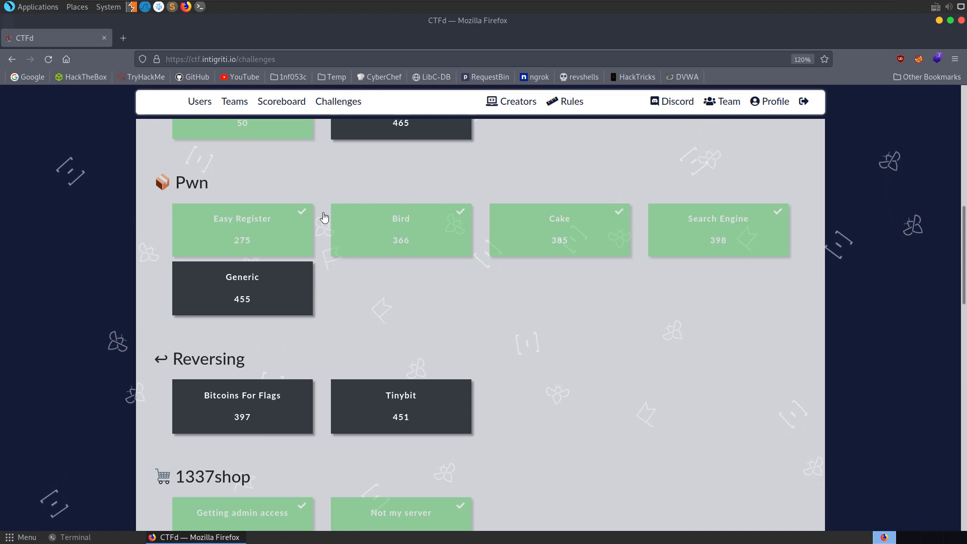
mouse_move(597, 247)
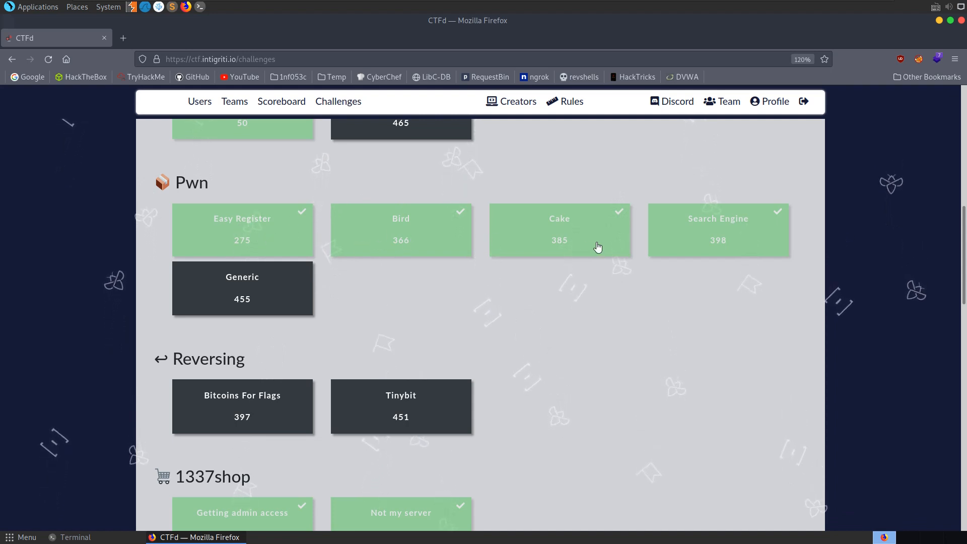
mouse_move(733, 231)
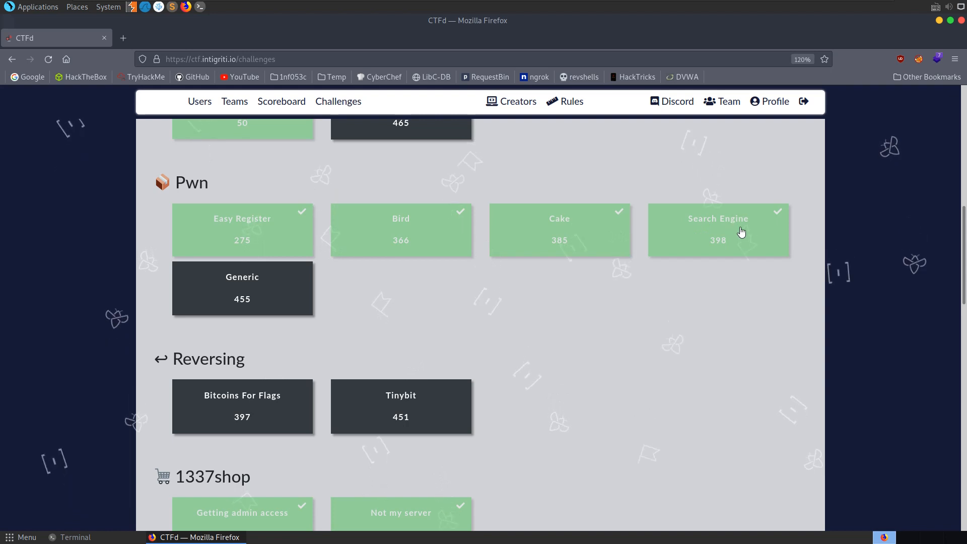
mouse_move(271, 239)
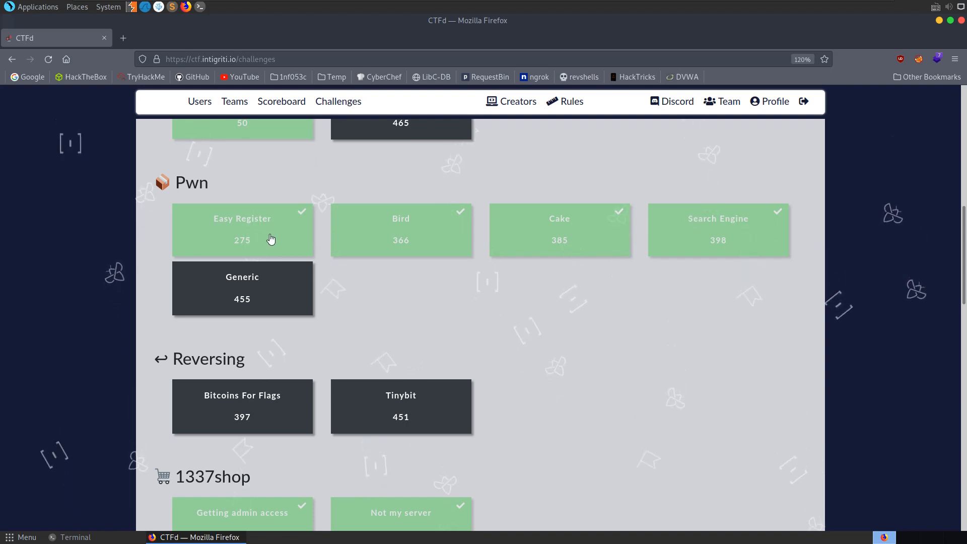
click(241, 230)
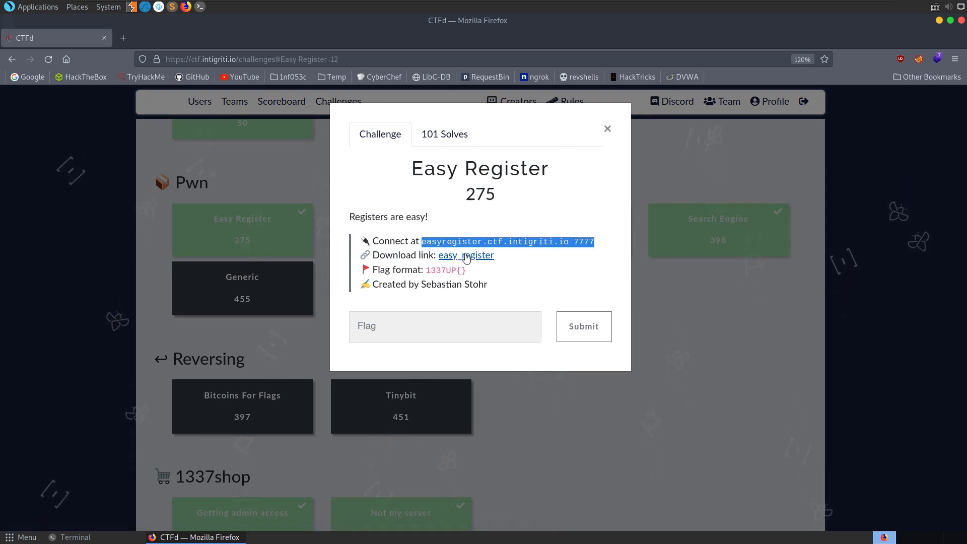
mouse_move(465, 255)
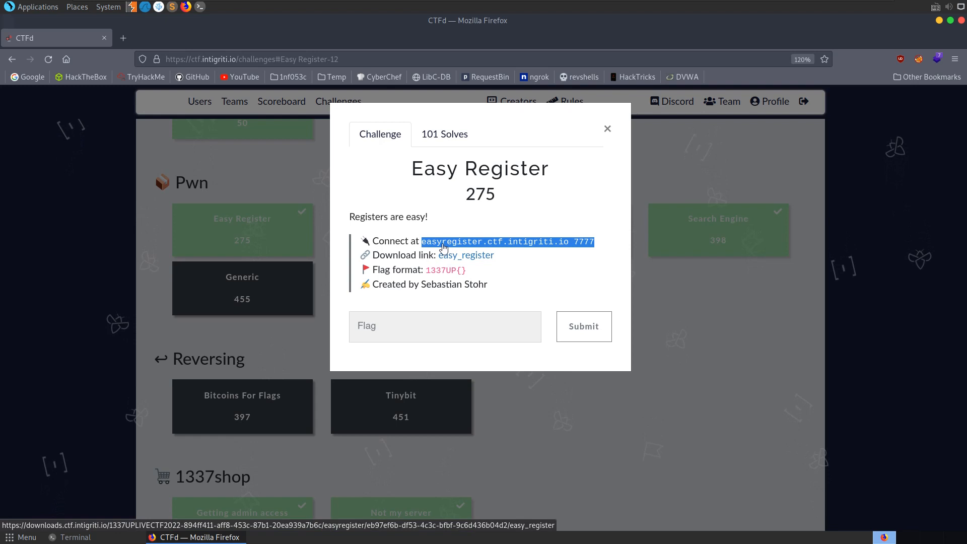
mouse_move(601, 173)
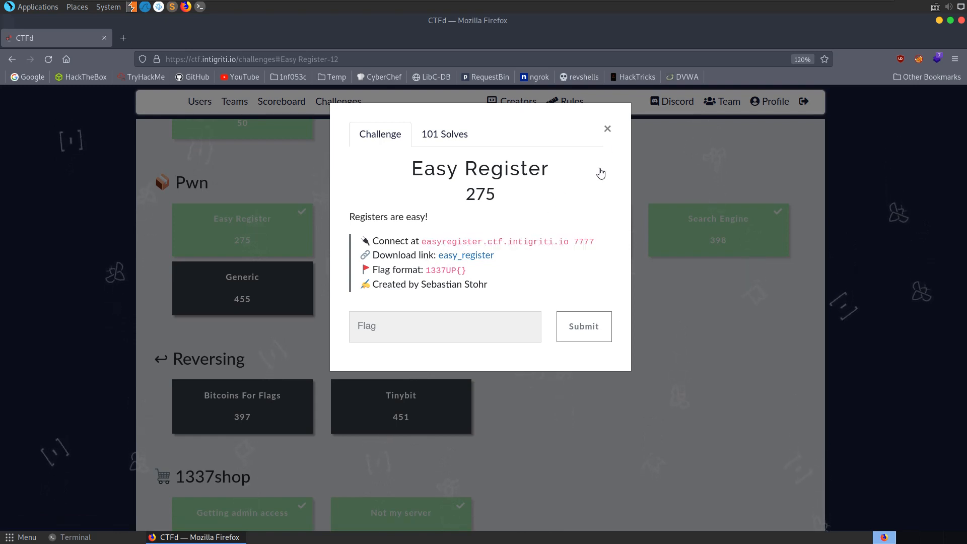
click(75, 537)
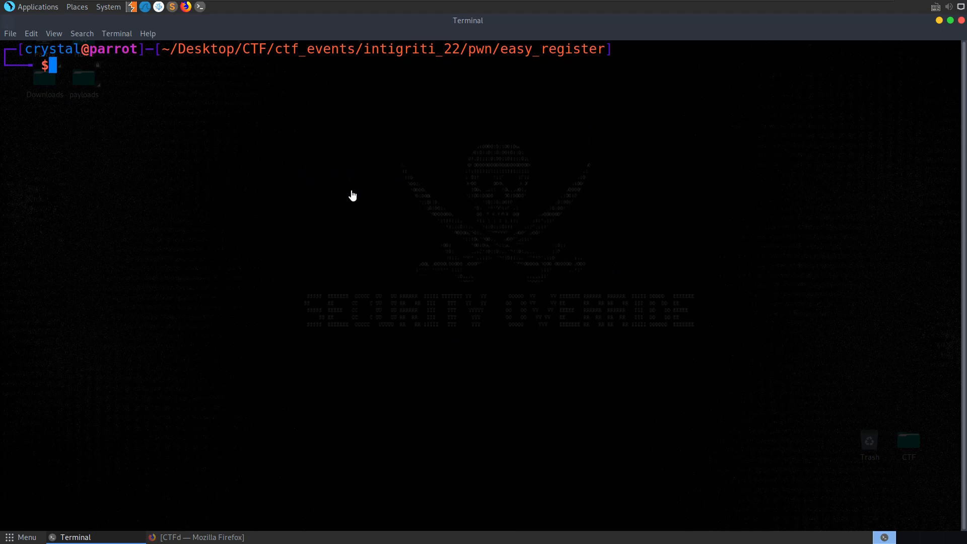
Step: Run file on easy_register, identifying a 64-bit, dynamically linked, not stripped PIE ELF
text(file e)
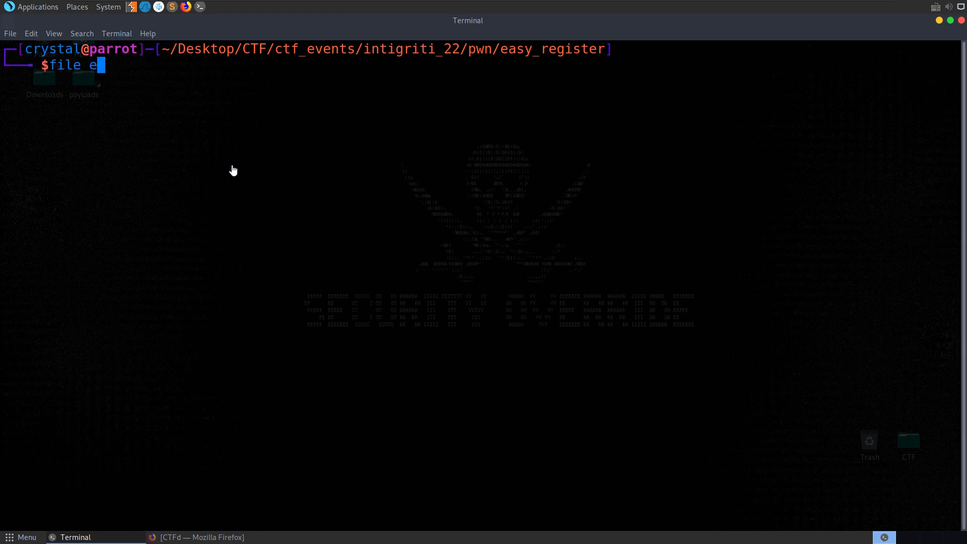
key(Return)
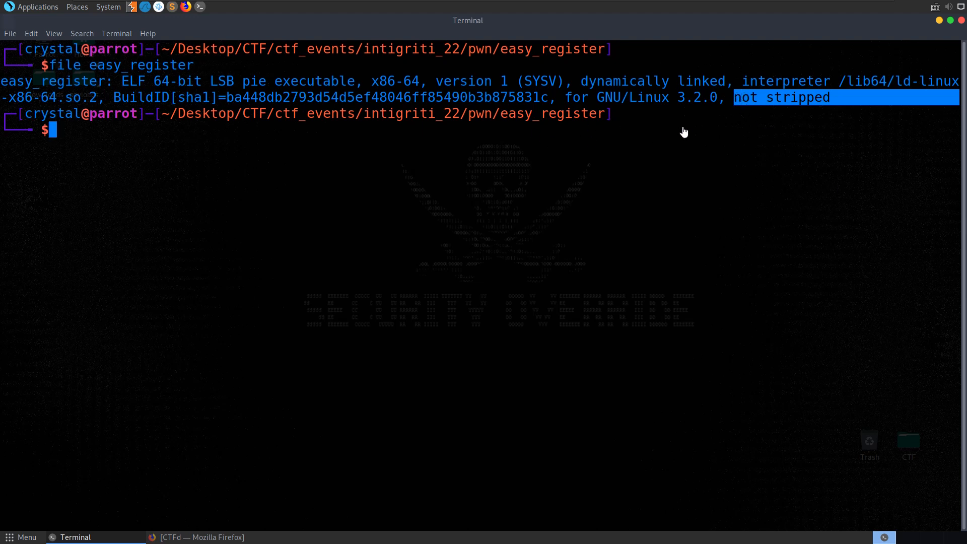
mouse_move(212, 86)
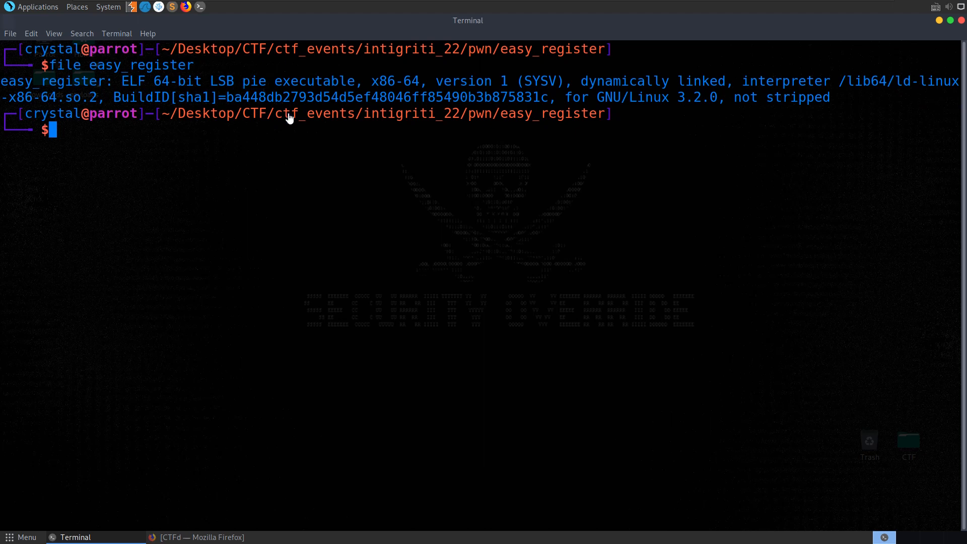
mouse_move(244, 86)
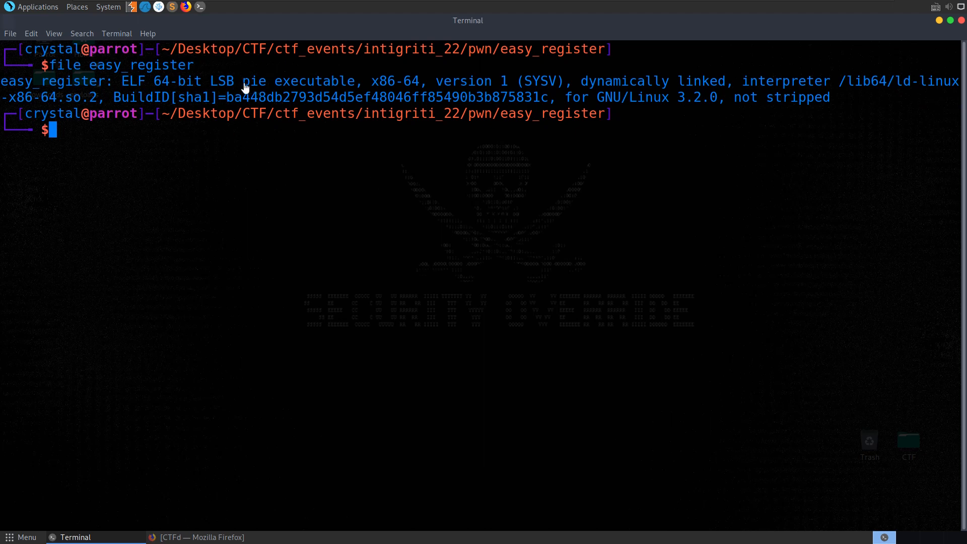
mouse_move(343, 194)
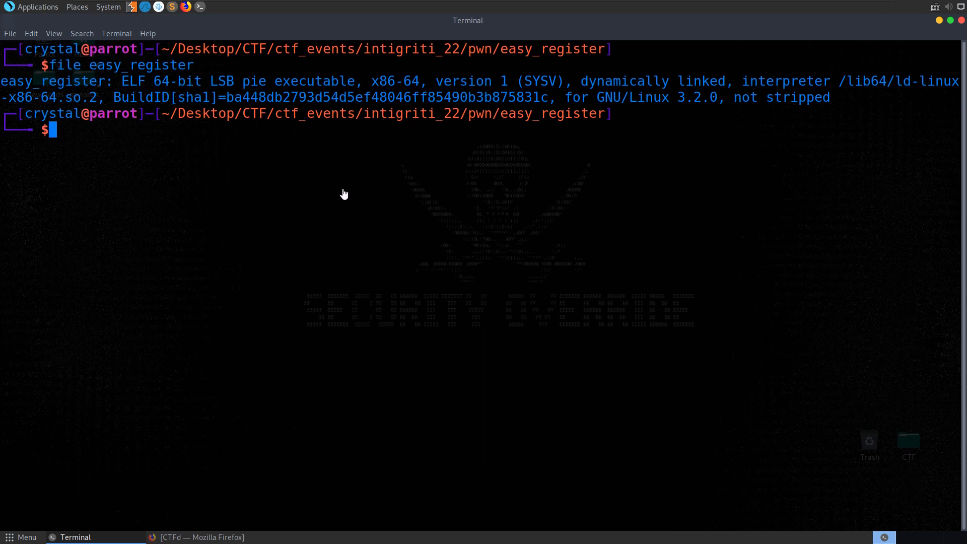
mouse_move(349, 197)
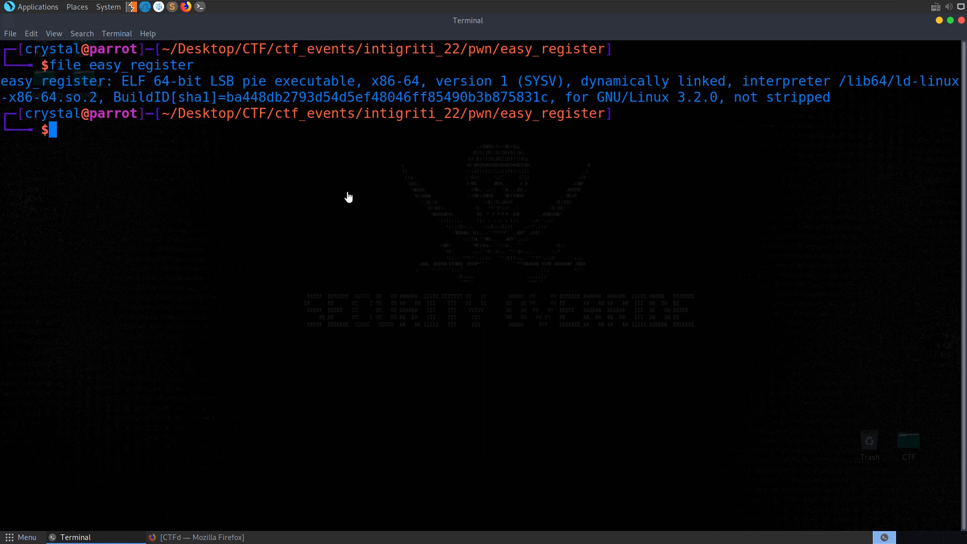
Step: Run checksec on easy_register and highlight its NX disabled result
text(checksec --f)
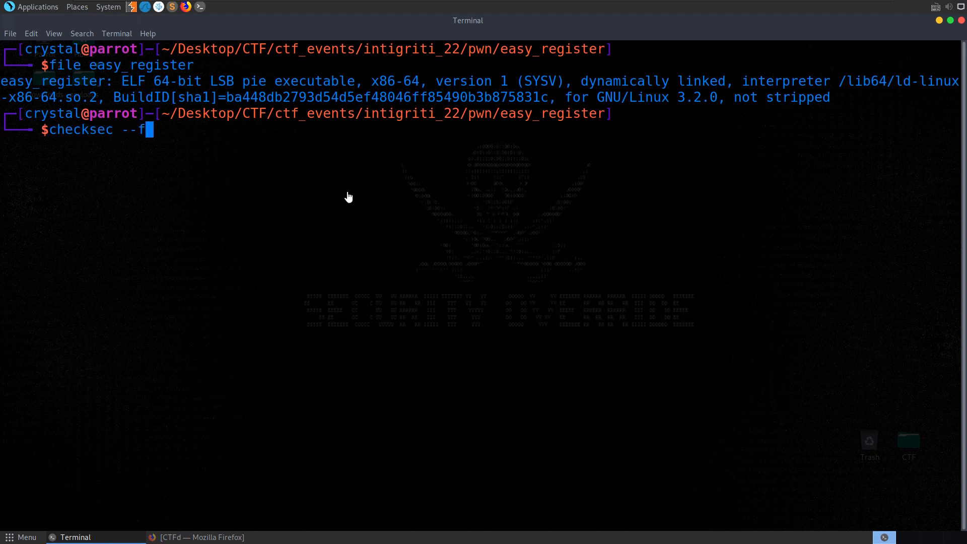
text(ile e)
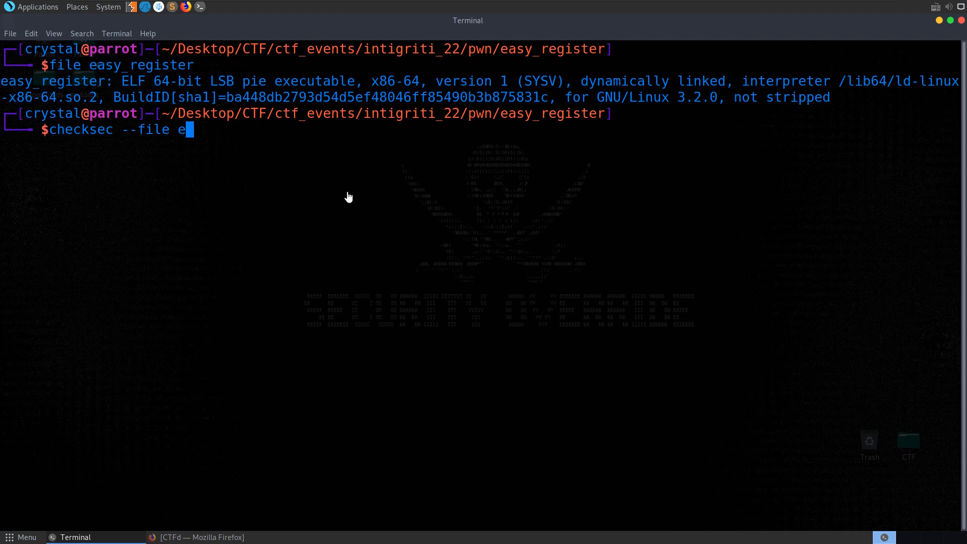
key(Return)
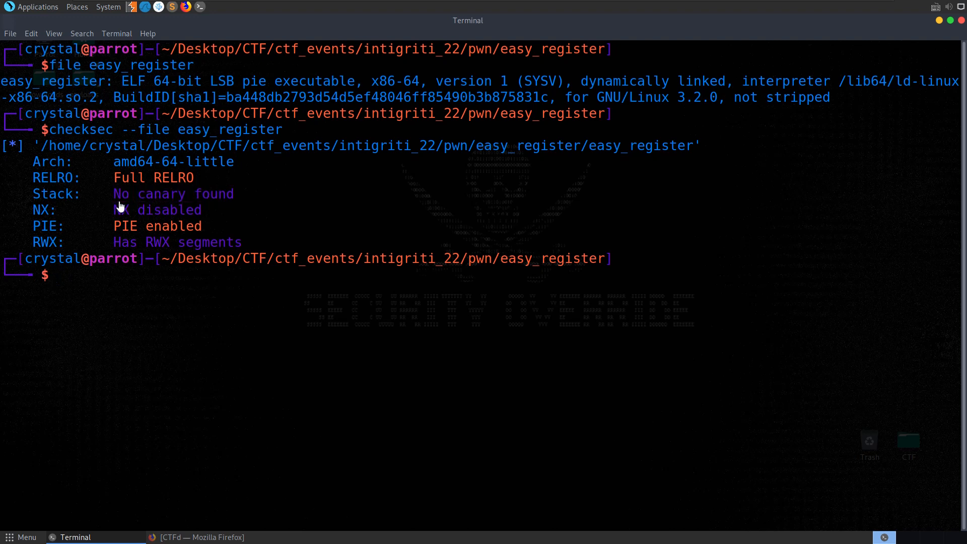
triple_click(173, 193)
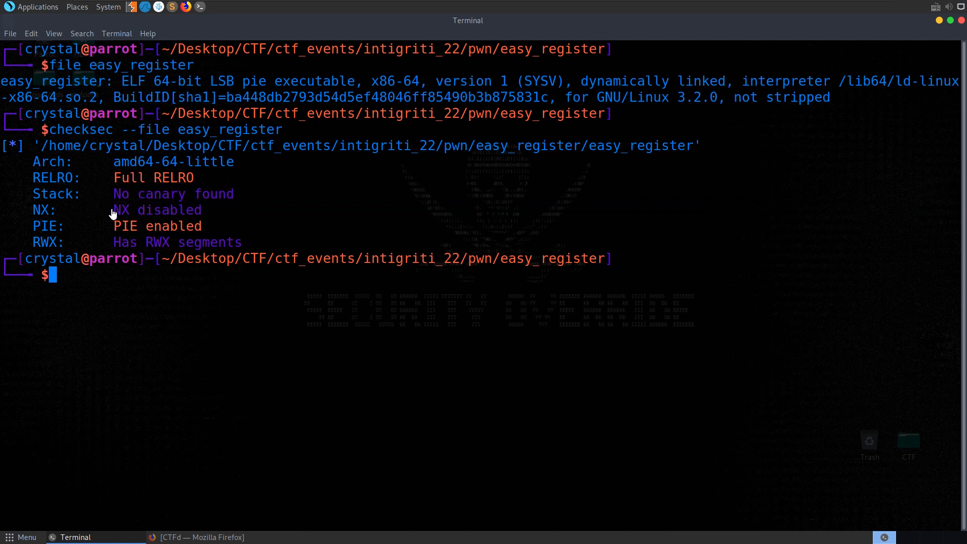
mouse_move(60, 215)
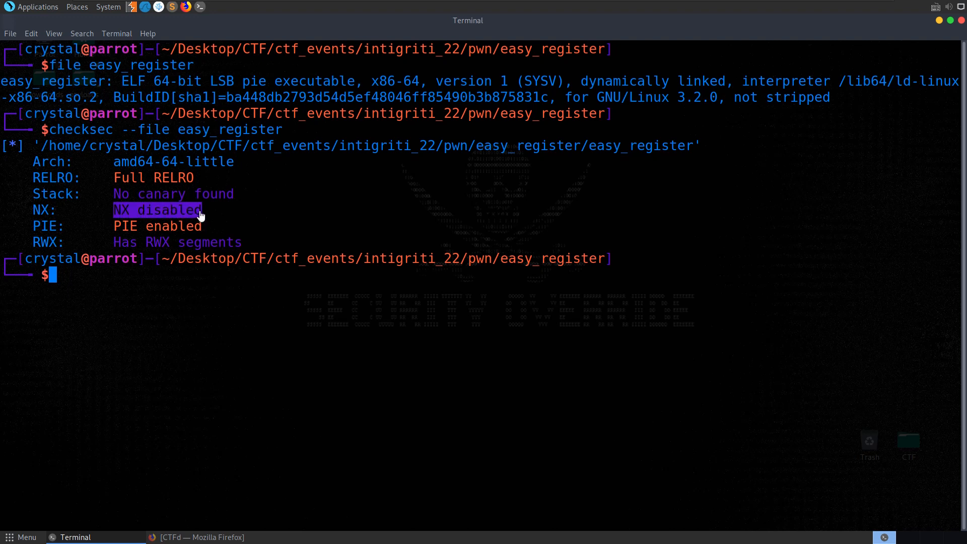
click(157, 210)
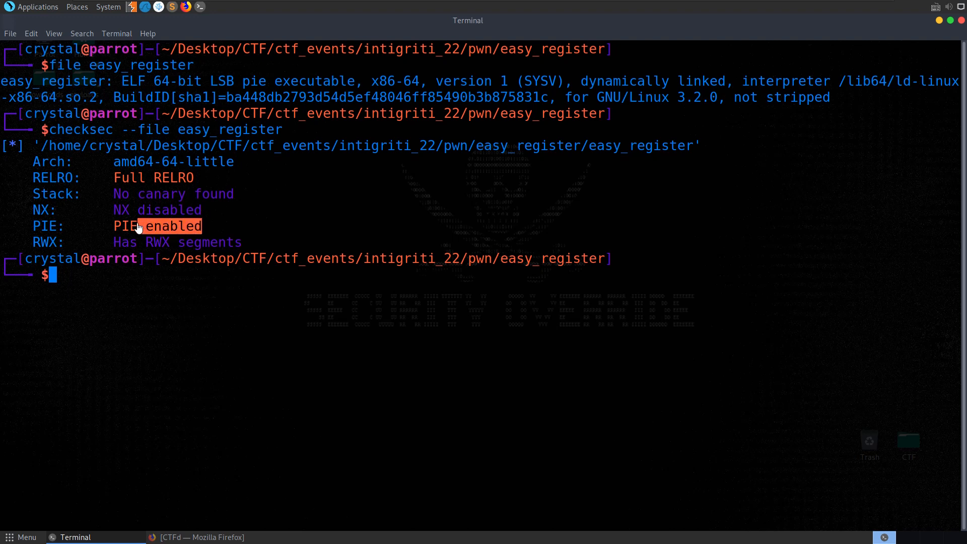
mouse_move(315, 199)
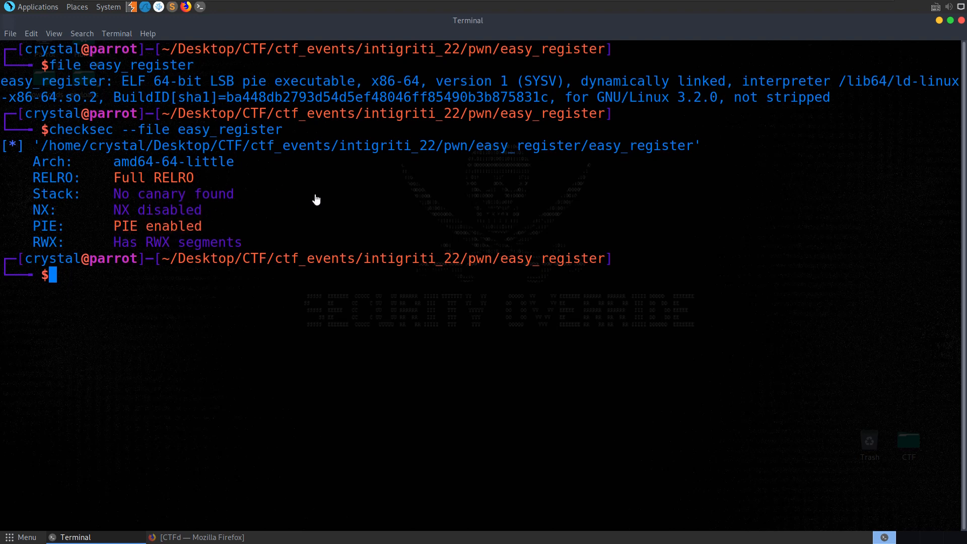
Step: Load easy_register in gdb-pwndbg and list functions like setup, banner, main with info functions
text(gdb)
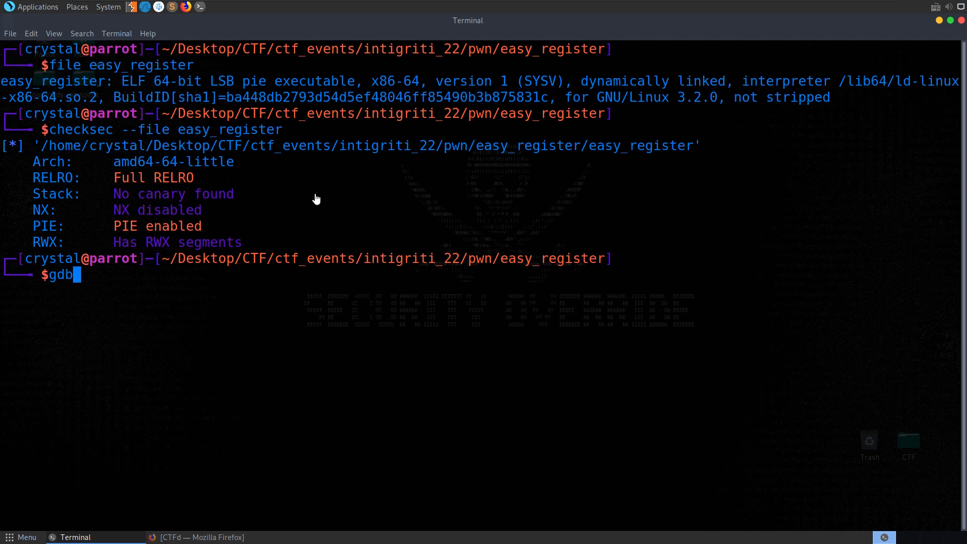
text(-pwndbg easy_register)
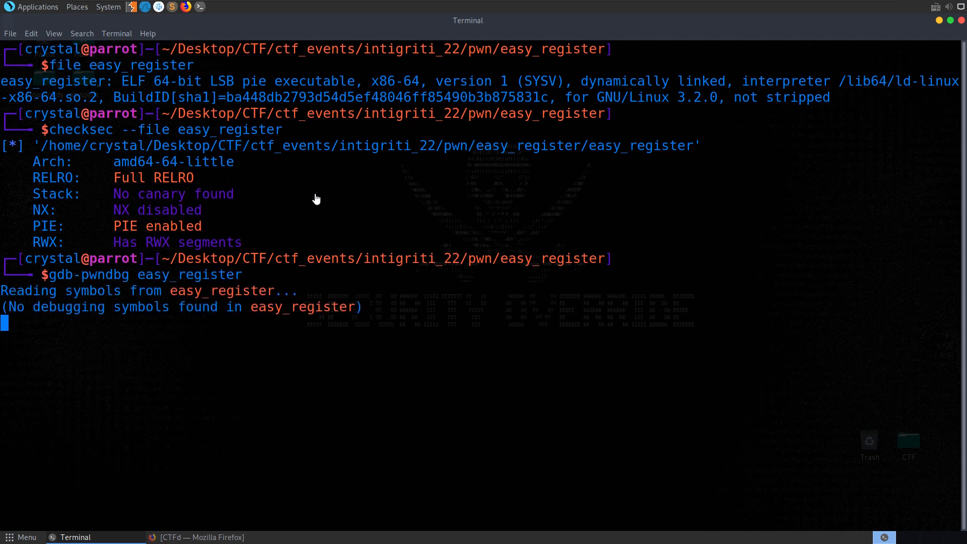
text(inf)
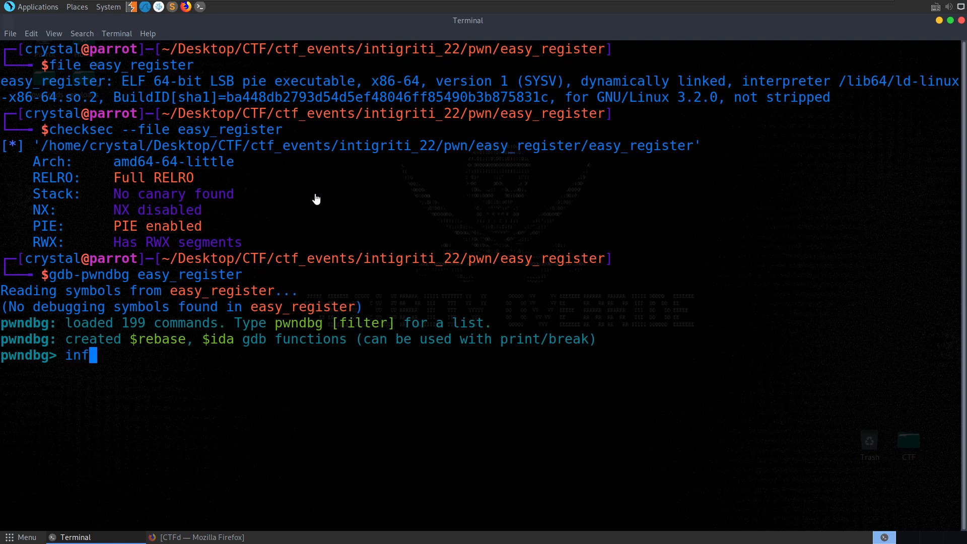
key(Return)
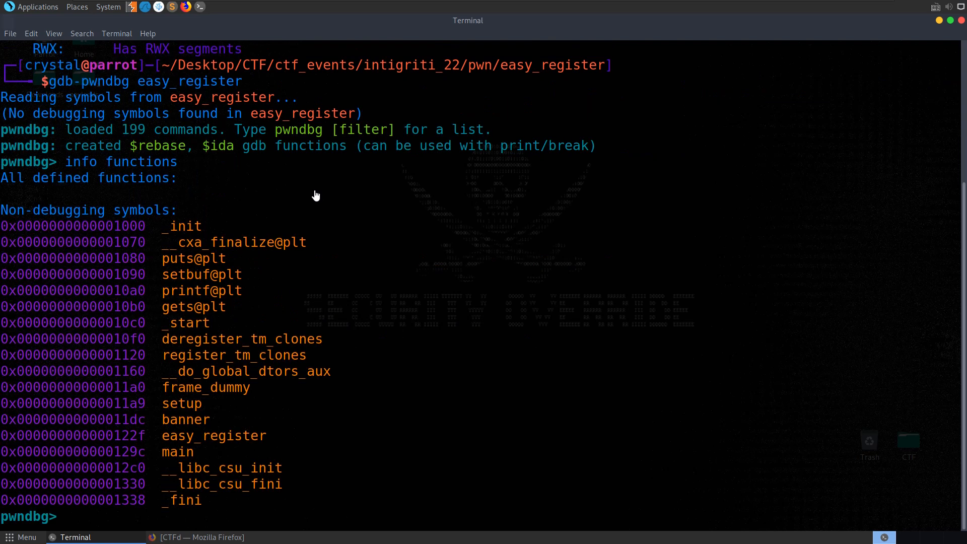
double_click(117, 387)
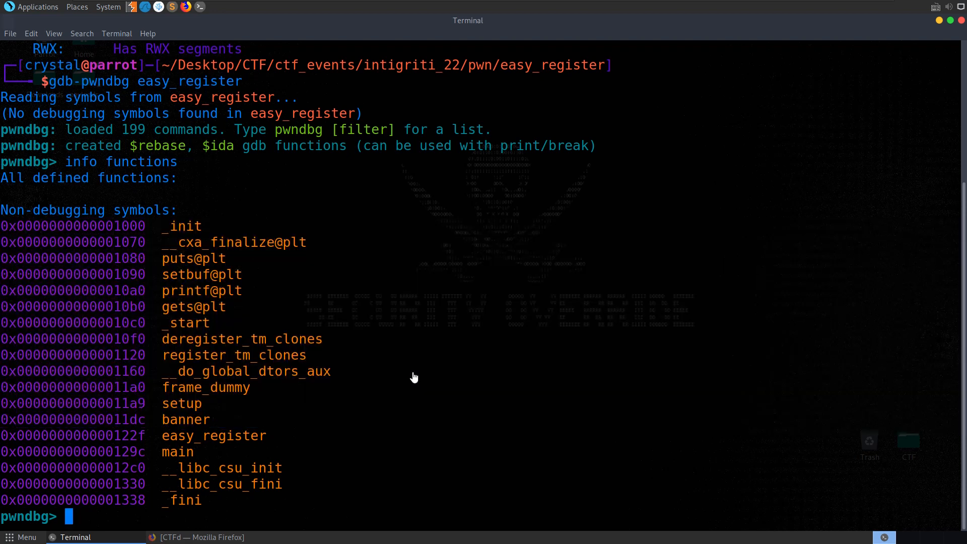
Step: Break at main, run, and disassemble main to see its banner and easy_register calls
text(break)
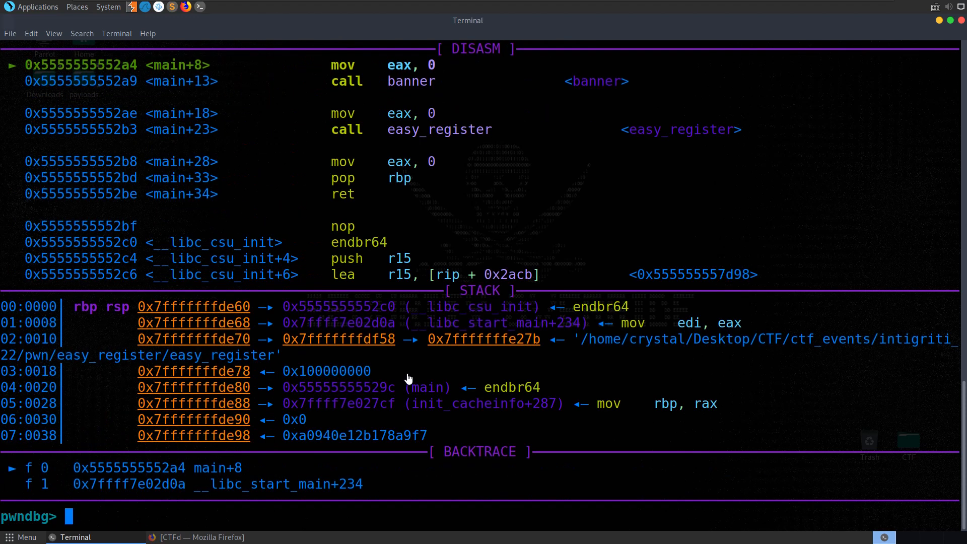
text(inf)
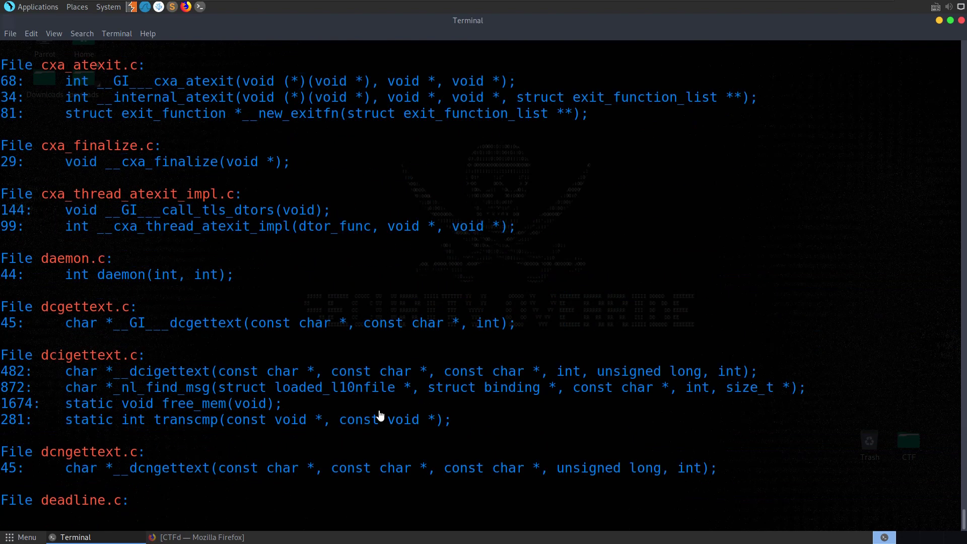
scroll(down, 3)
text(disassemble)
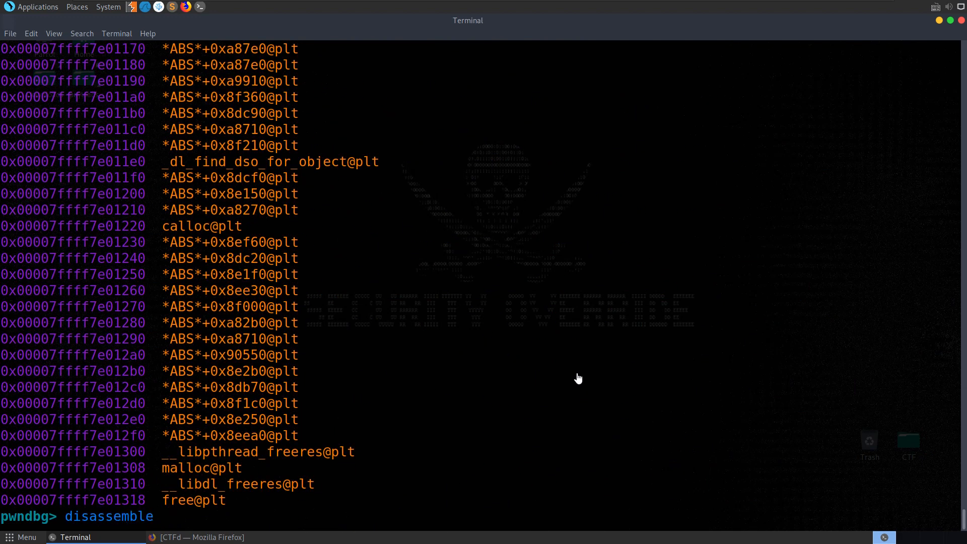
text( main)
key(Return)
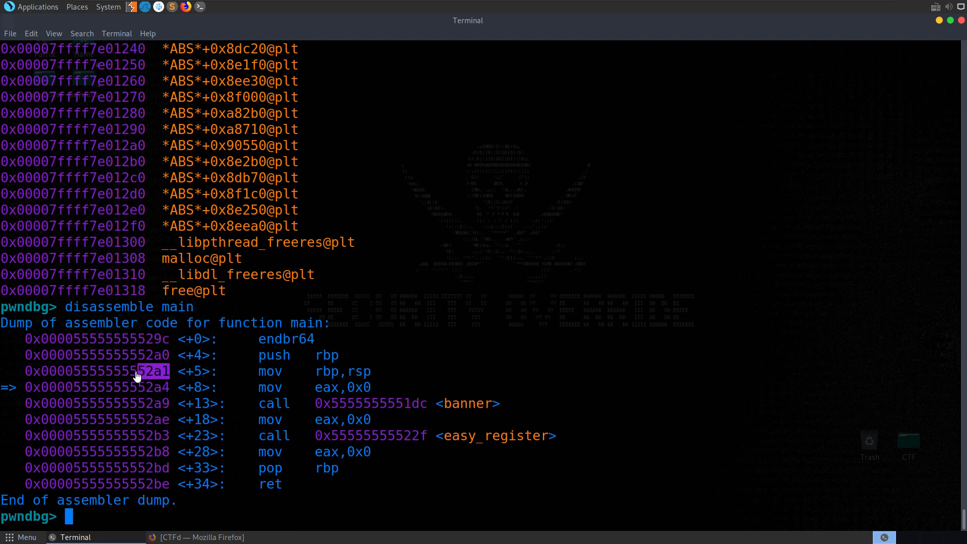
mouse_move(143, 376)
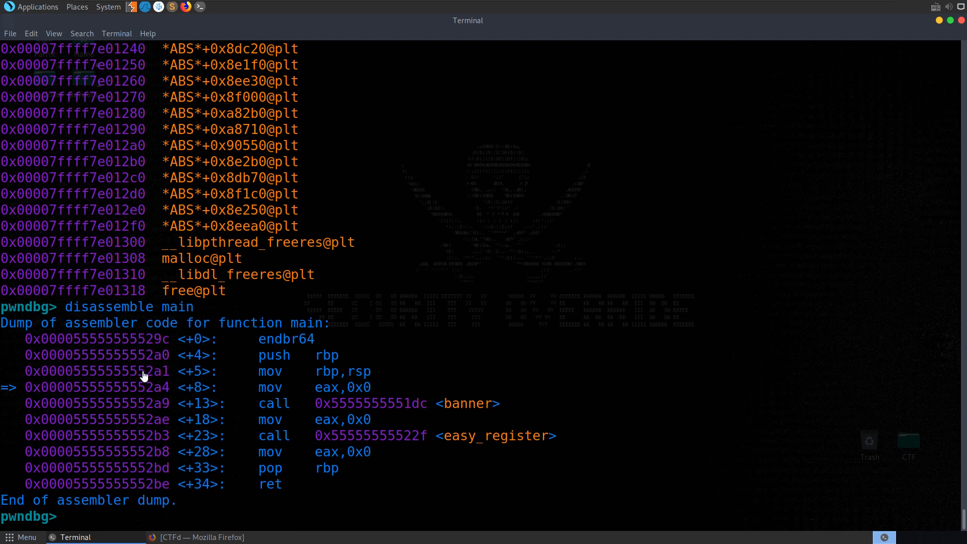
mouse_move(502, 285)
text(ghidr)
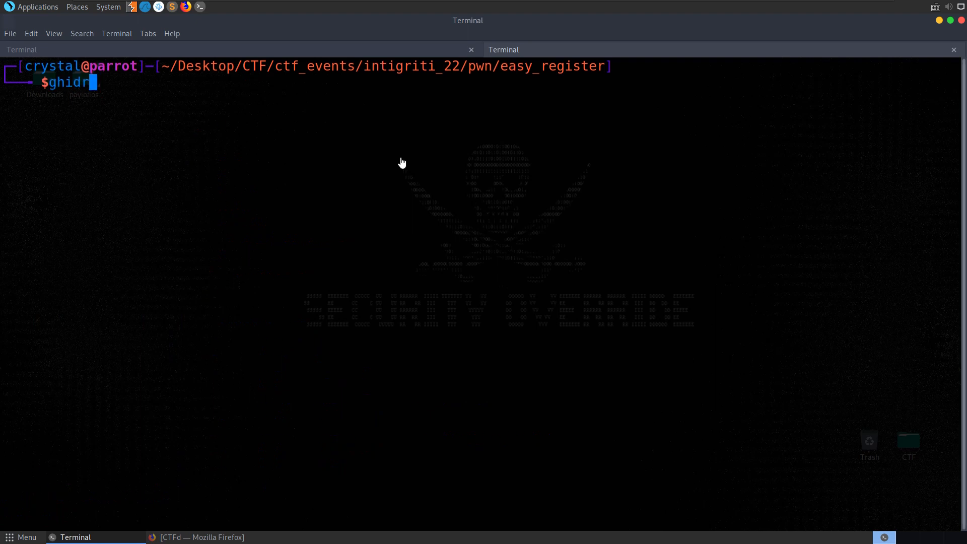
Step: Run ghidra_auto -t easy_register for headless analysis and open the resulting Ghidra project
text(a_auto)
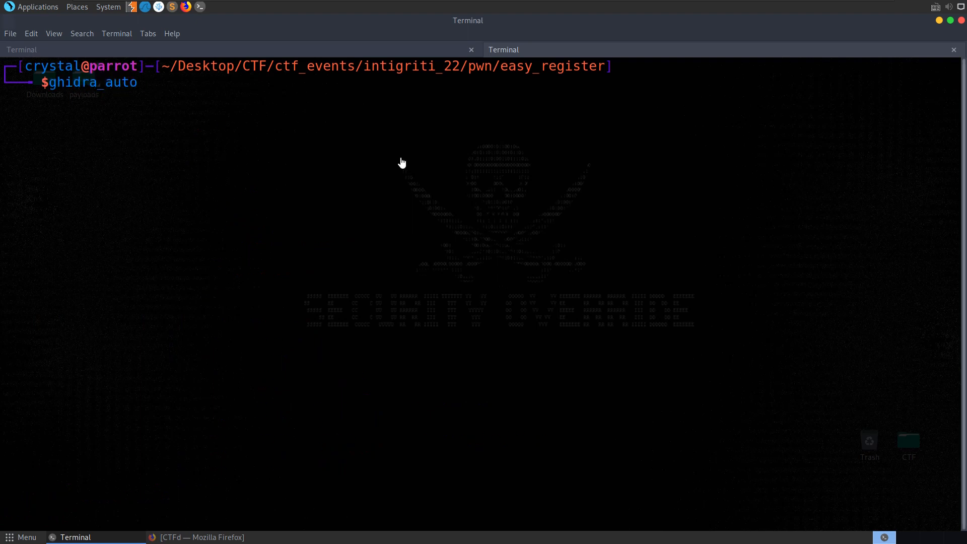
text(-t)
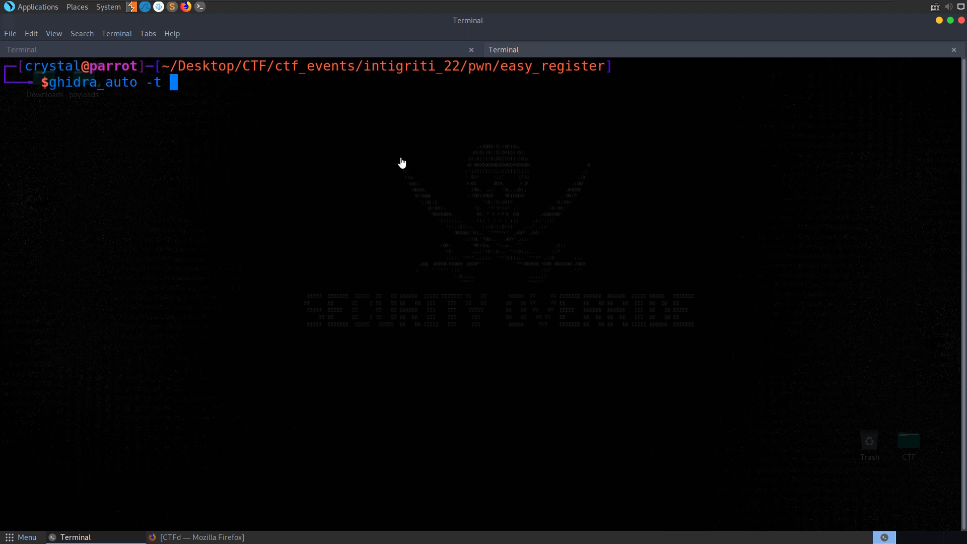
key(Return)
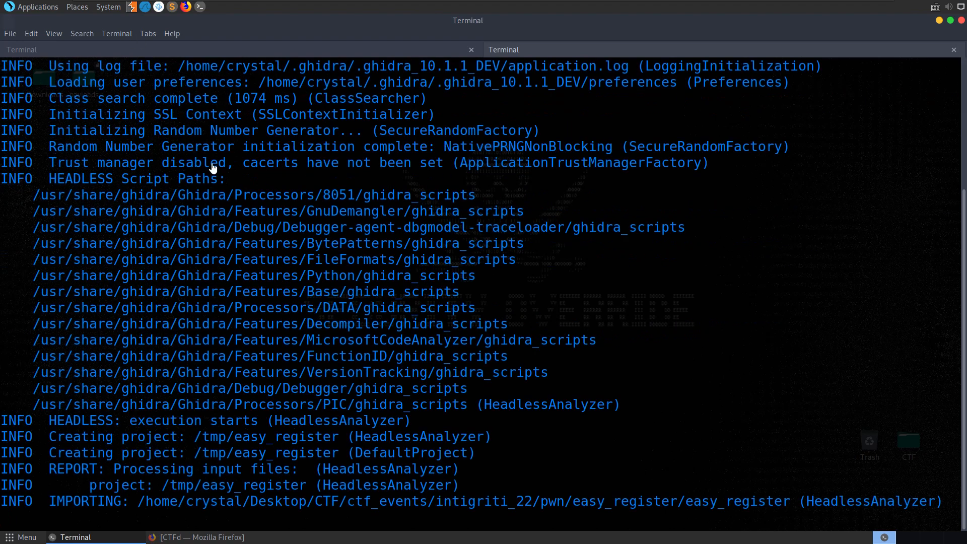
scroll(down, 3)
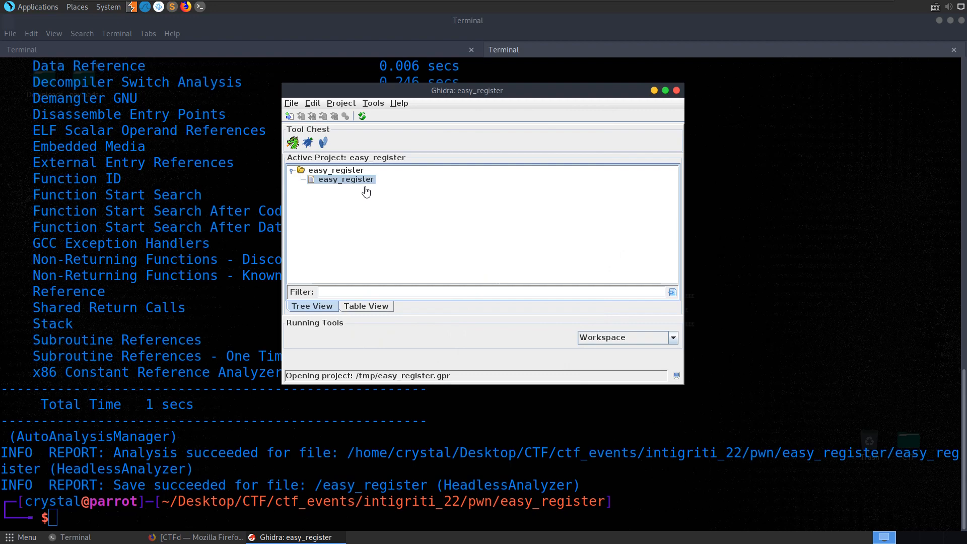
Step: Open easy_register in CodeBrowser and decompile main, then easy_register with its 80-byte gets buffer
double_click(345, 179)
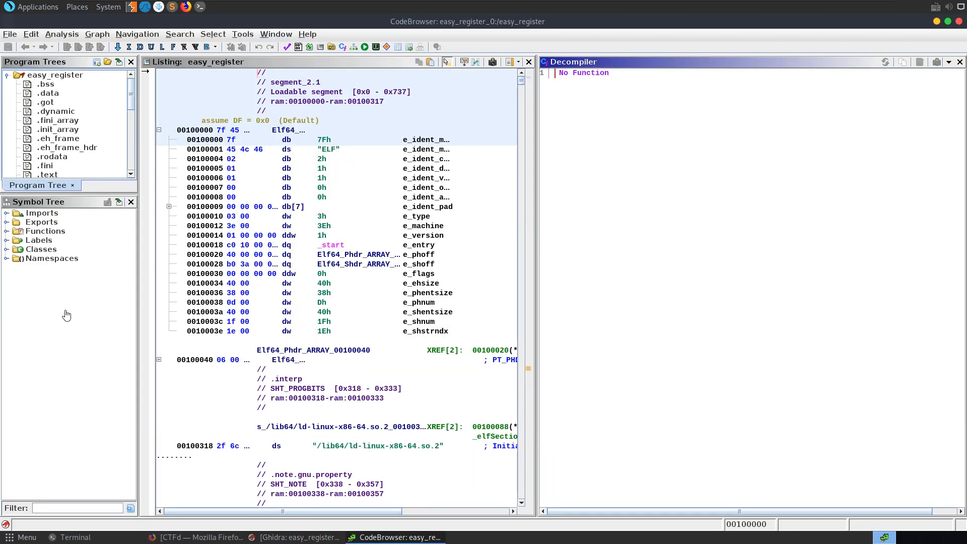
scroll(down, 3)
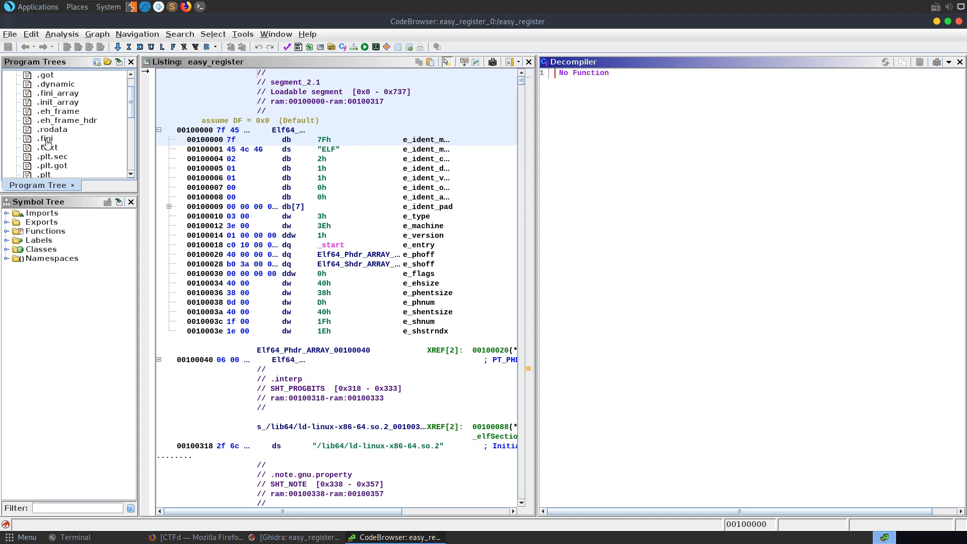
click(6, 231)
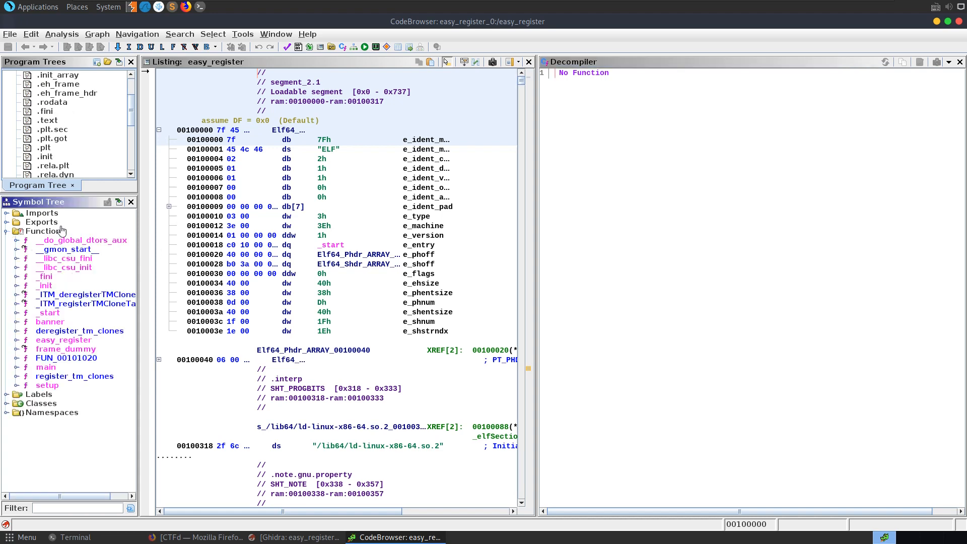
double_click(46, 367)
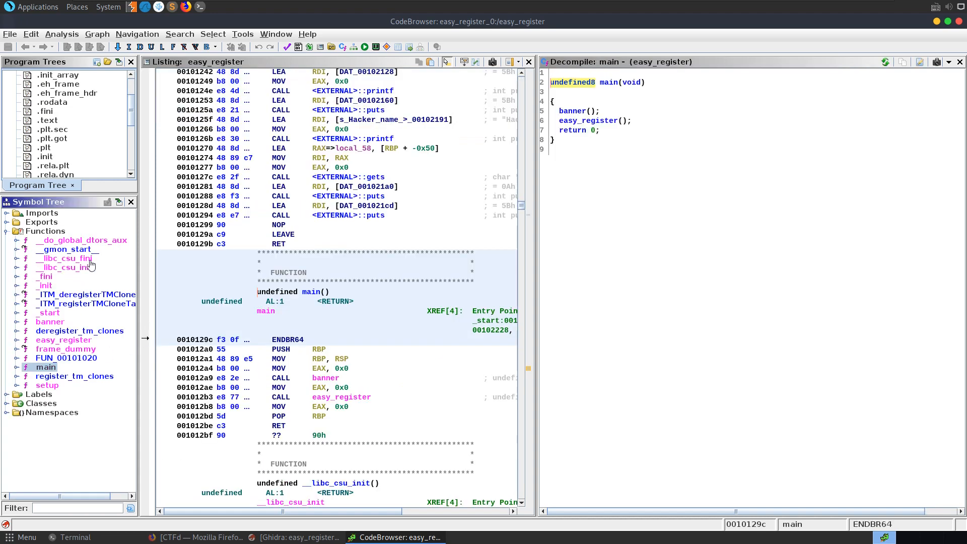
mouse_move(299, 298)
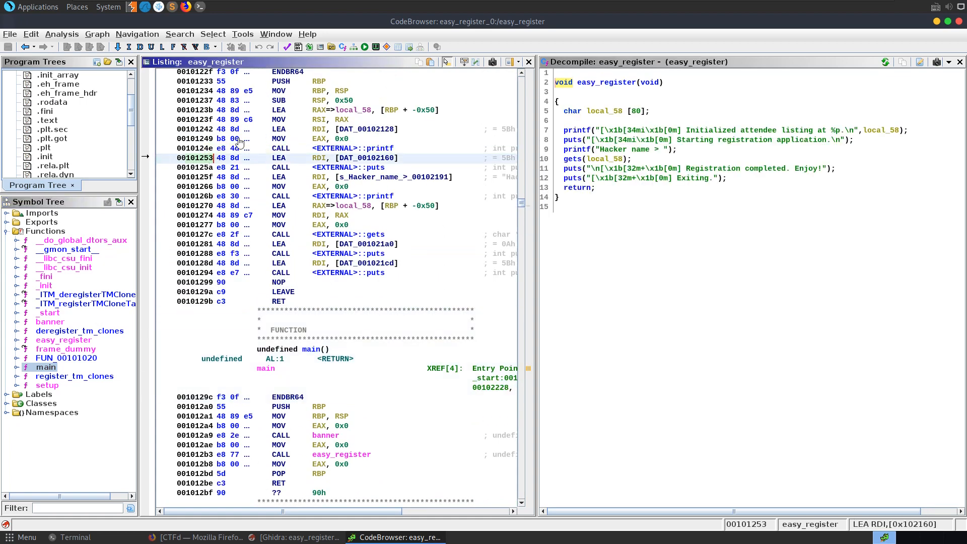
mouse_move(409, 192)
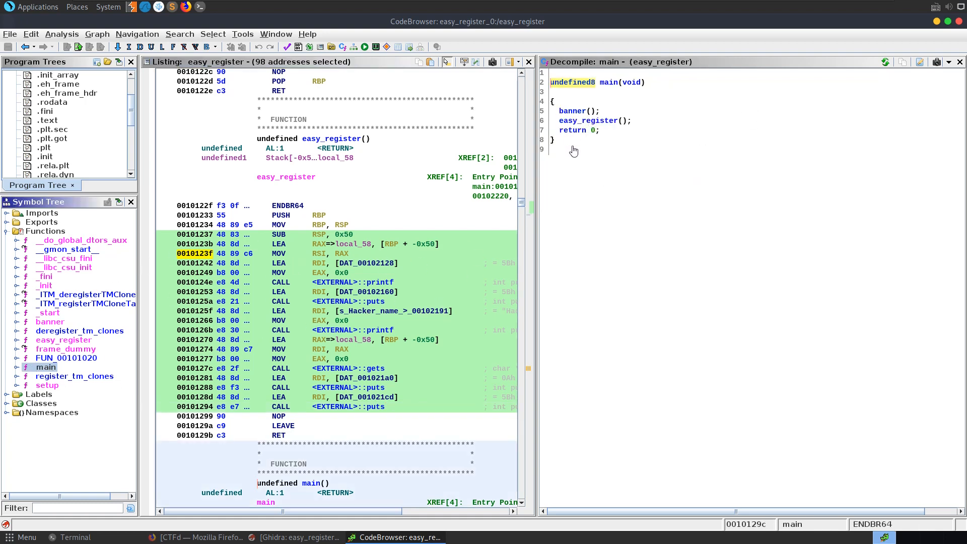
click(570, 110)
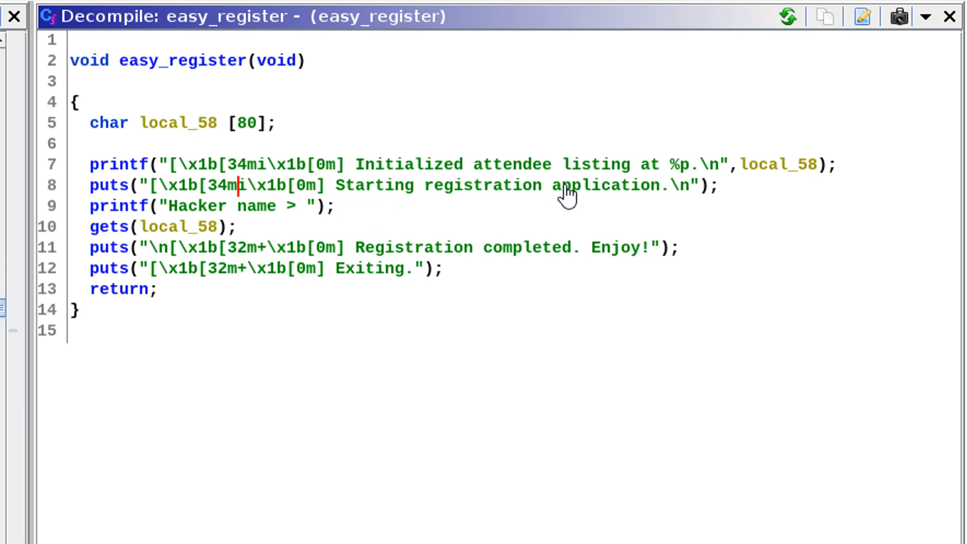
Step: Rename easy_register's local variable local_58 to buffer
double_click(236, 206)
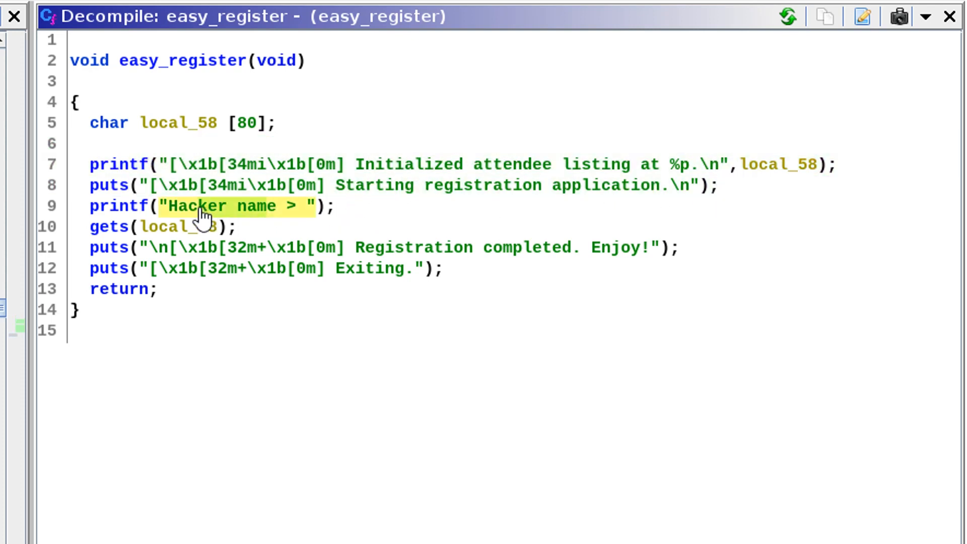
mouse_move(178, 124)
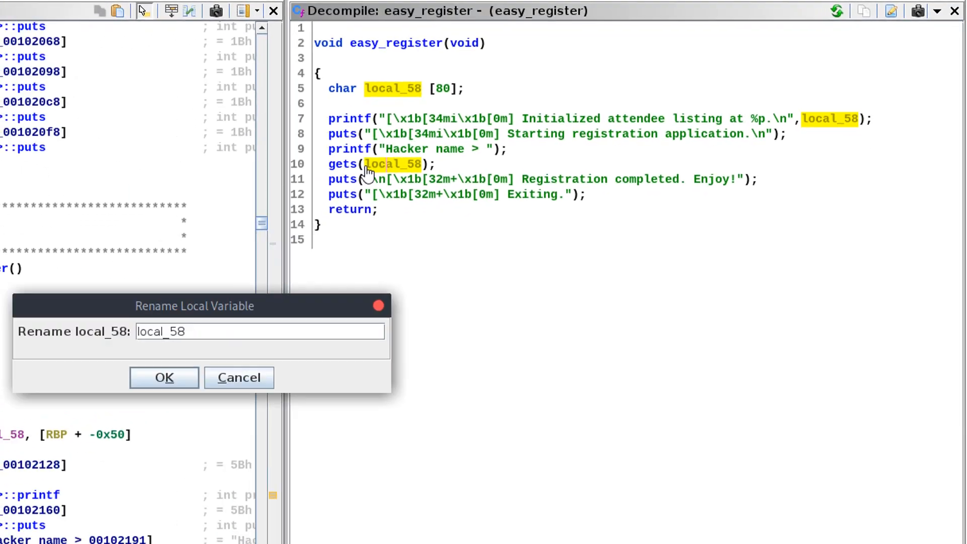
click(164, 377)
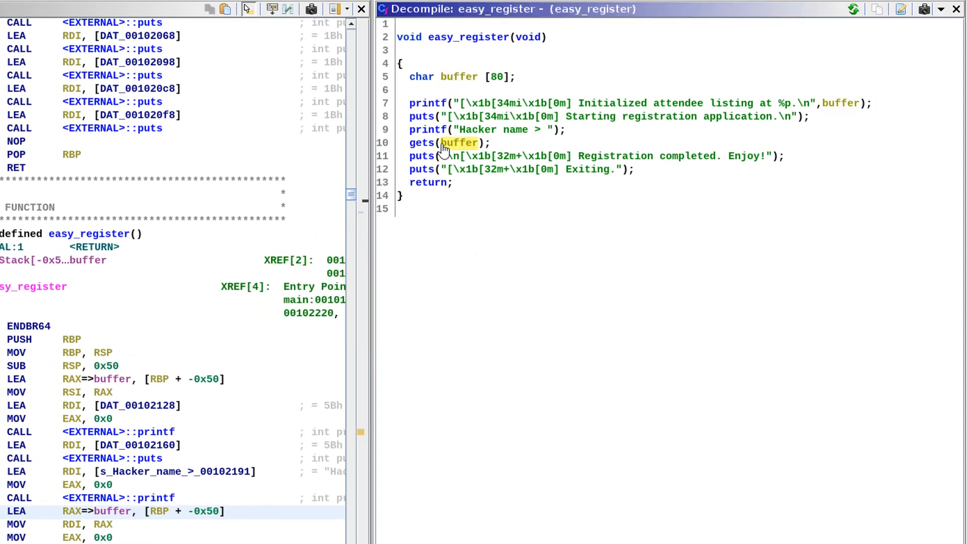
mouse_move(506, 83)
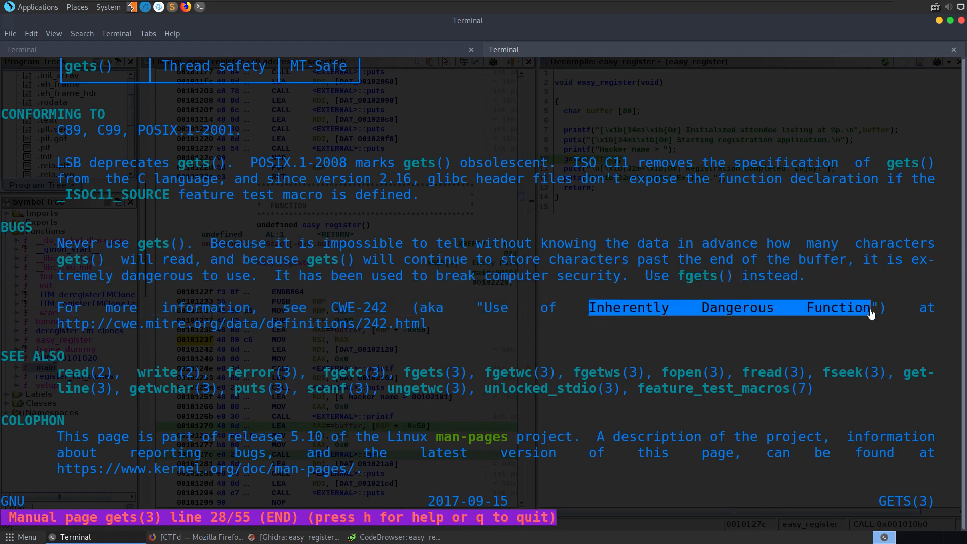
Step: Quit the gets manual page after reading its BUGS warning
key(q)
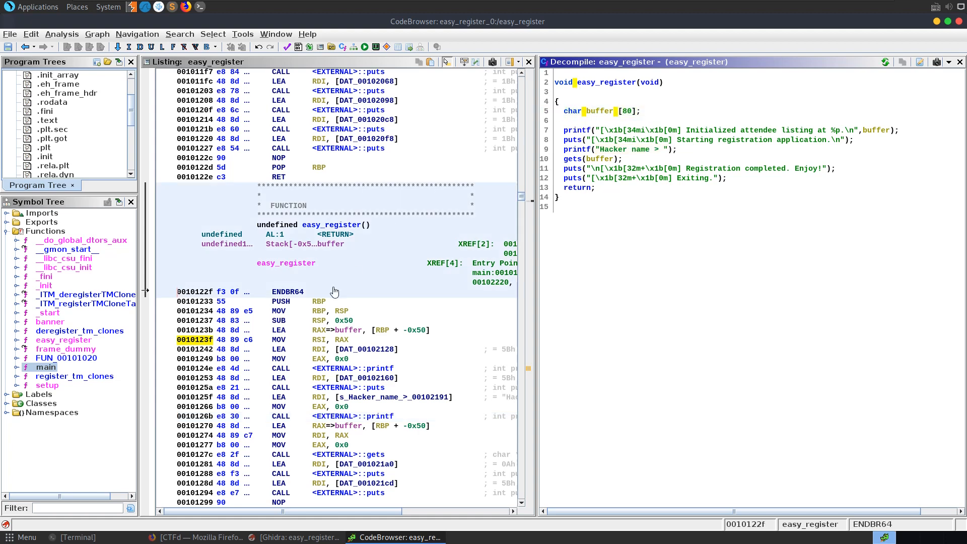
mouse_move(640, 112)
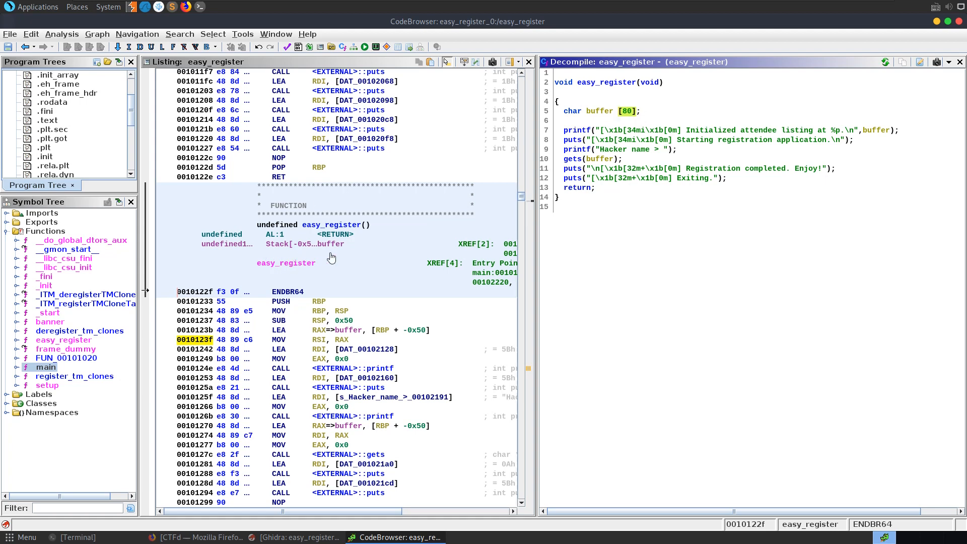
Step: Re-examine easy_register's listing and its gets(buffer) call, then return to the gdb-pwndbg session
click(222, 244)
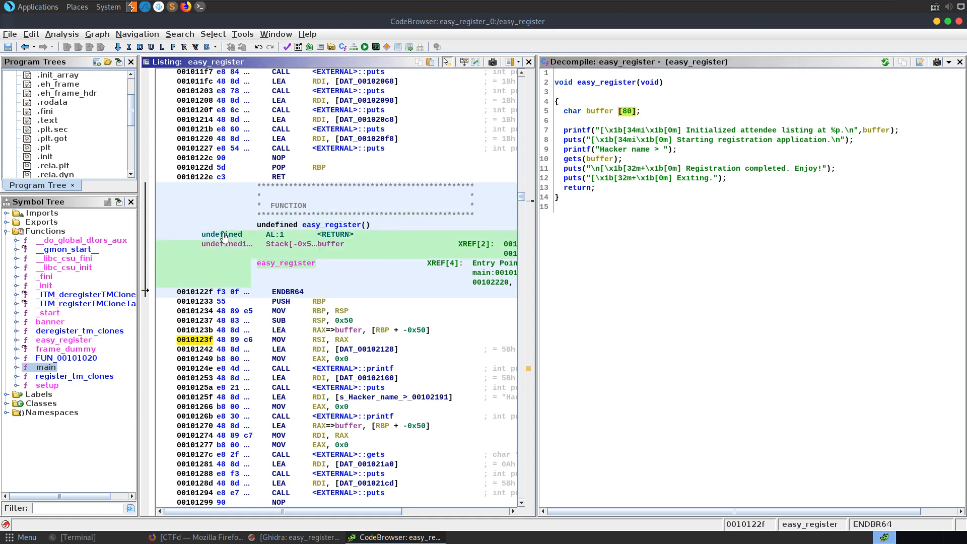
click(330, 244)
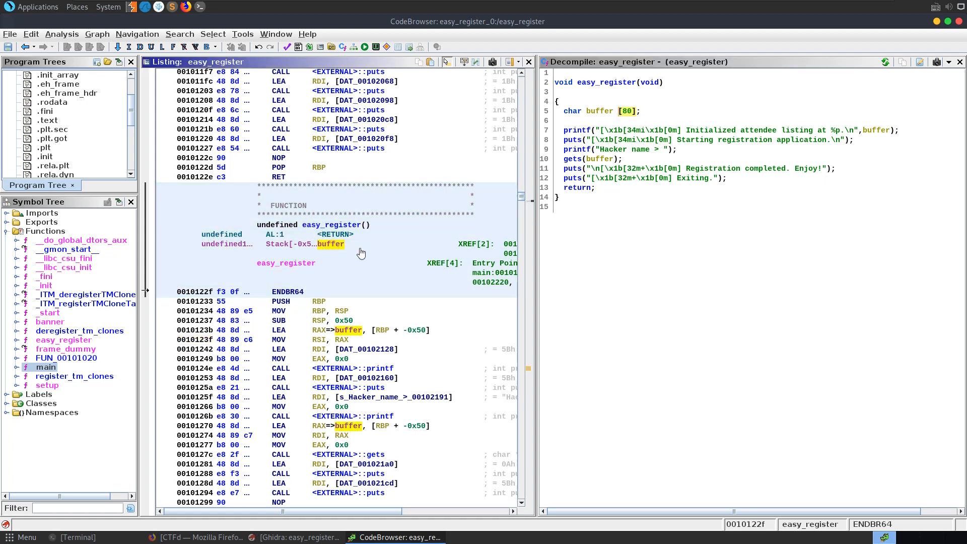
click(331, 225)
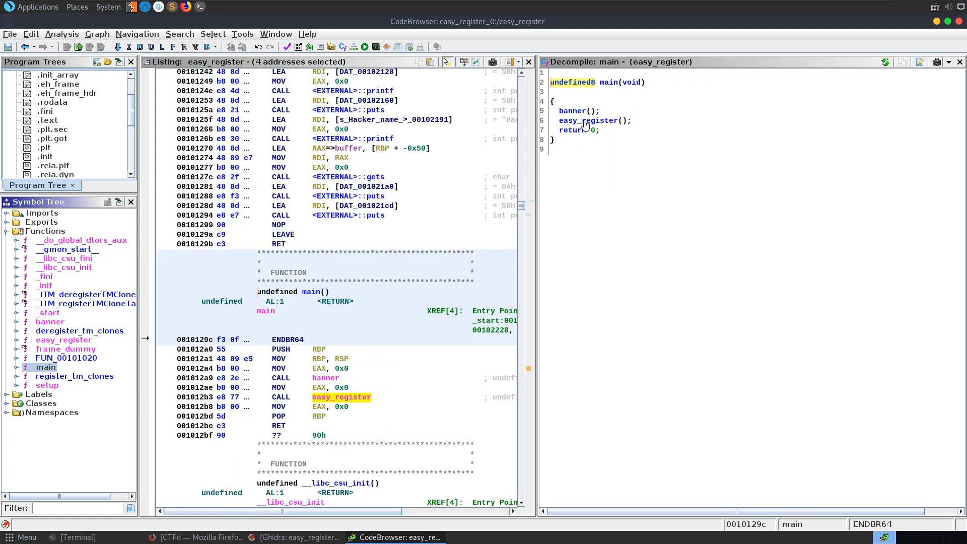
double_click(340, 397)
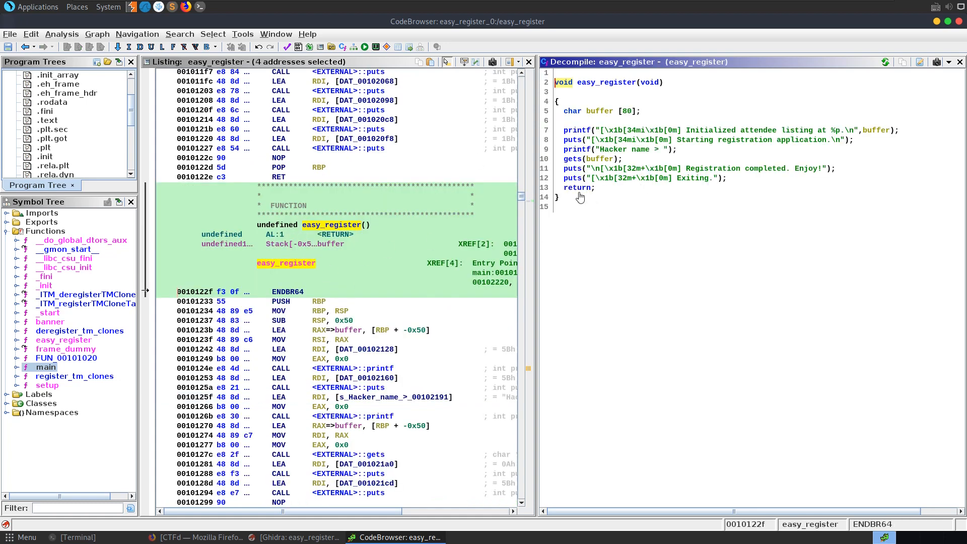
mouse_move(574, 190)
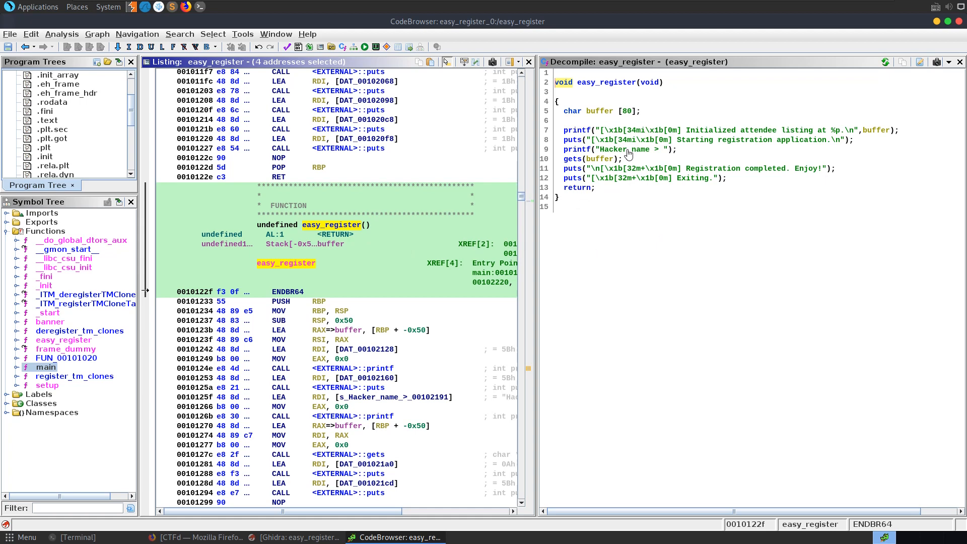
mouse_move(603, 162)
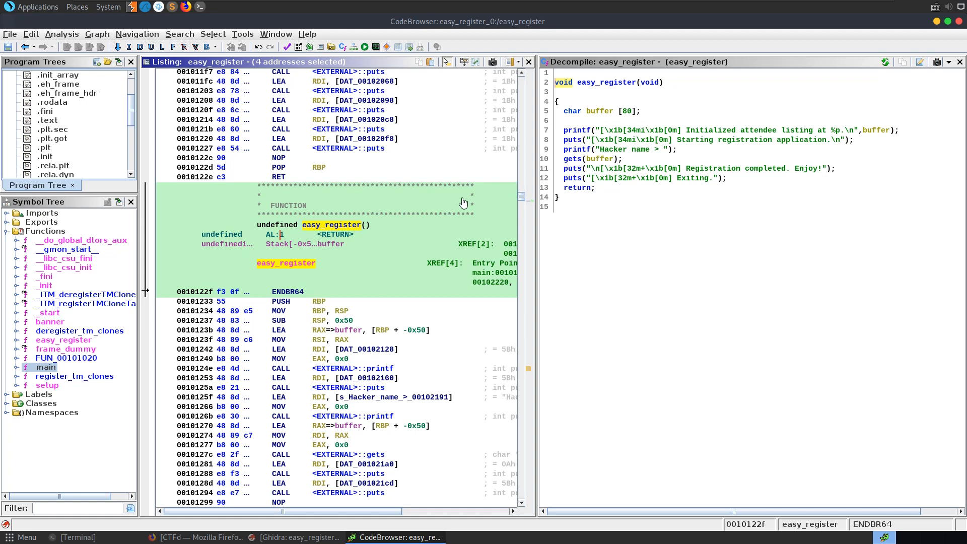
mouse_move(585, 163)
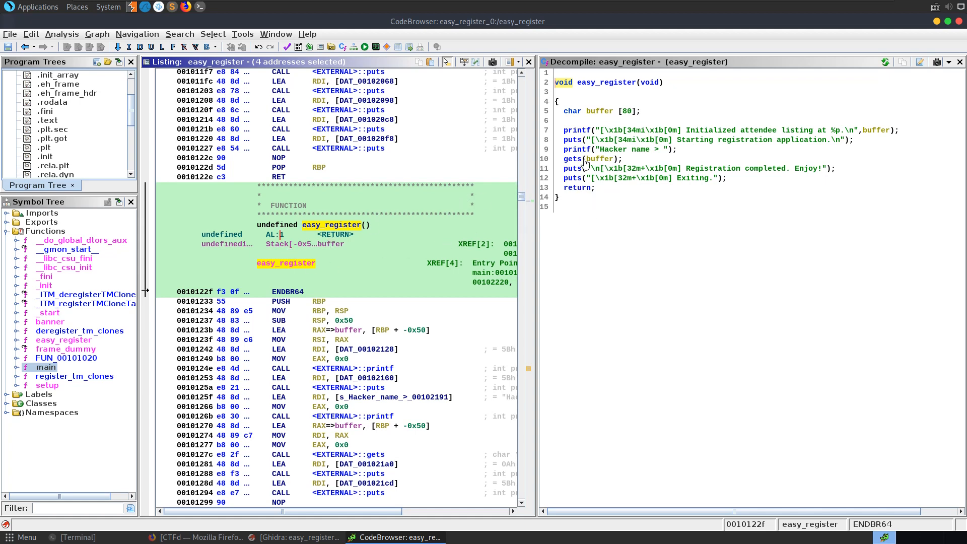
click(304, 239)
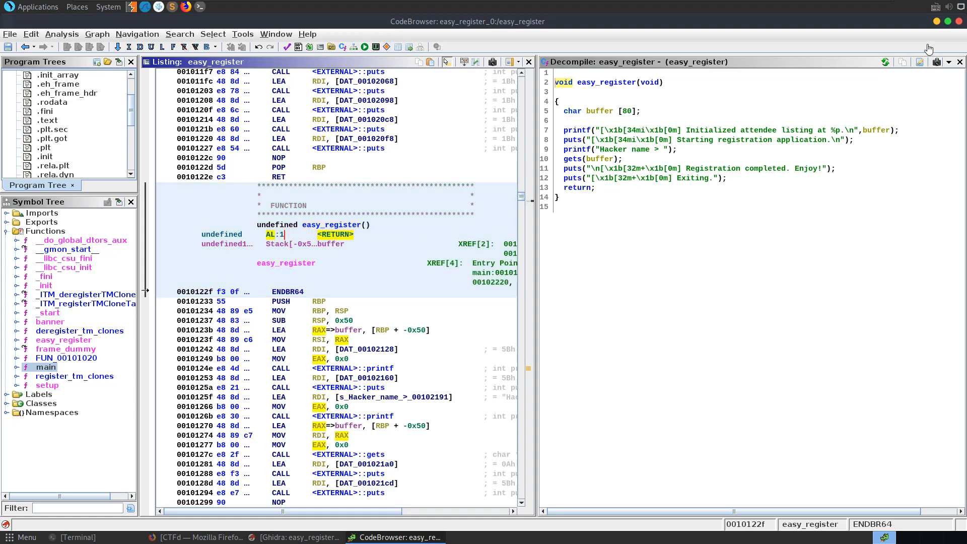
click(75, 538)
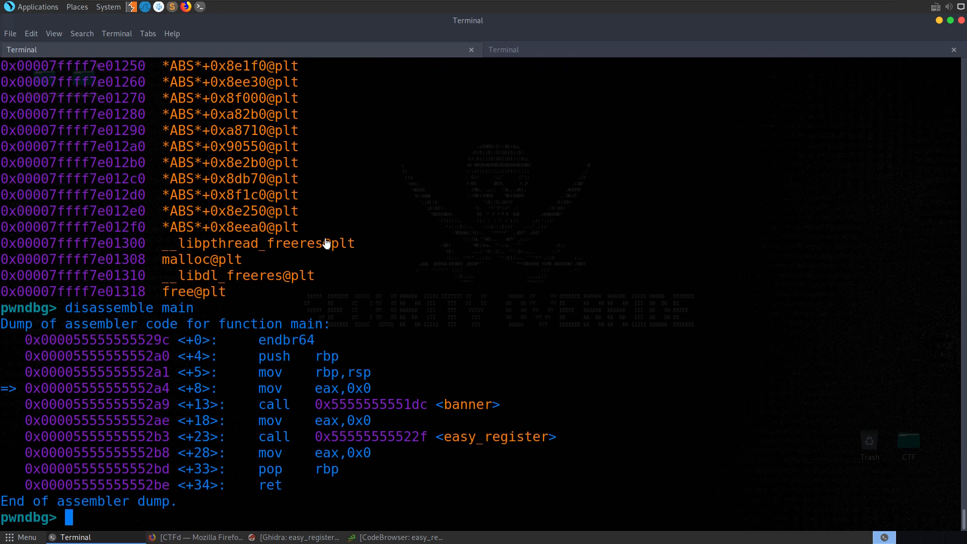
Step: Delete all existing breakpoints and disassemble easy_register
text(delete bre)
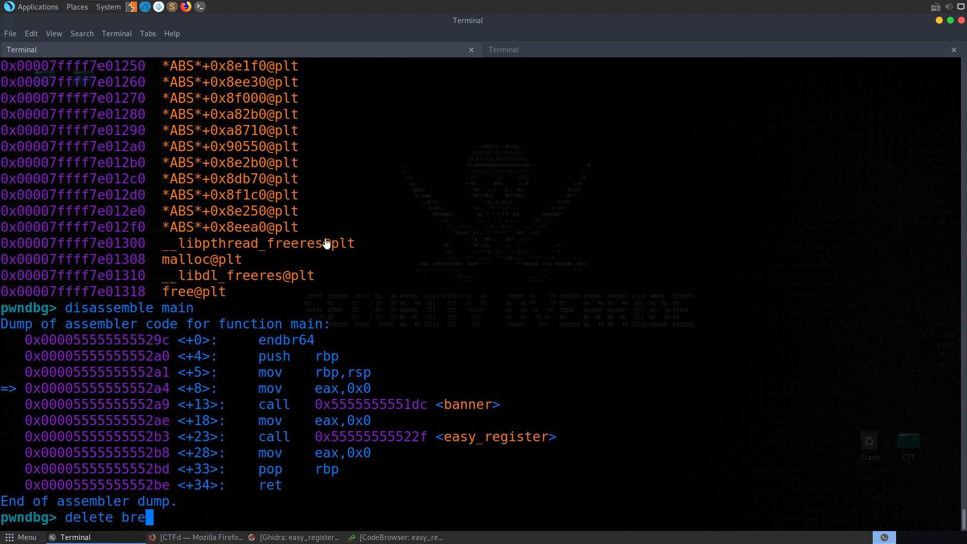
key(Return)
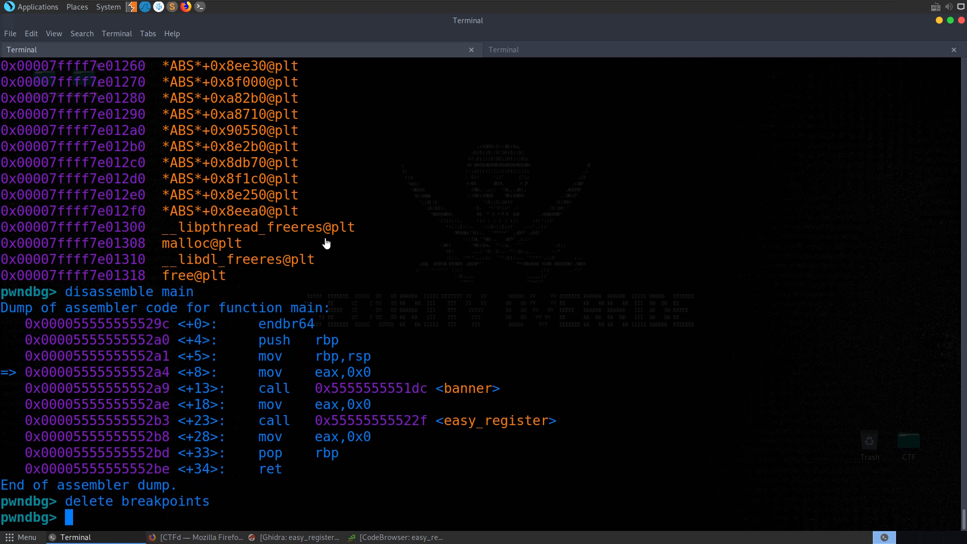
text(dis)
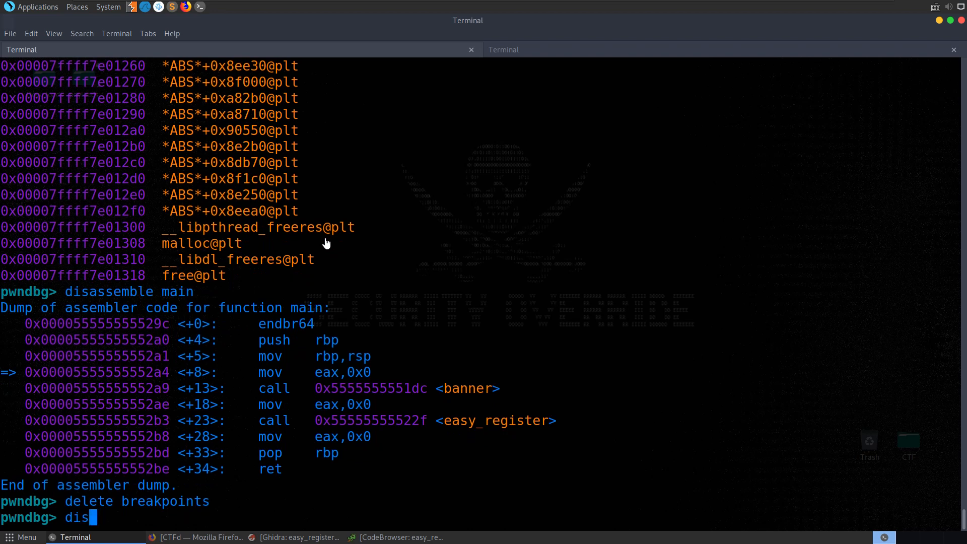
text(assemble)
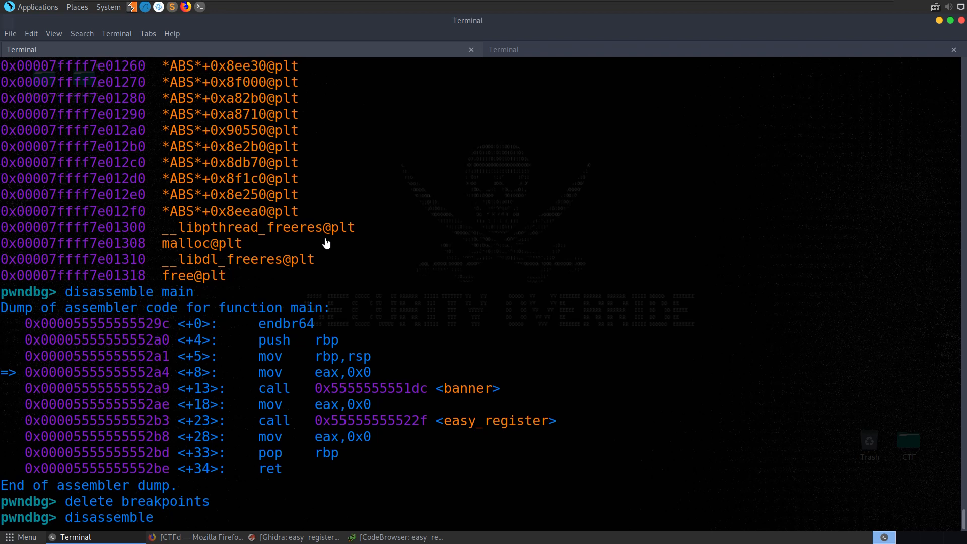
text(easy_register)
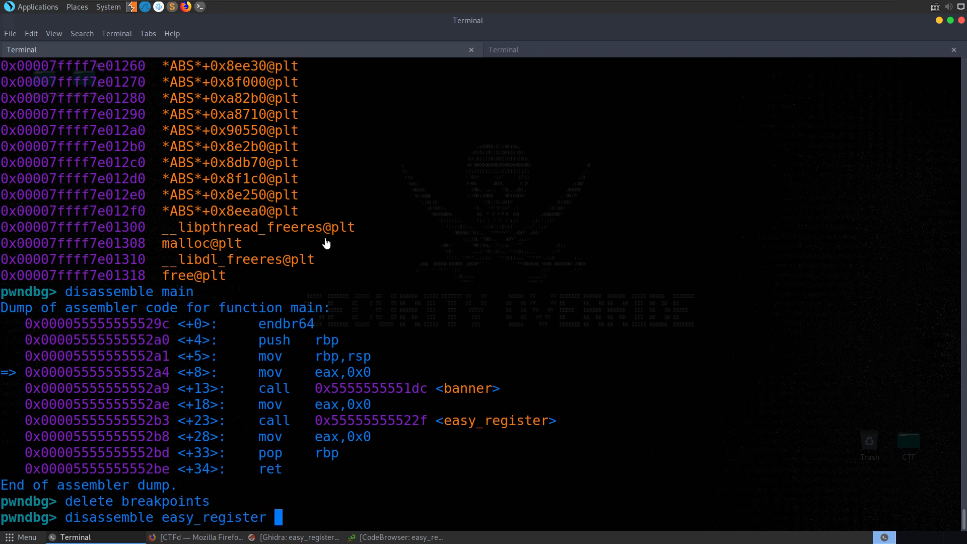
key(Return)
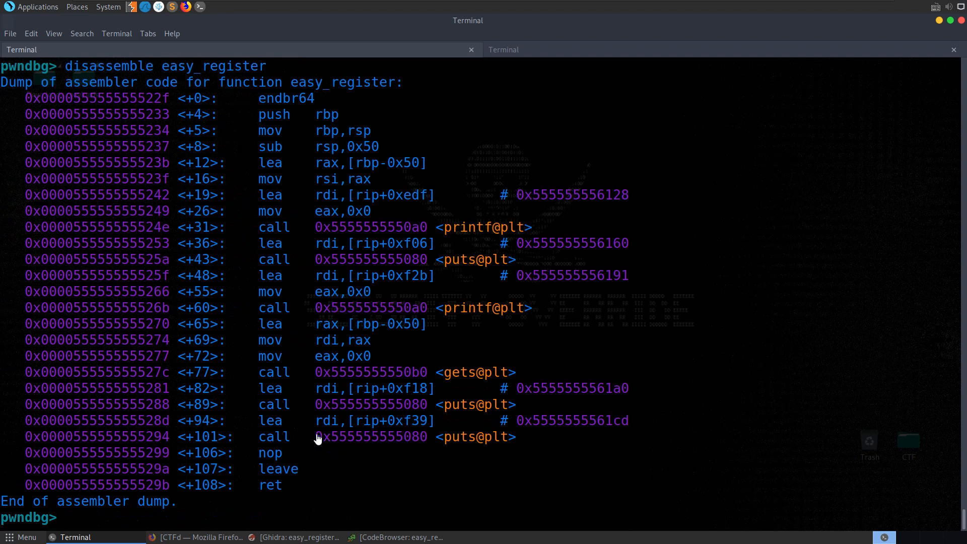
double_click(99, 484)
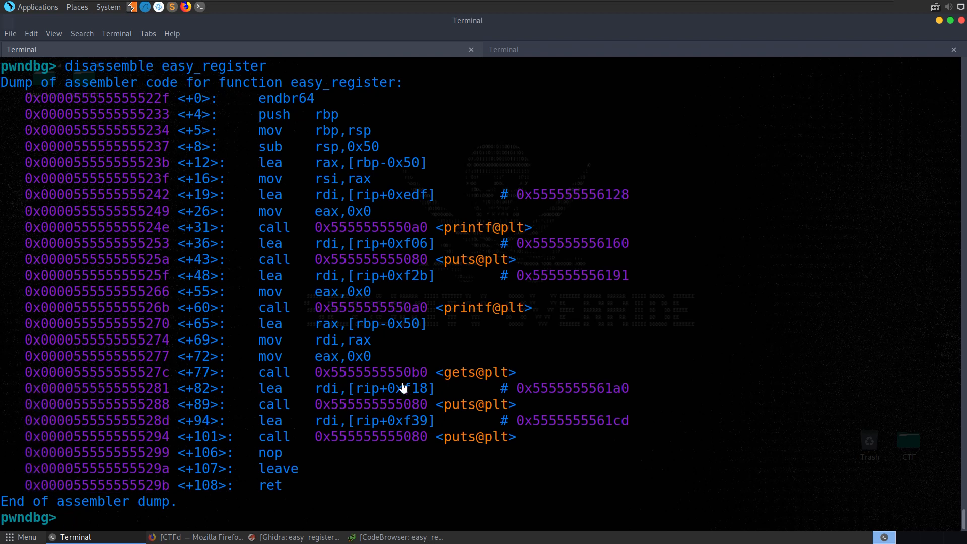
text(break *)
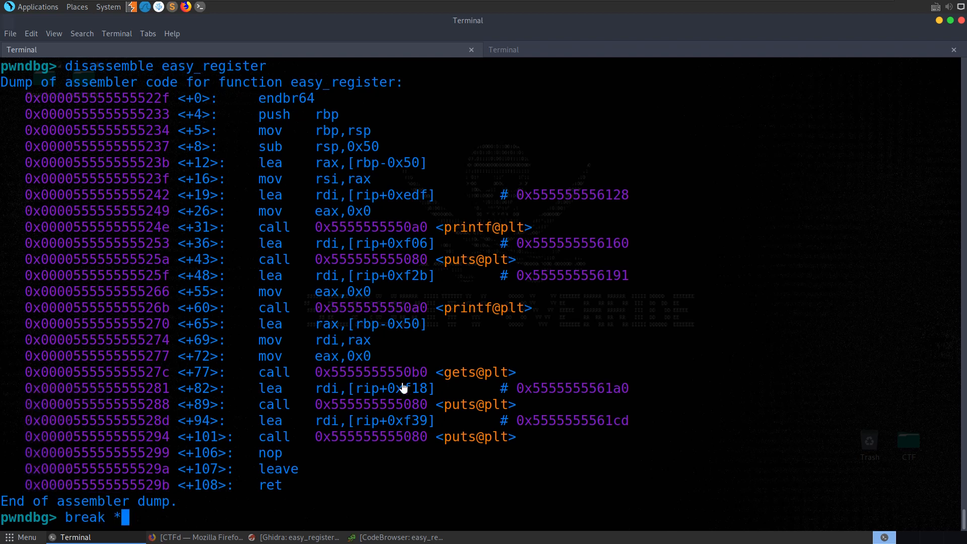
key(Return)
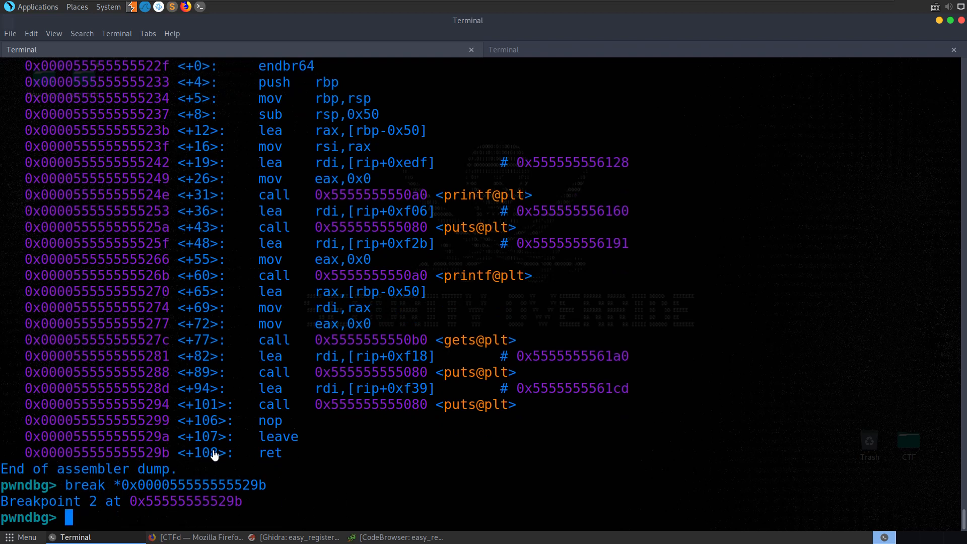
double_click(201, 452)
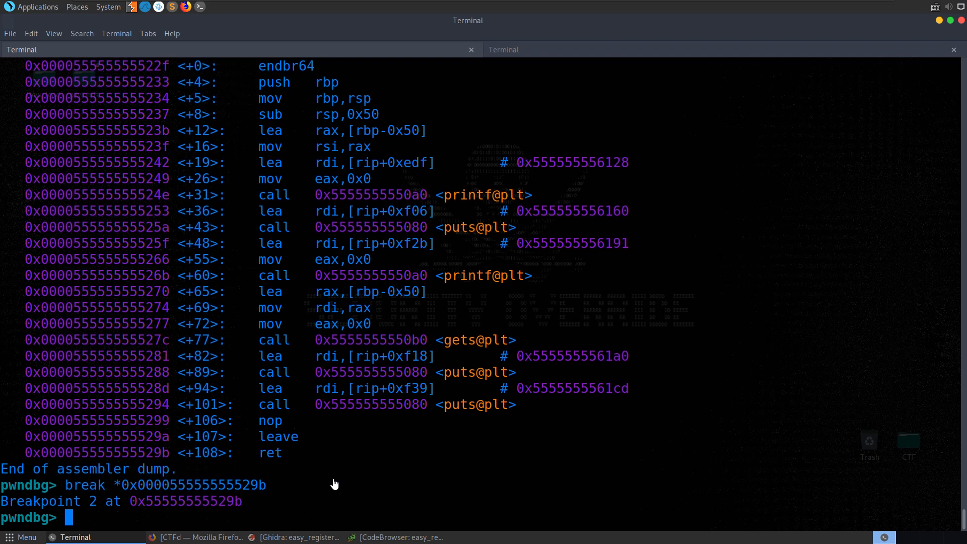
mouse_move(356, 483)
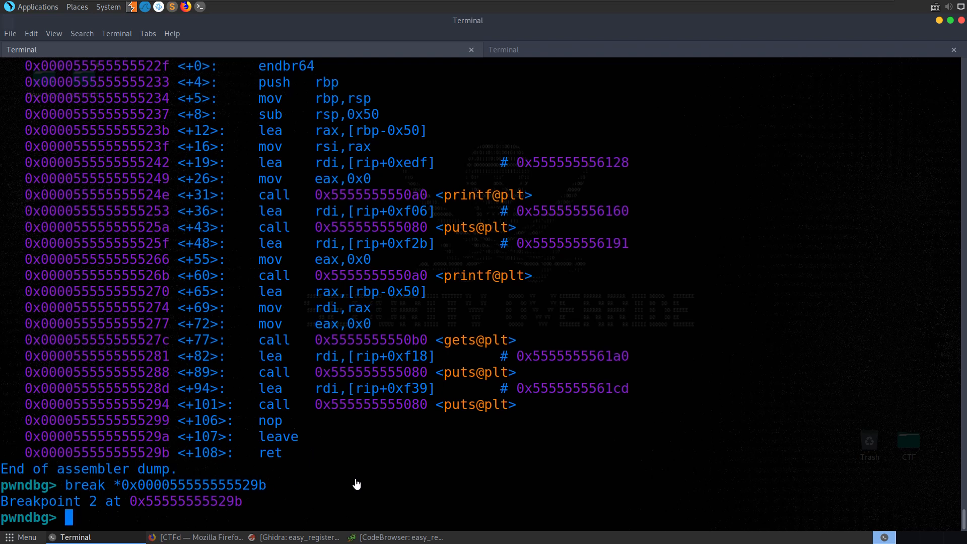
text(run)
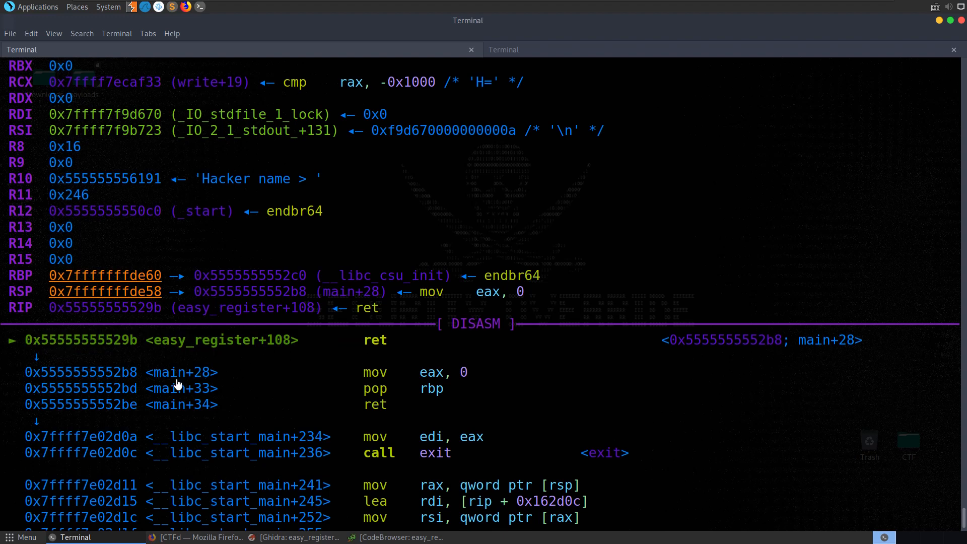
Step: Scroll back through the registers and disassembly shown at the ret breakpoint
double_click(179, 372)
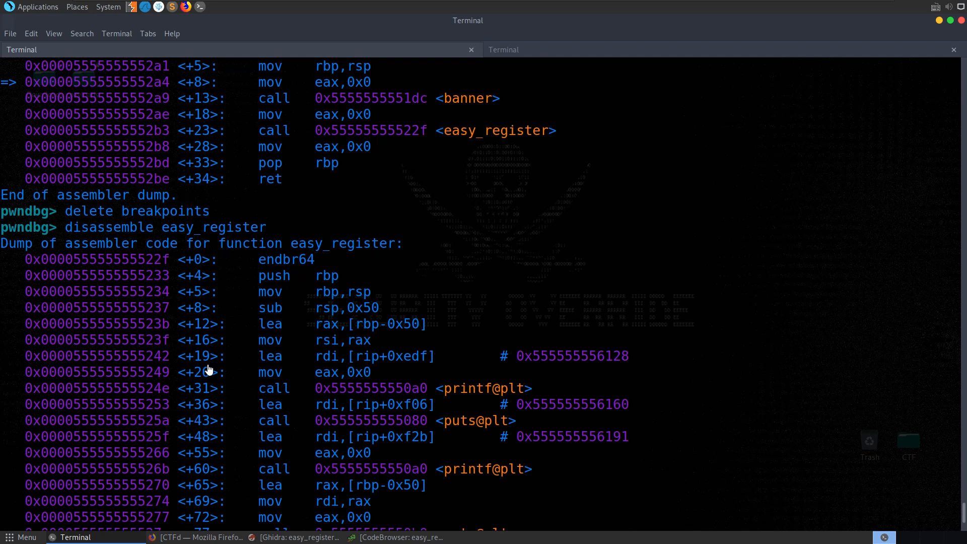
scroll(up, 3)
text(cyclic 100)
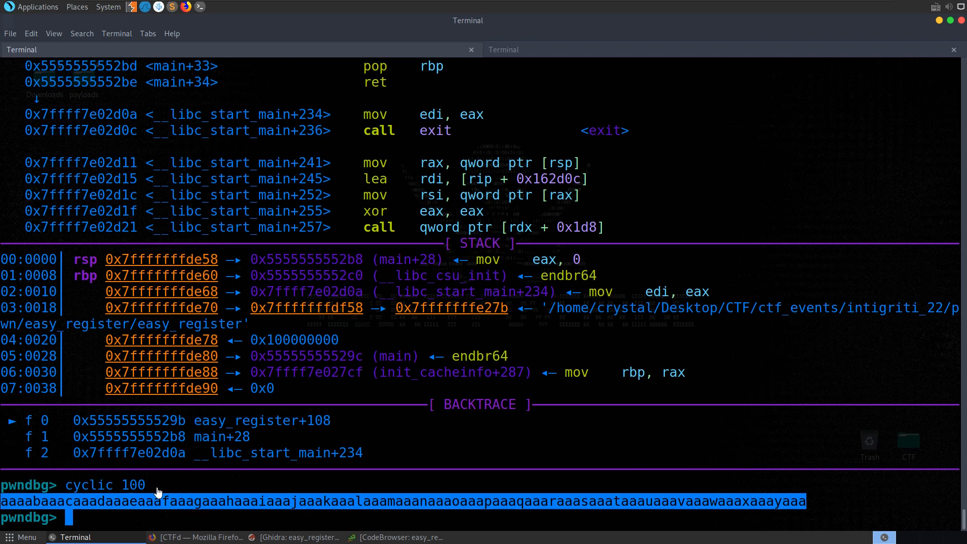
mouse_move(265, 450)
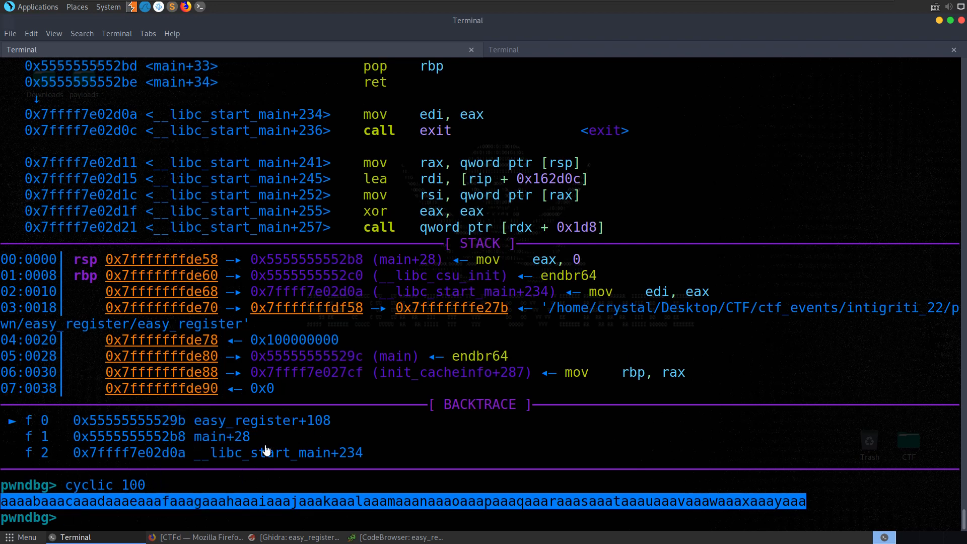
Step: Rerun with the cyclic pattern, copy 'waaa' from the stack, and get offset 88
text(run)
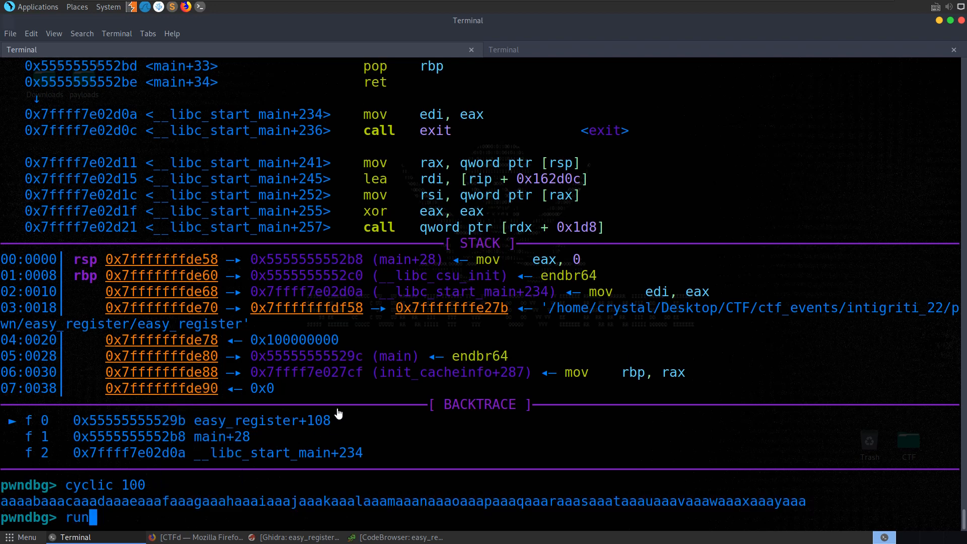
key(Return)
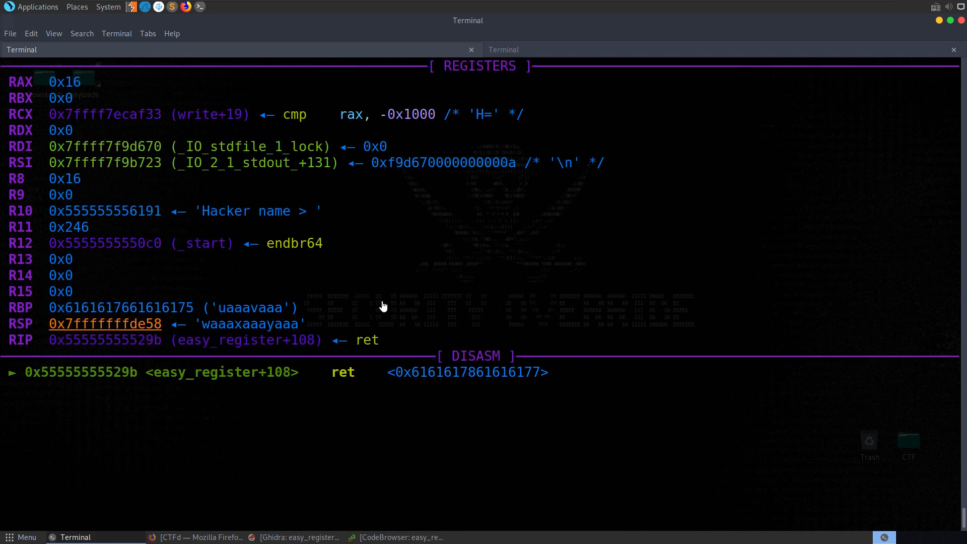
mouse_move(413, 376)
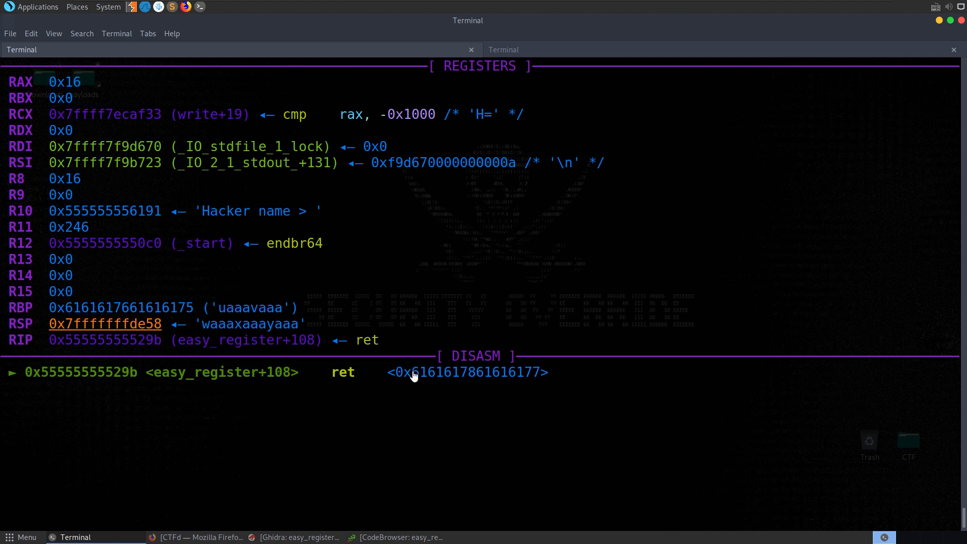
double_click(462, 372)
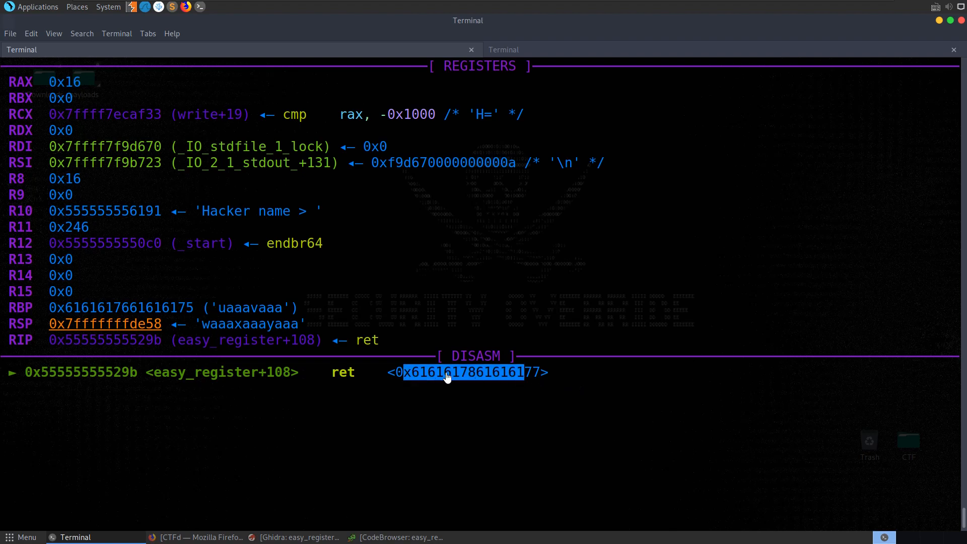
scroll(down, 3)
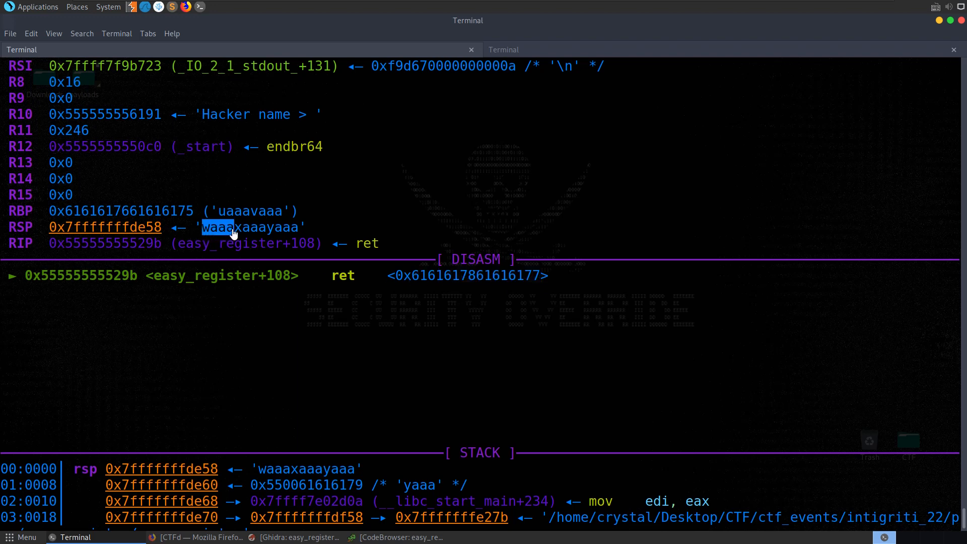
right_click(233, 233)
text(cyclic -l waaa)
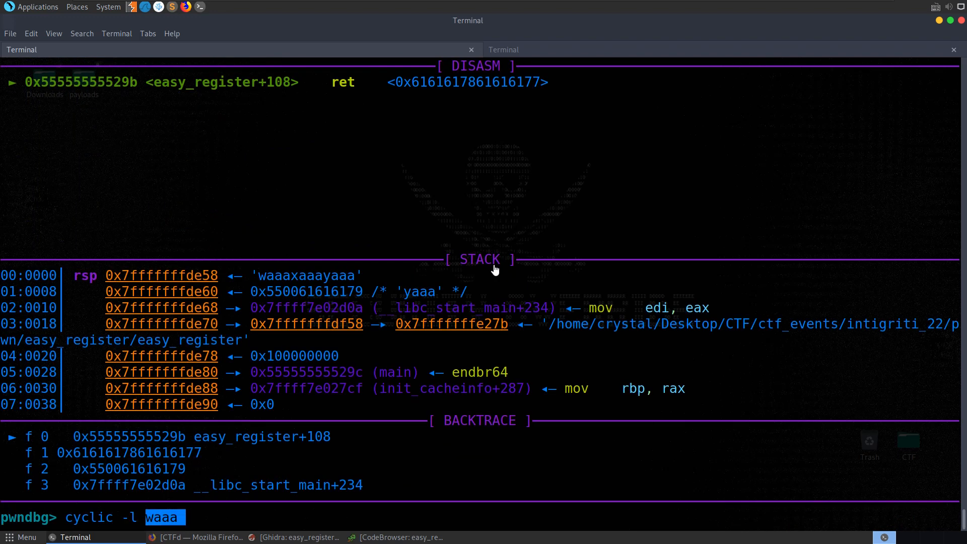
key(Return)
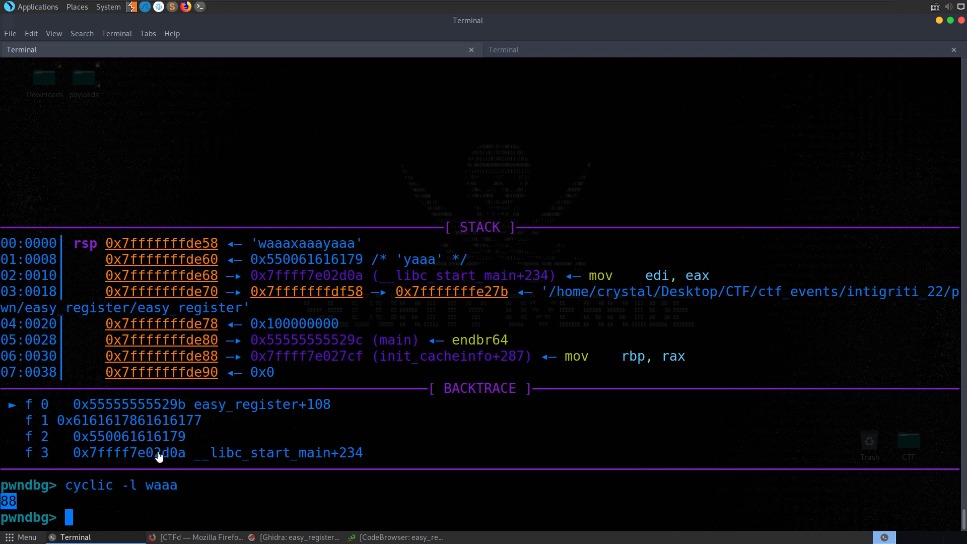
click(397, 537)
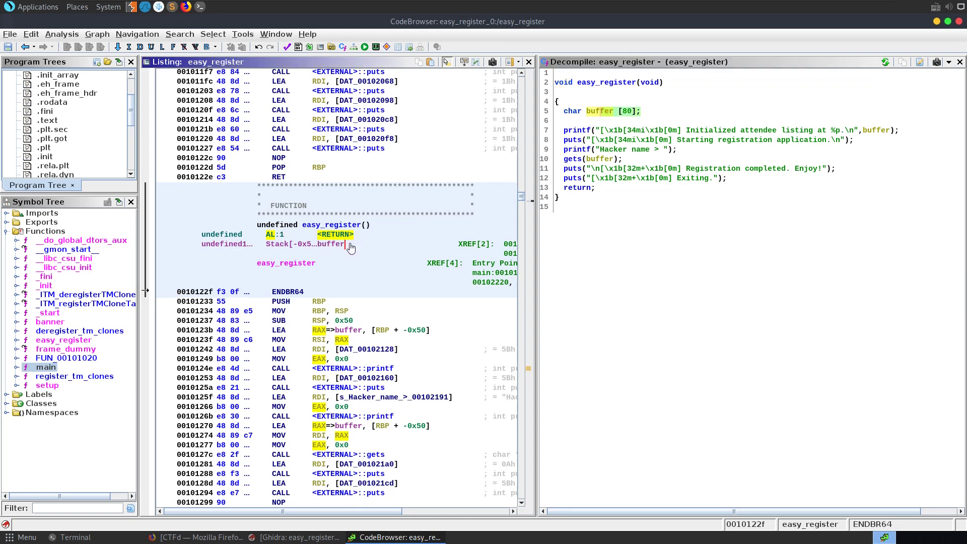
Step: Highlight easy_register's buffer variable and its stack offset in Ghidra
click(316, 246)
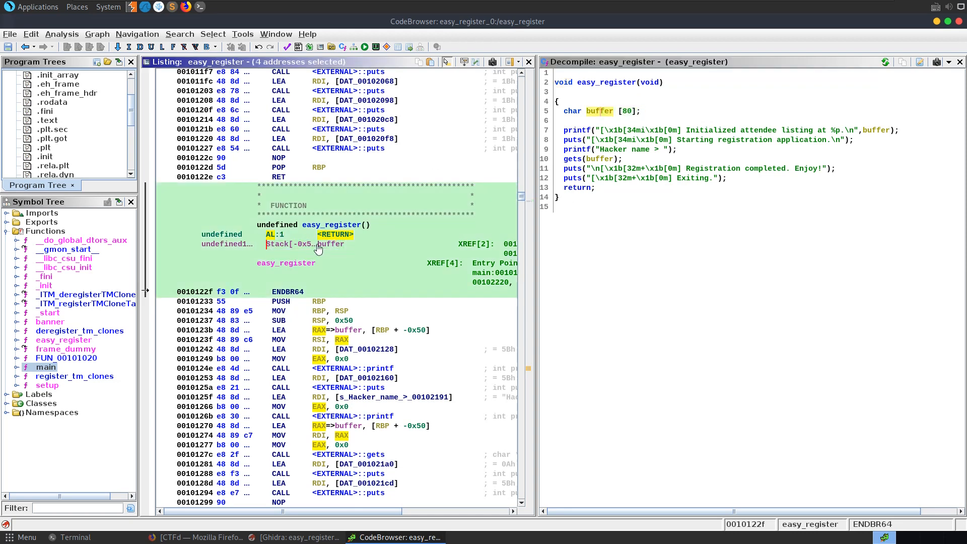
click(302, 244)
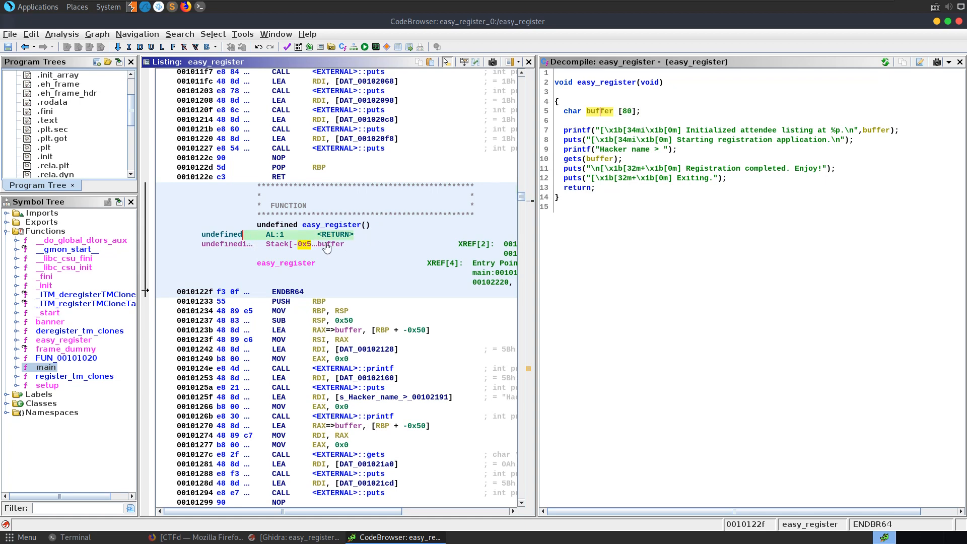
click(336, 243)
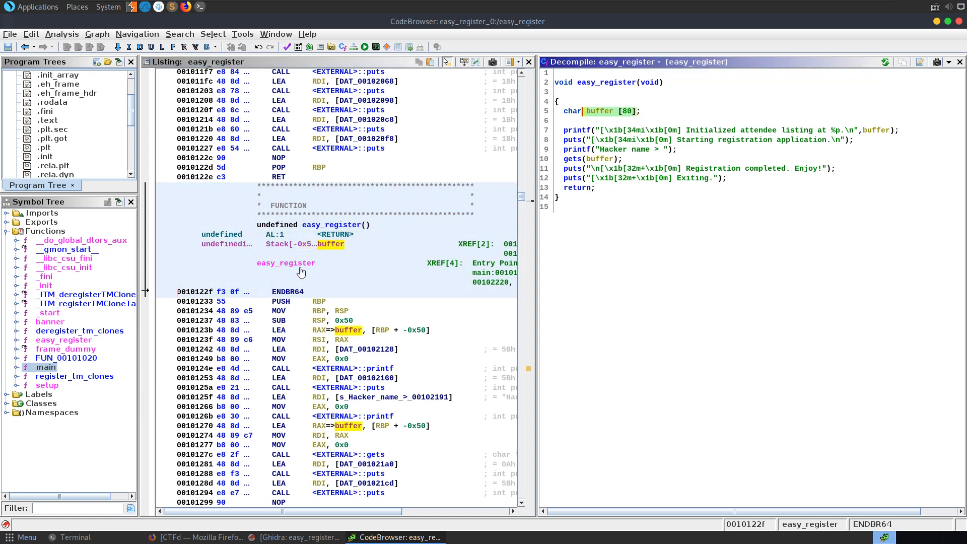
click(75, 537)
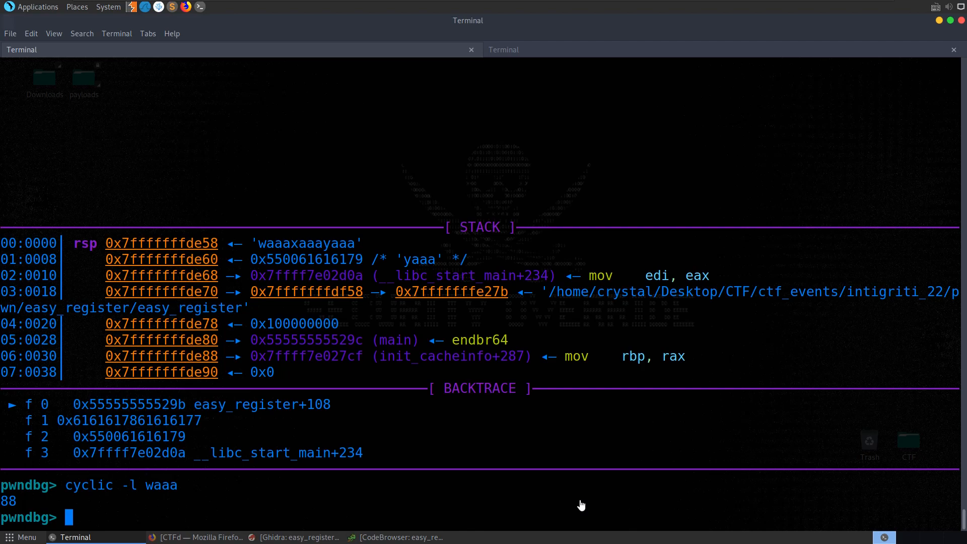
click(400, 537)
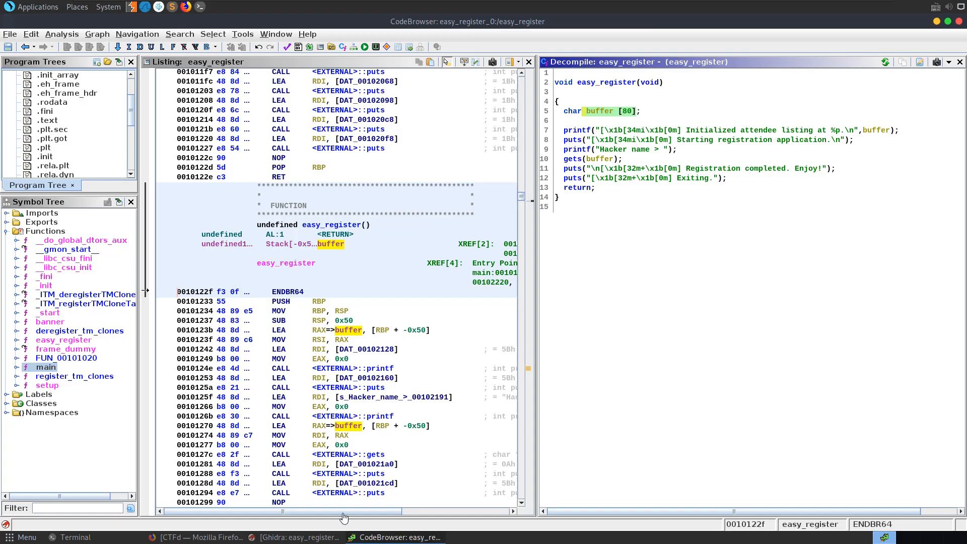
mouse_move(23, 325)
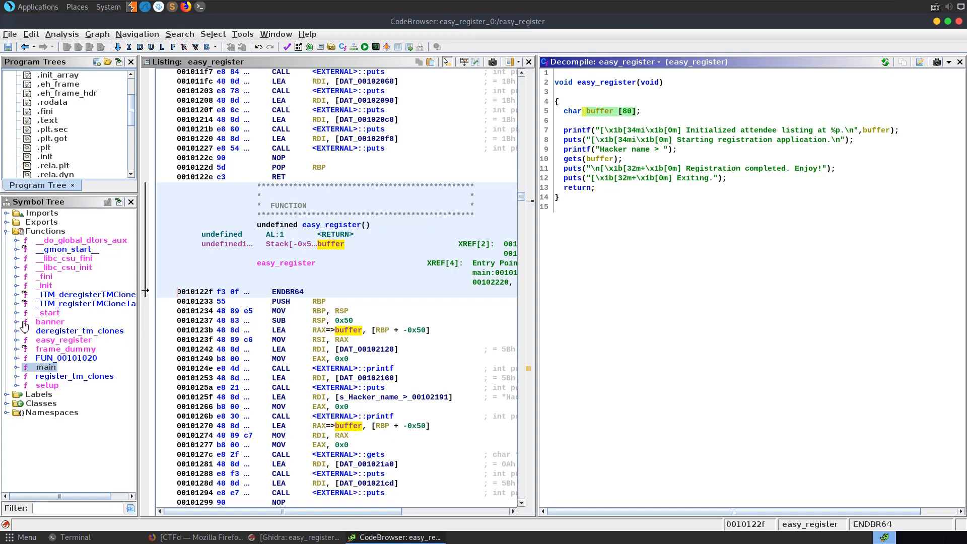
Step: Browse the banner, frame_dummy and main functions and their decompiled code
click(49, 321)
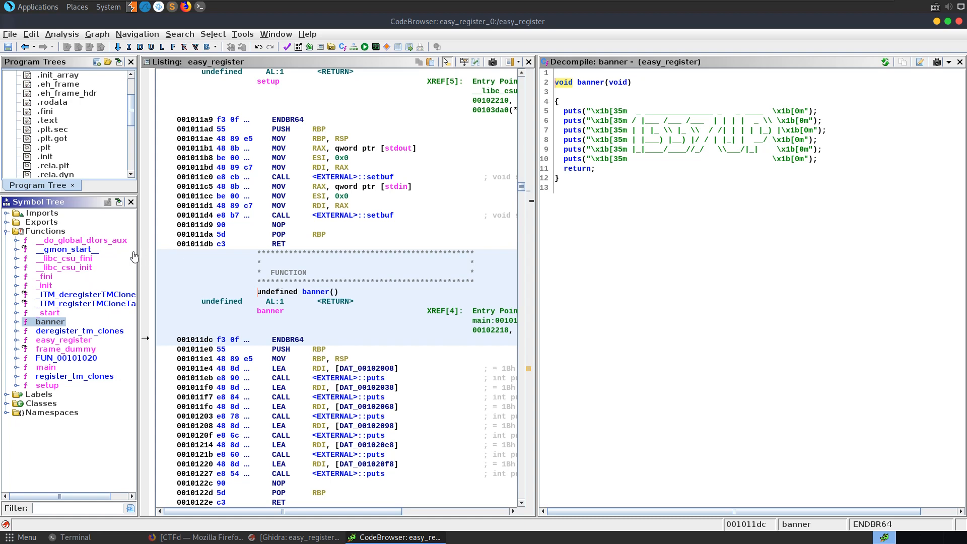
click(63, 349)
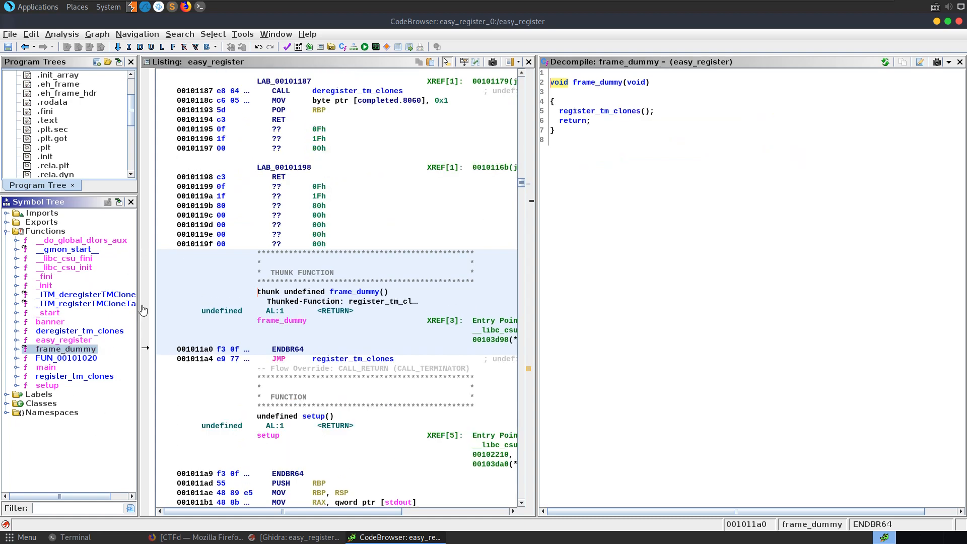
mouse_move(61, 258)
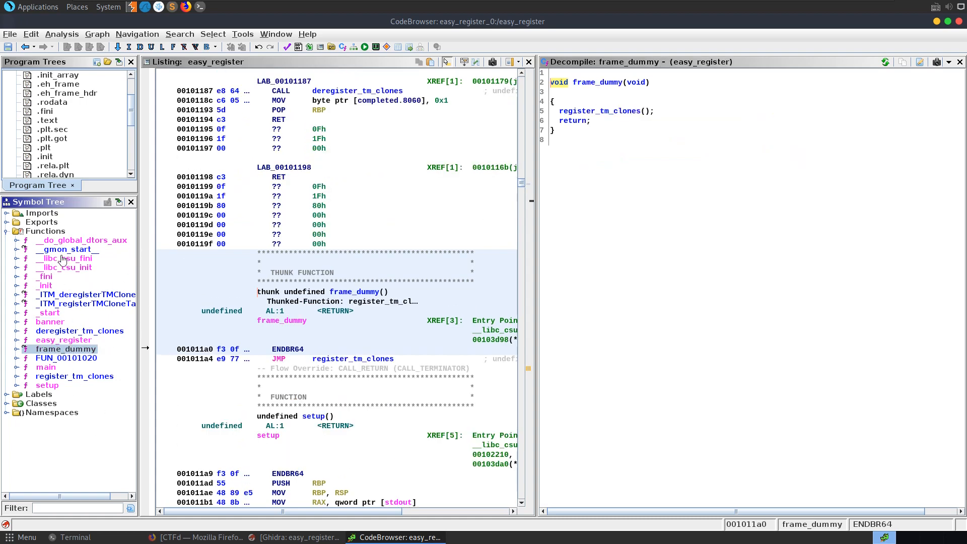
click(46, 367)
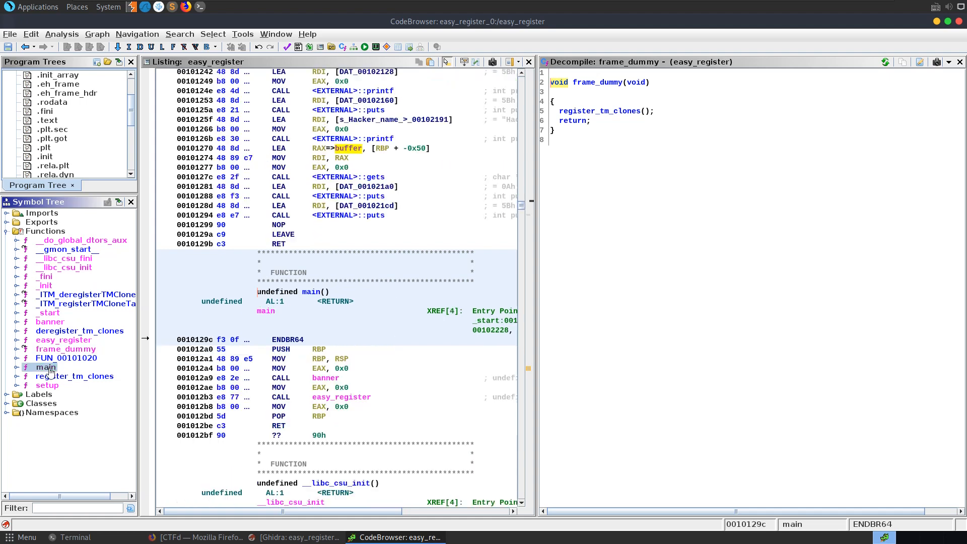
click(75, 537)
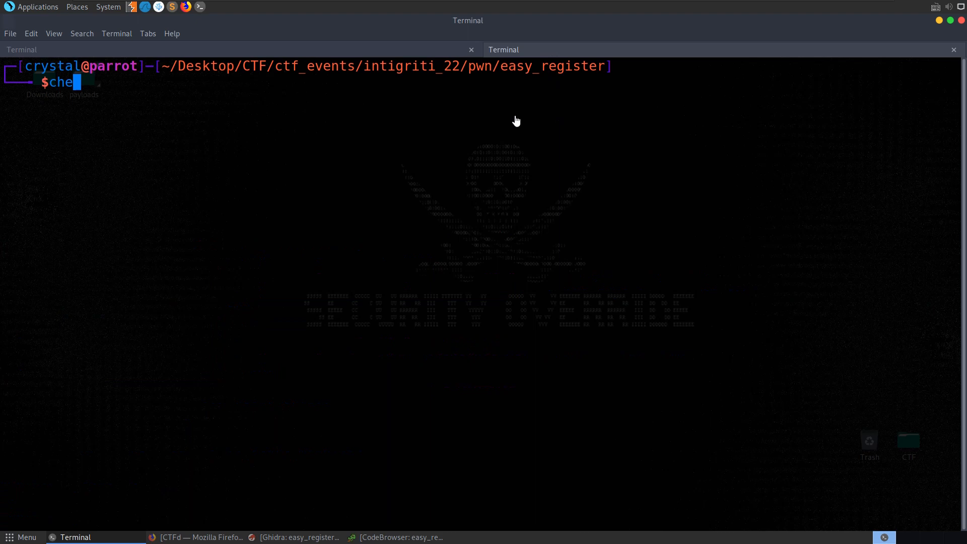
Step: Run checksec --file easy_register and mark the 'NX disabled' result
text(cksec --file easy_register)
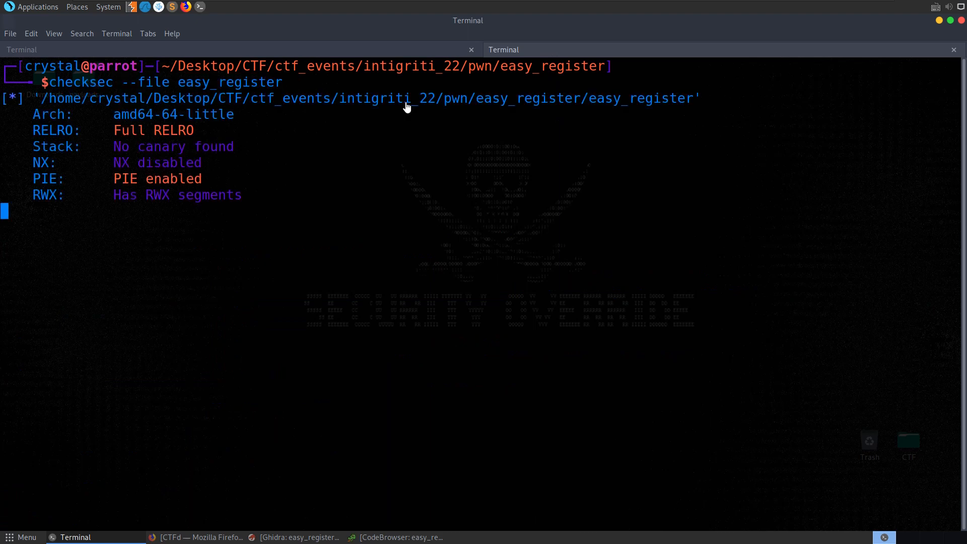
double_click(157, 162)
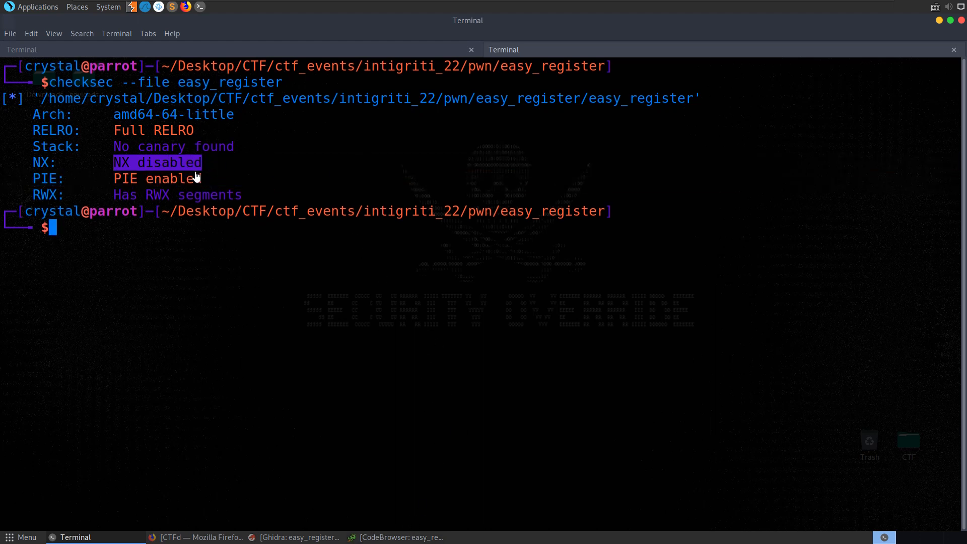
mouse_move(117, 172)
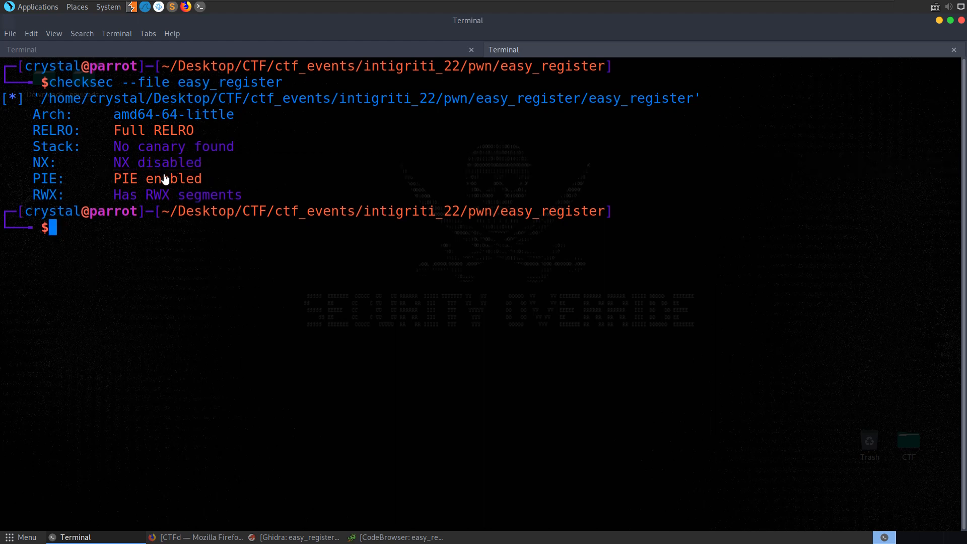
double_click(157, 162)
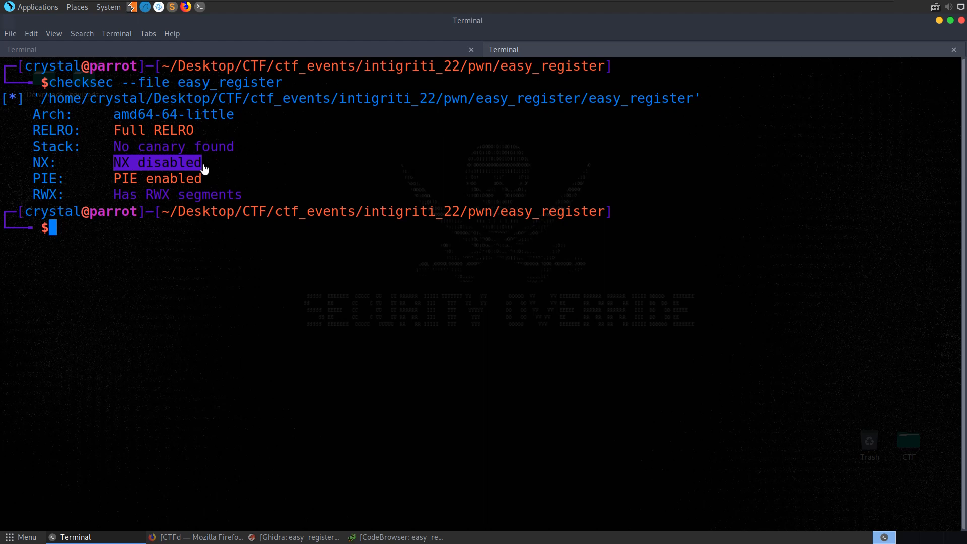
click(398, 537)
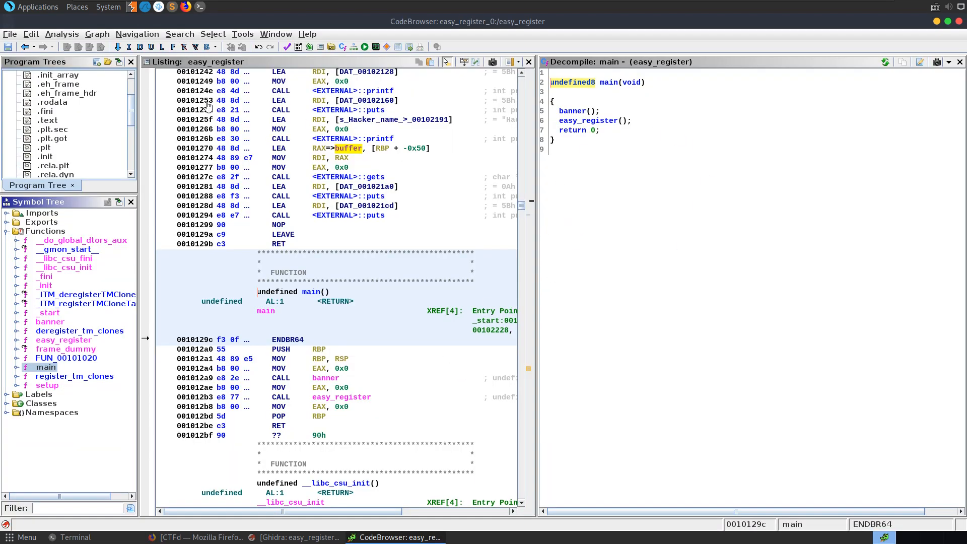
mouse_move(399, 537)
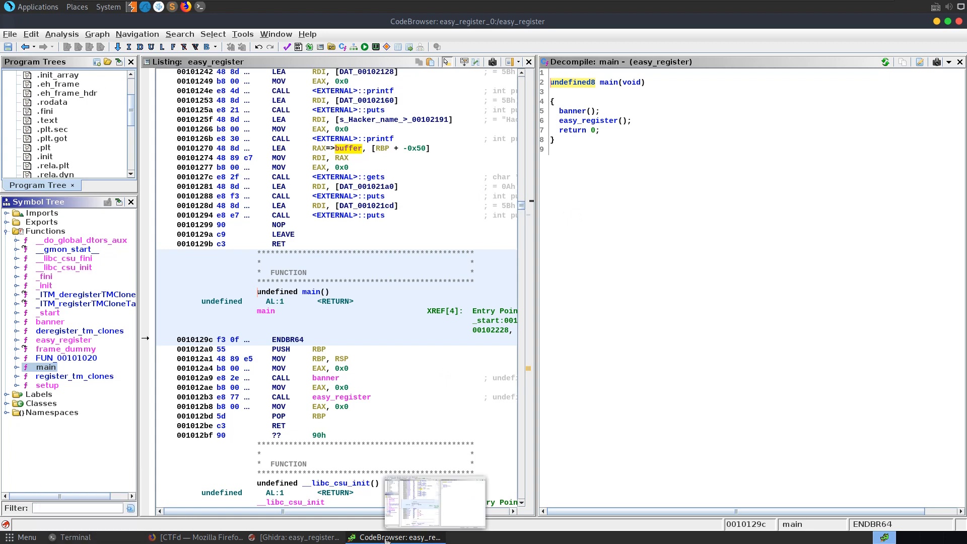
Step: Return from Ghidra to the pwndbg session at the Hacker name prompt
click(75, 537)
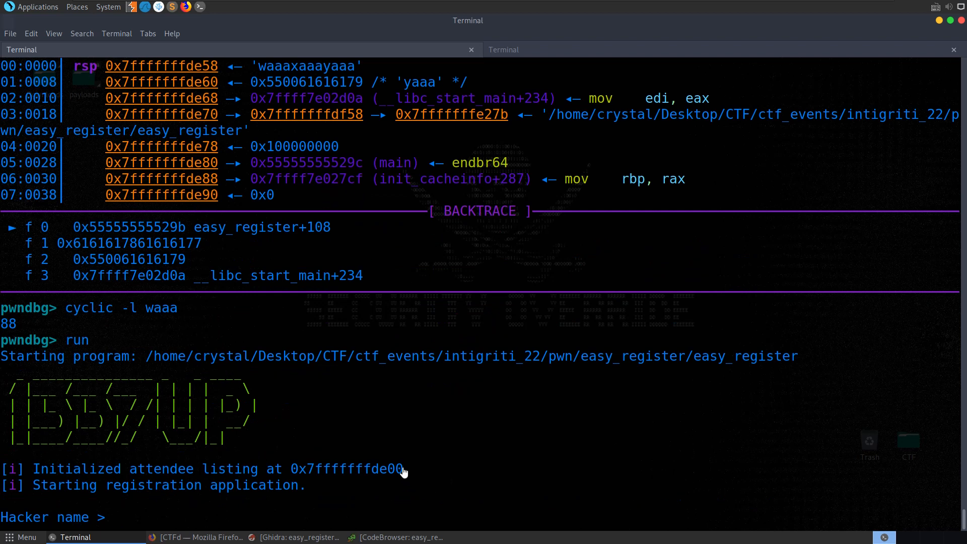
Step: Trace leaked address 0x7fffffffde00 to easy_register's printf, then open exploit.py in VSCodium
double_click(346, 468)
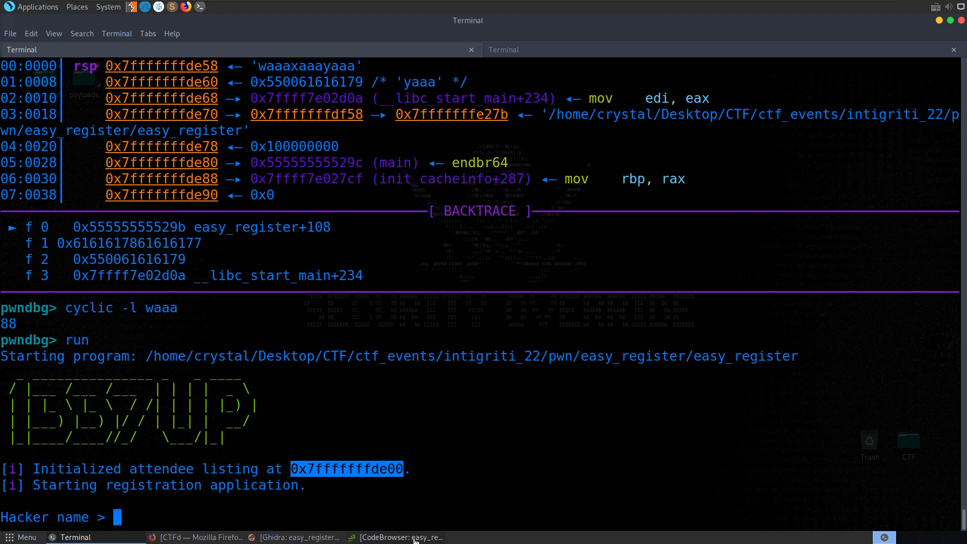
click(399, 537)
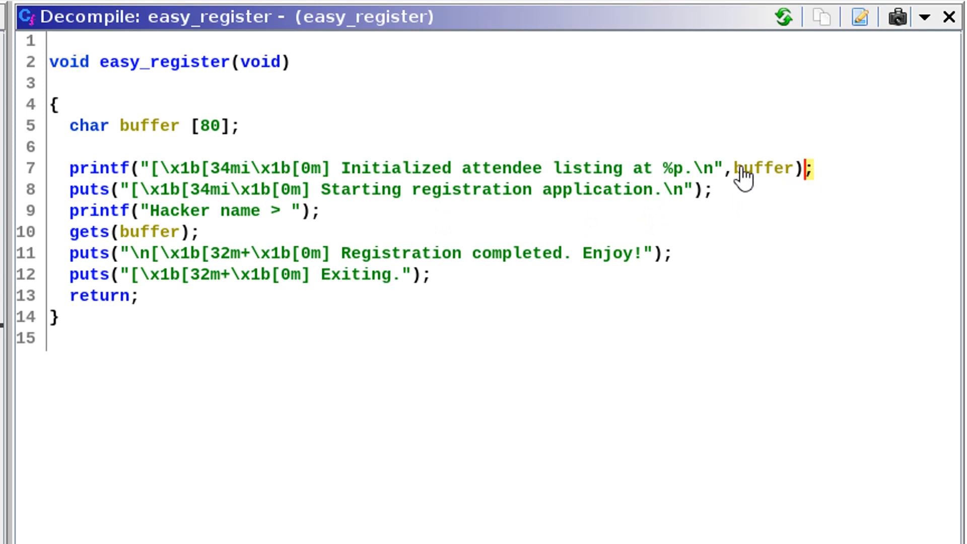
click(431, 168)
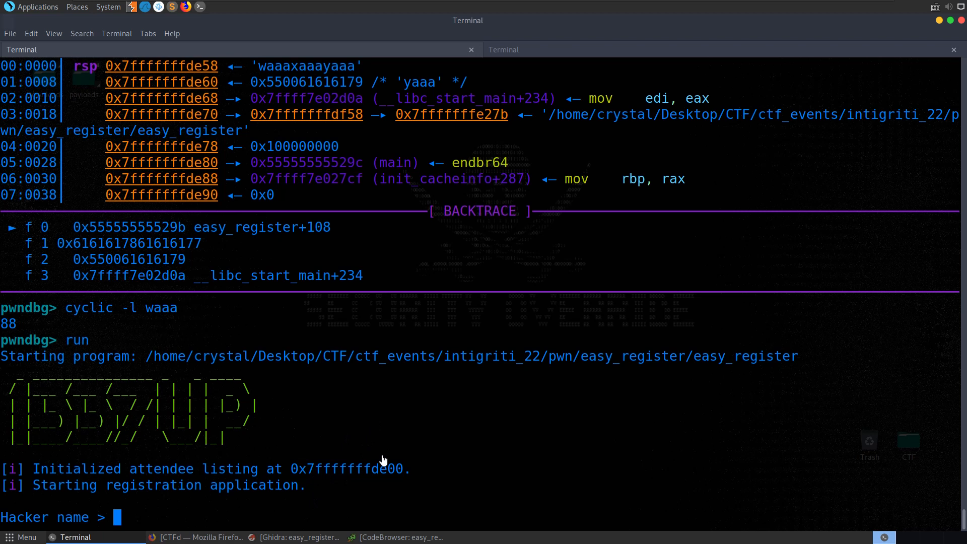
double_click(347, 468)
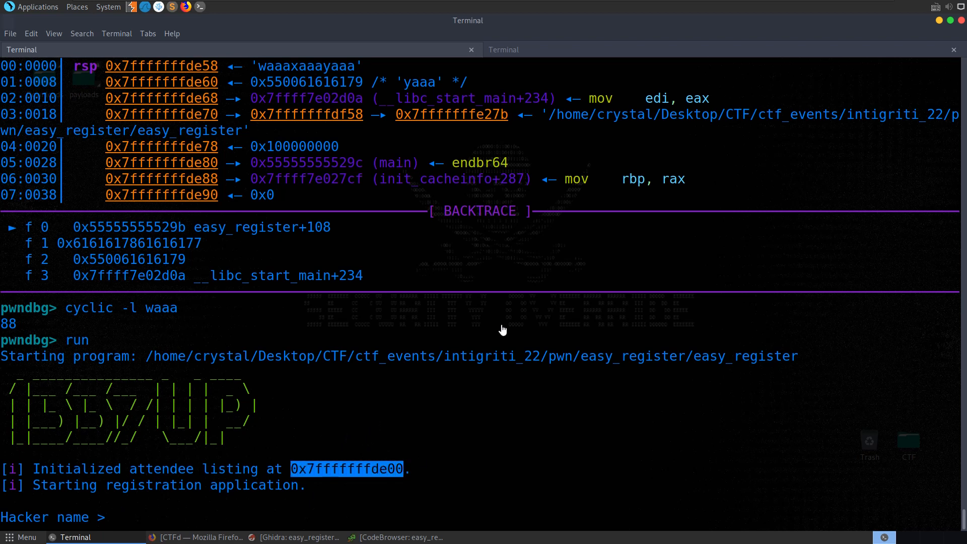
mouse_move(628, 327)
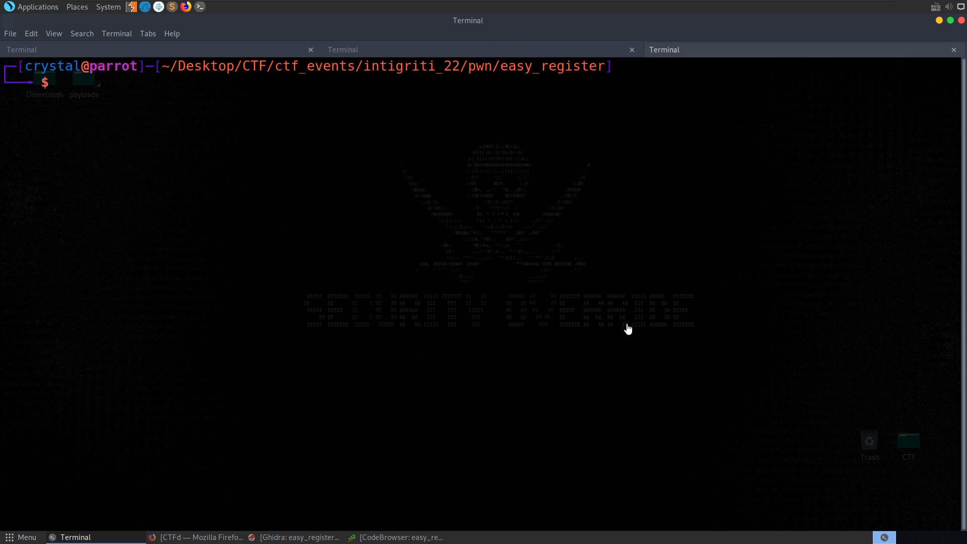
text(codium ex)
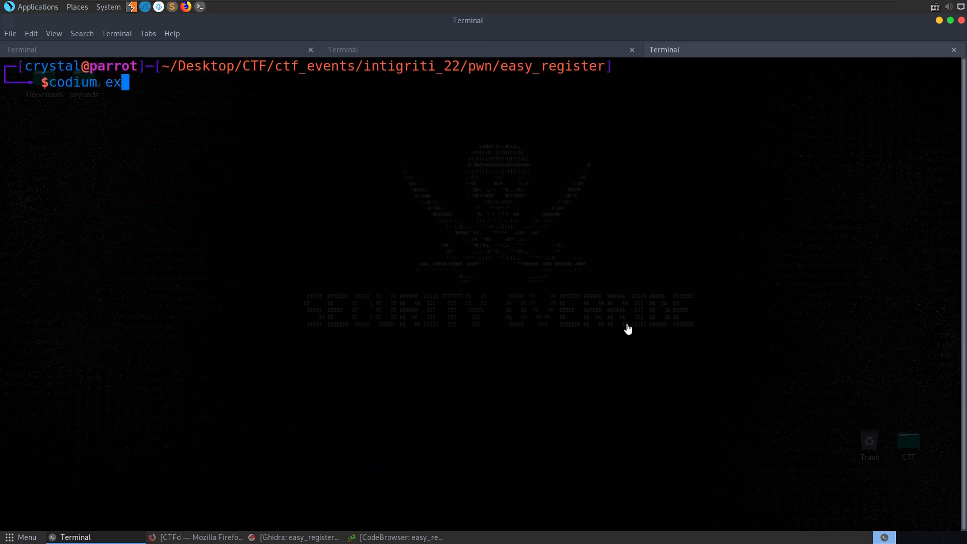
key(Return)
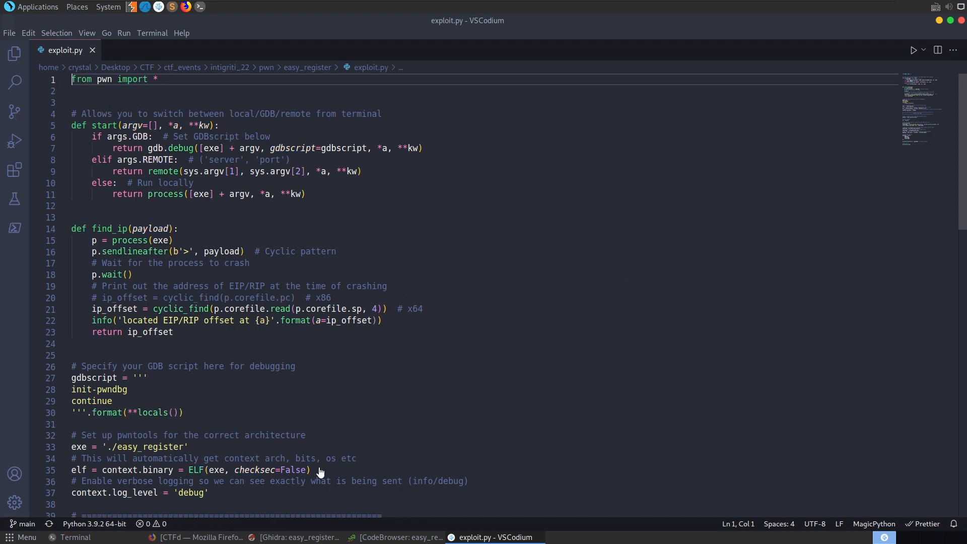
Step: Review exploit.py's find_ip code, p.wait() and p.corefile.sp, and the commented exploit section
key(ctrl+a)
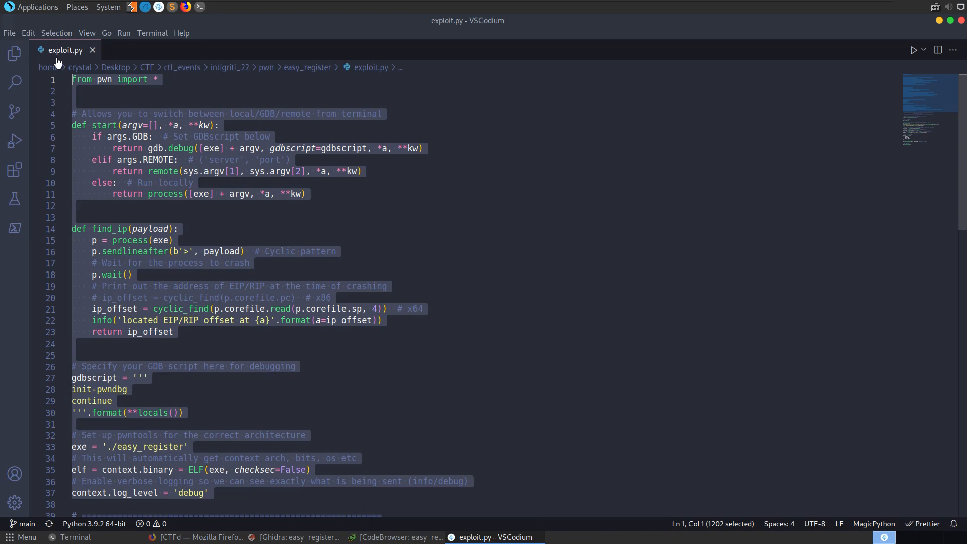
scroll(down, 3)
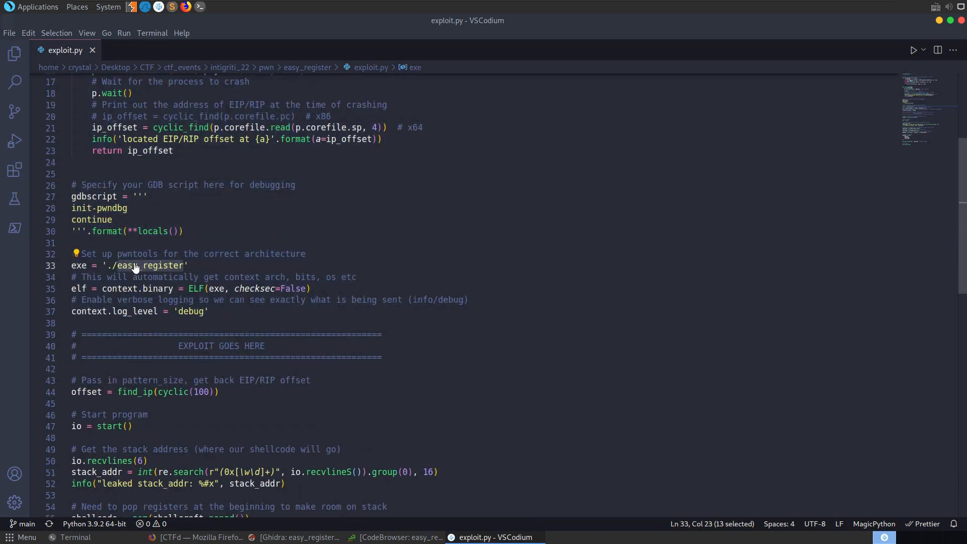
scroll(up, 3)
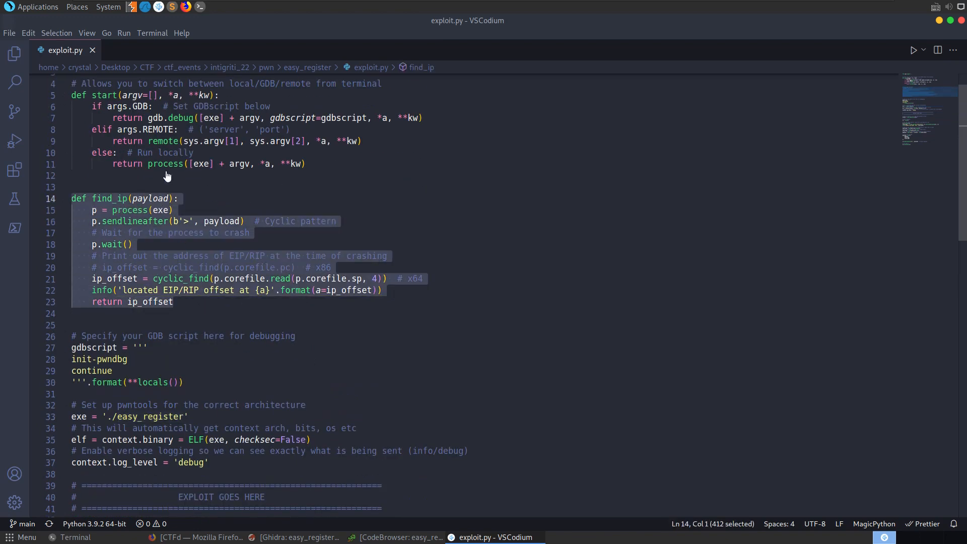
click(237, 232)
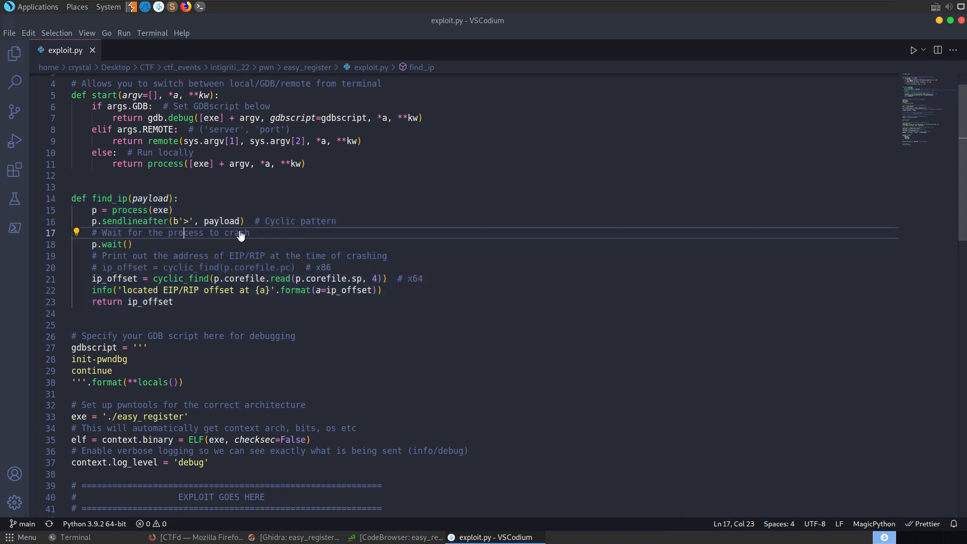
click(128, 244)
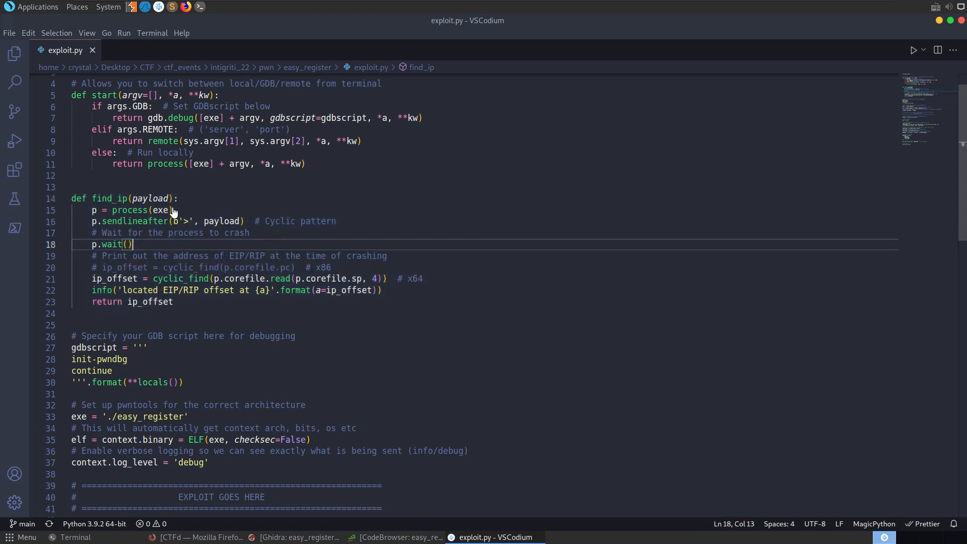
scroll(down, 3)
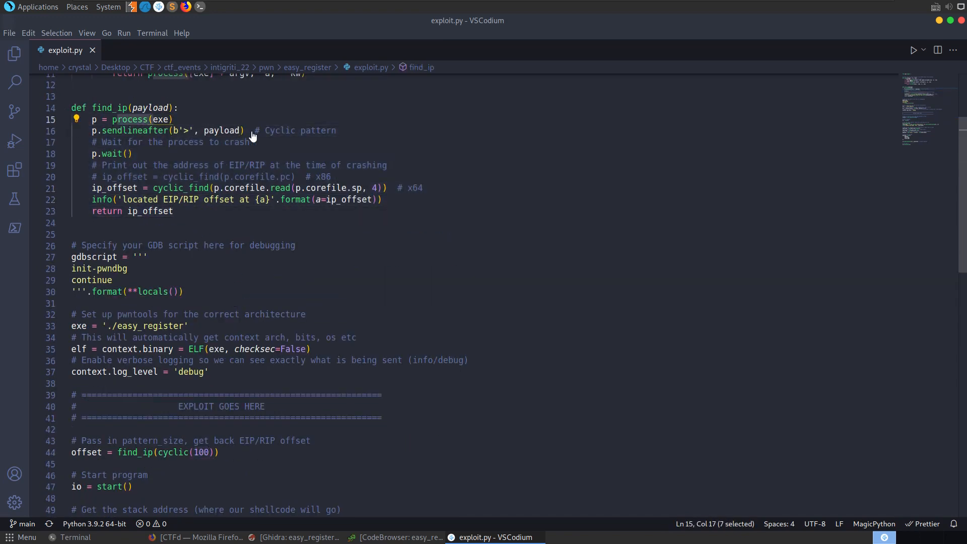
mouse_move(204, 151)
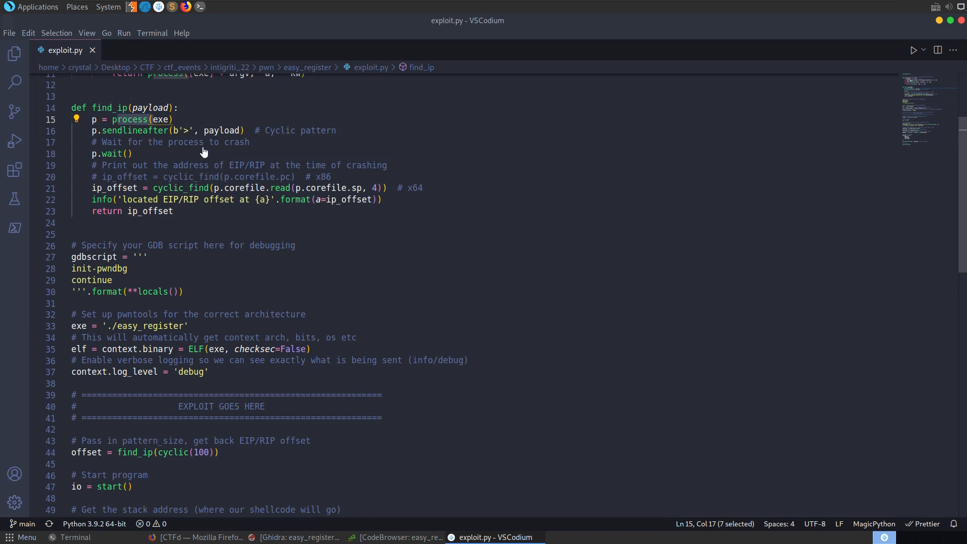
mouse_move(245, 177)
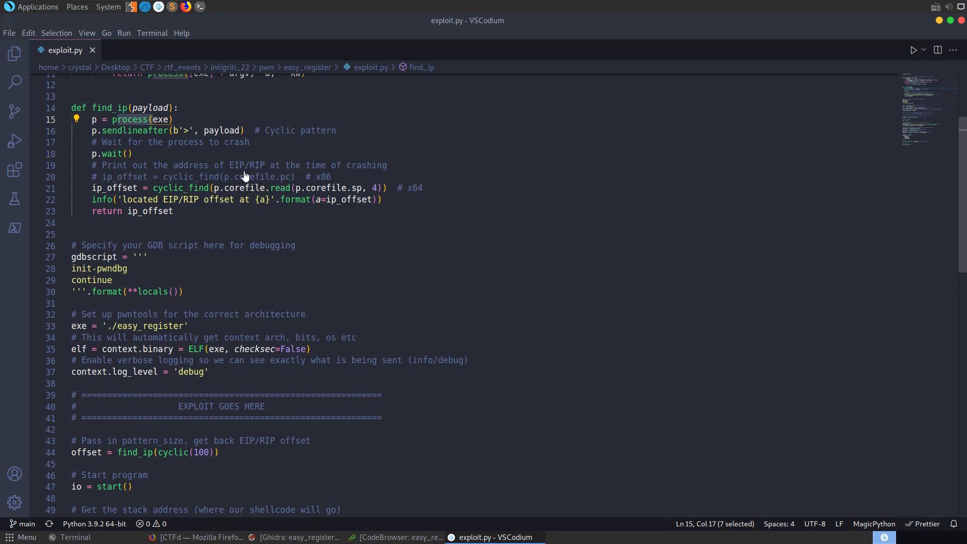
mouse_move(362, 193)
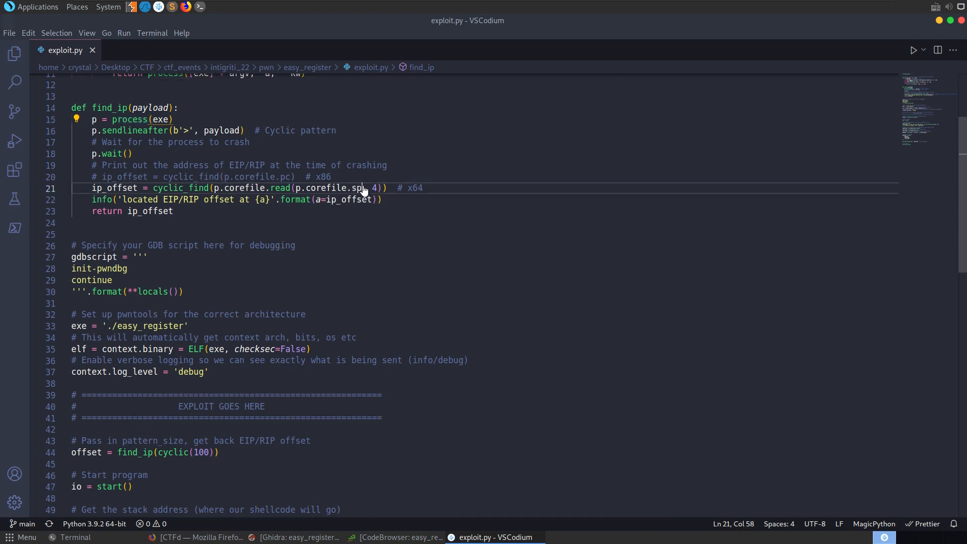
drag(363, 188, 294, 188)
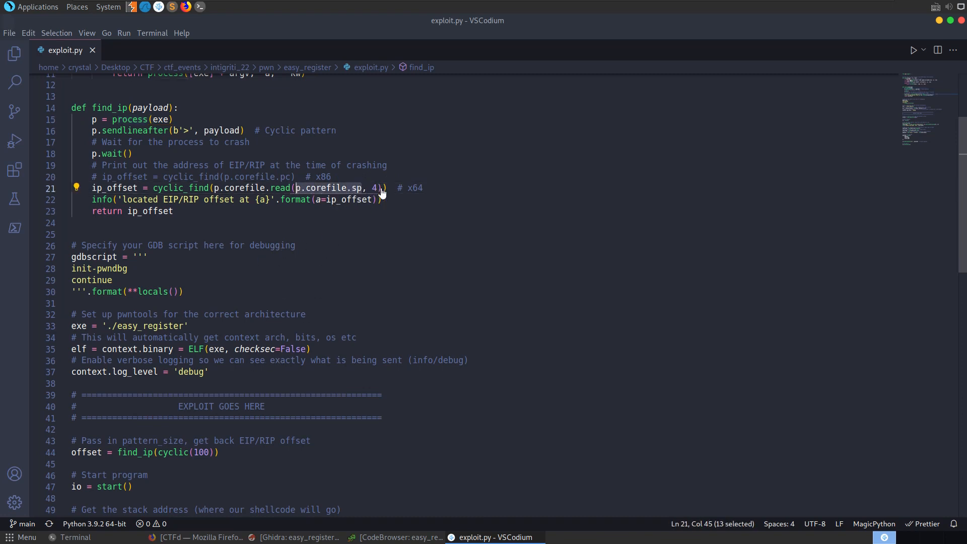
mouse_move(175, 201)
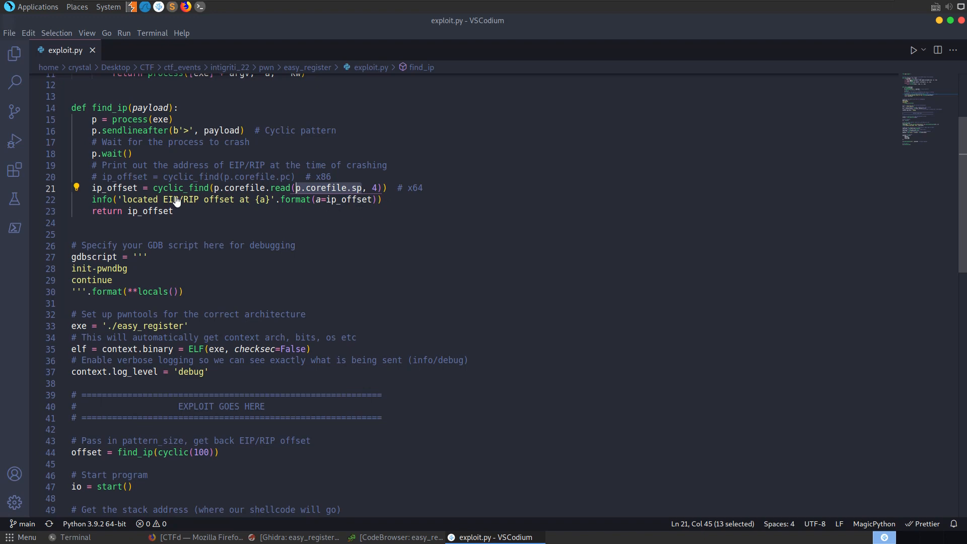
scroll(down, 3)
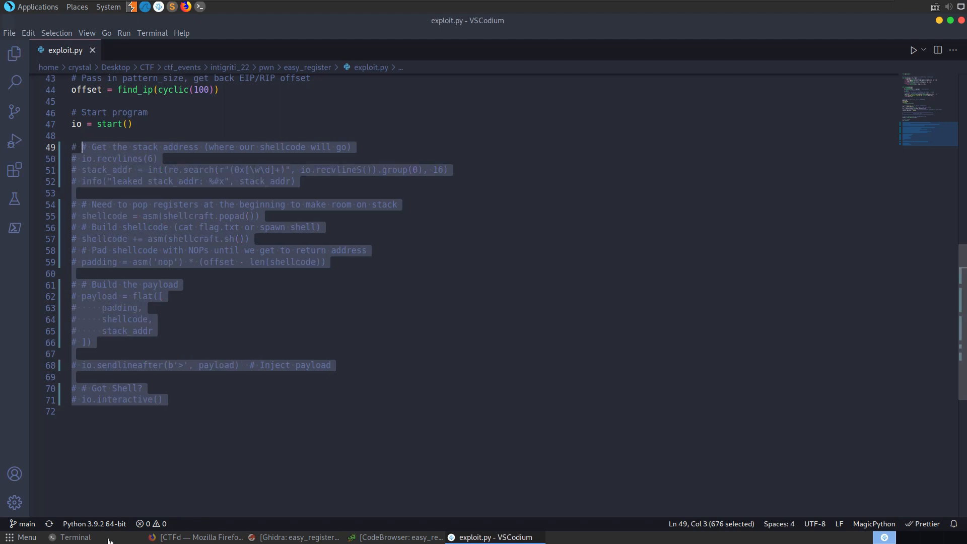
Step: Run python exploit.py locally, which reports the RIP offset as 88
click(75, 537)
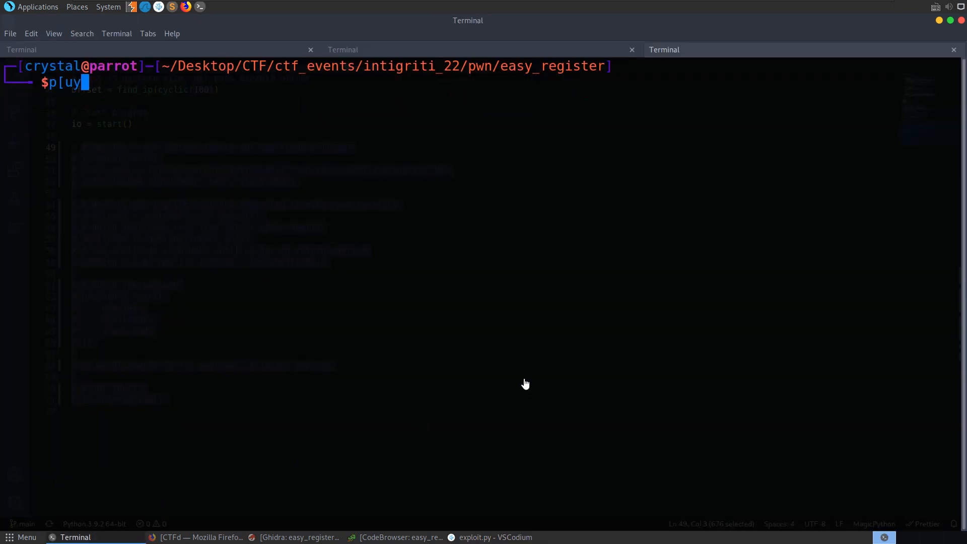
text(python exploit.py)
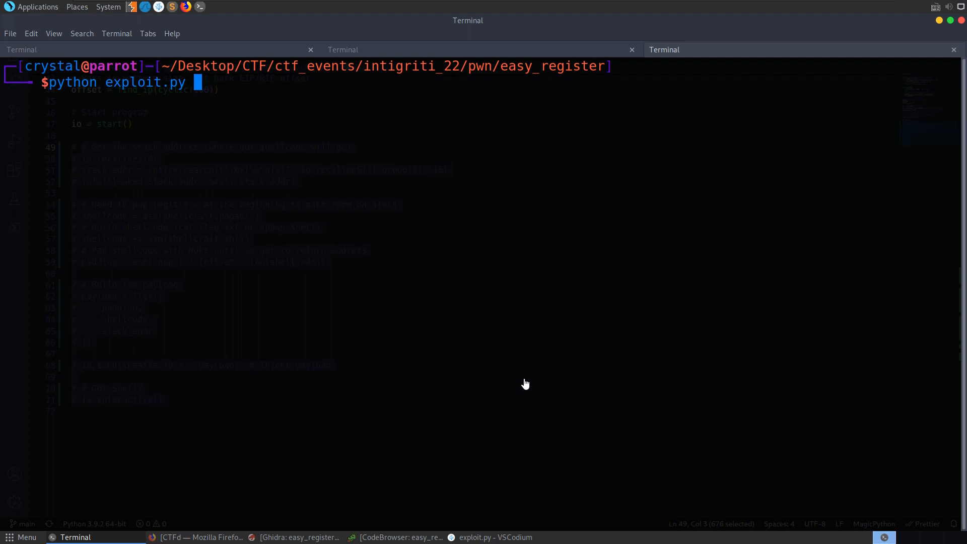
key(Return)
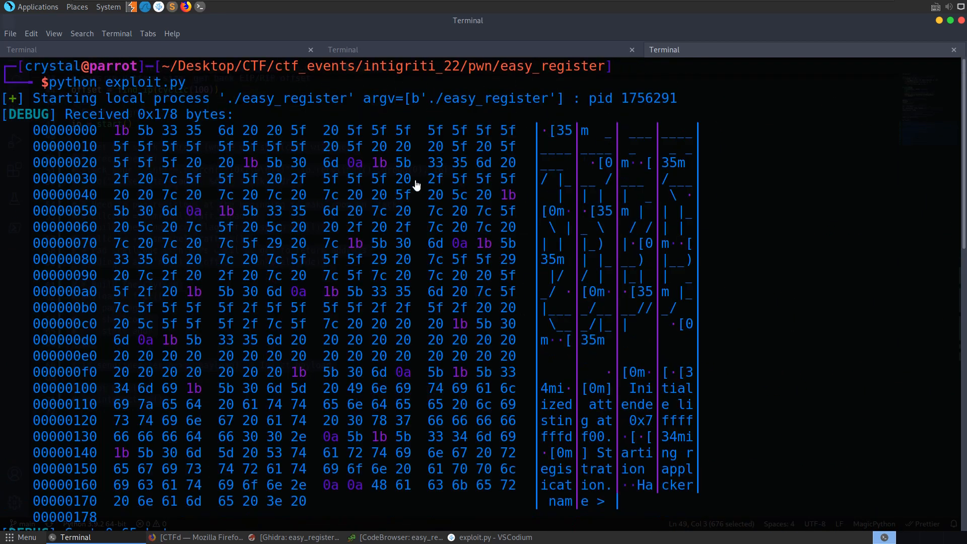
mouse_move(308, 231)
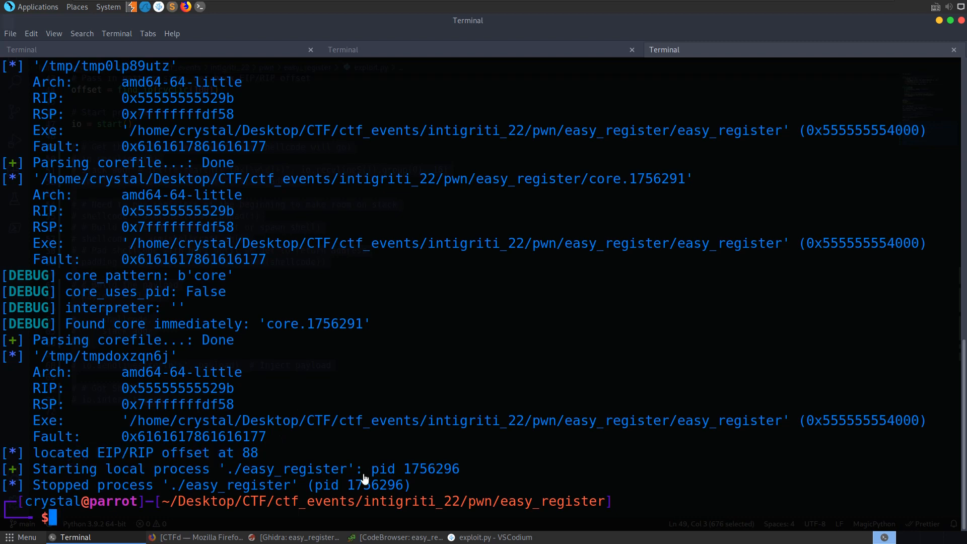
click(489, 538)
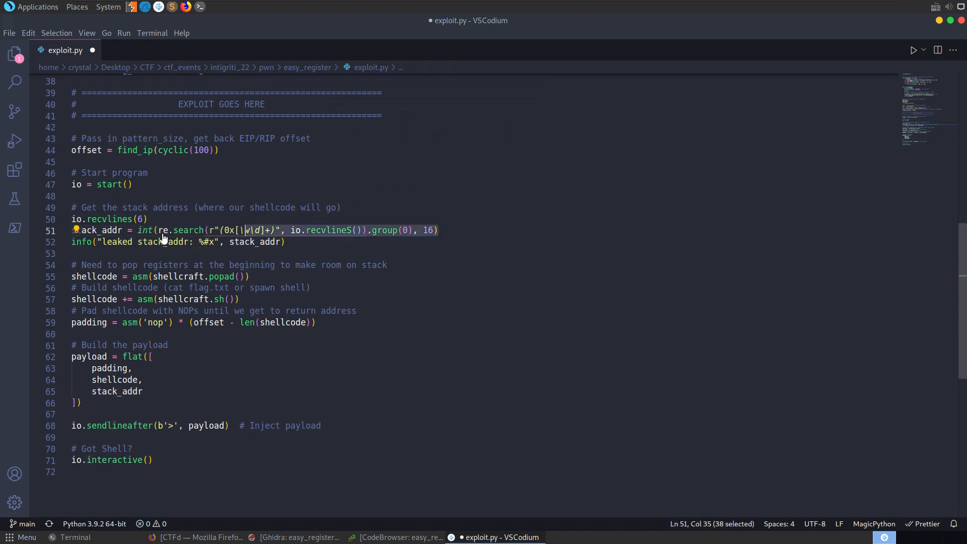
Step: Restore exploit.py's stack_addr leak line and return to the terminal prompt
click(326, 230)
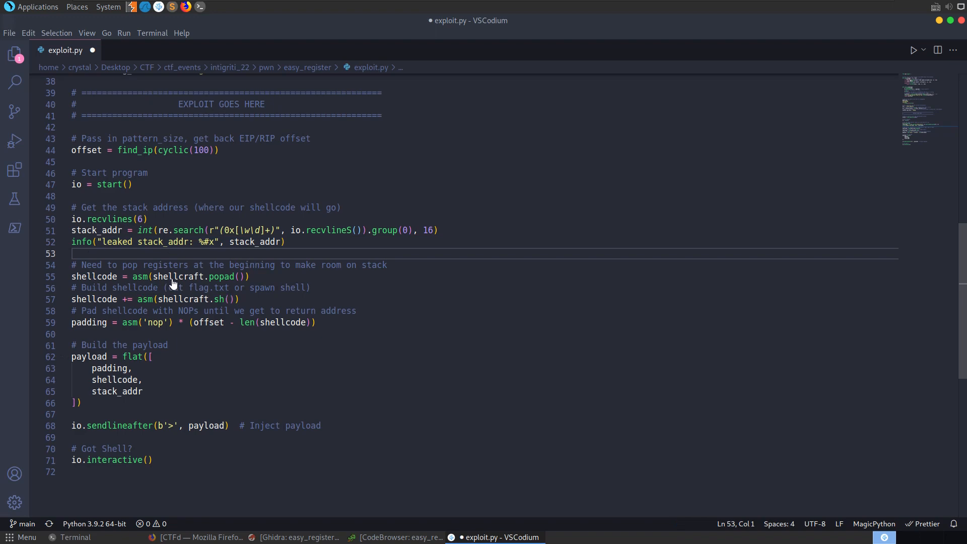
click(75, 538)
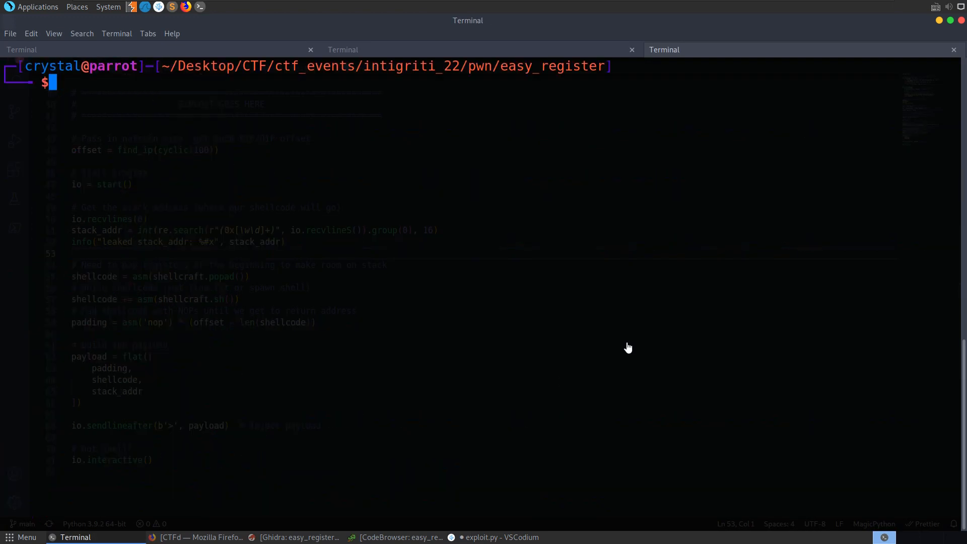
Step: Show shellcraft's usage help and list all available shellcodes
text(shellcraft)
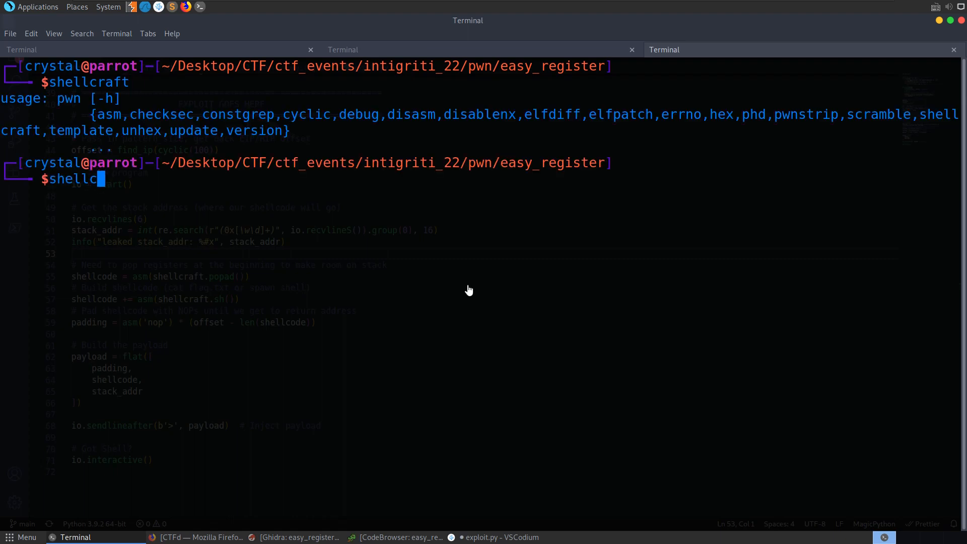
key(Return)
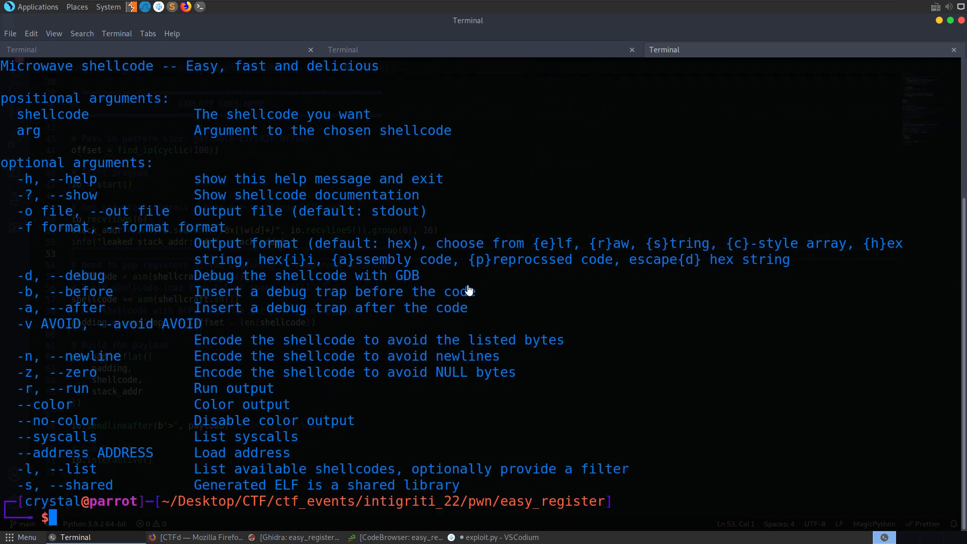
mouse_move(560, 490)
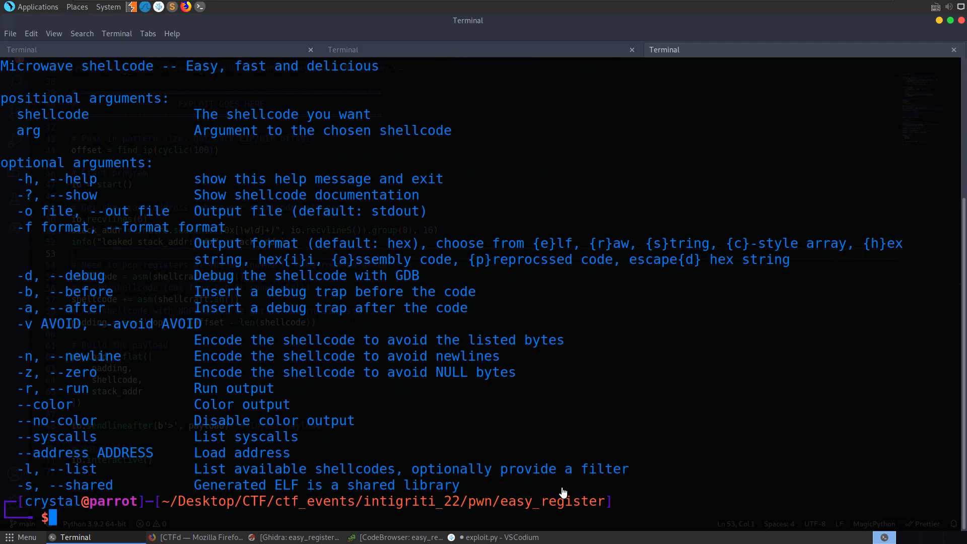
text(shellcraft -)
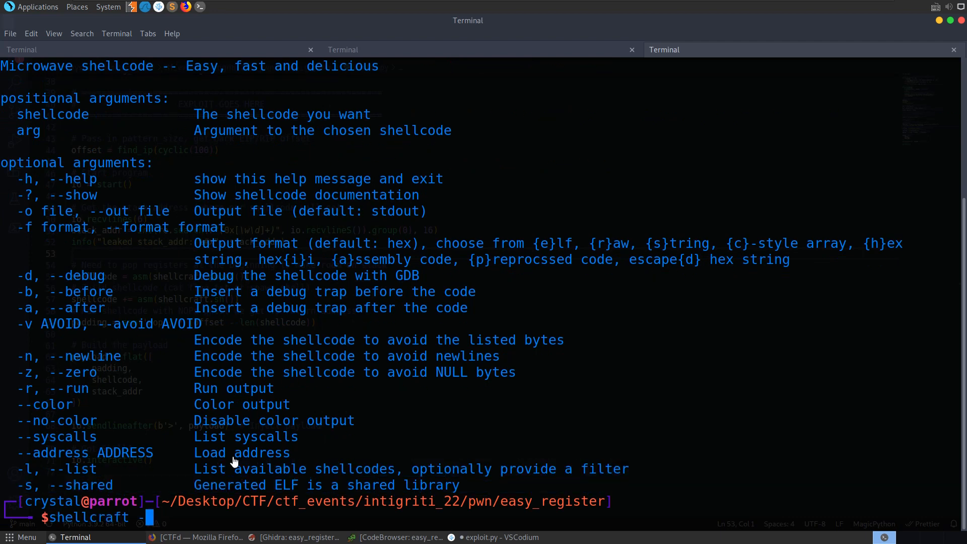
key(Return)
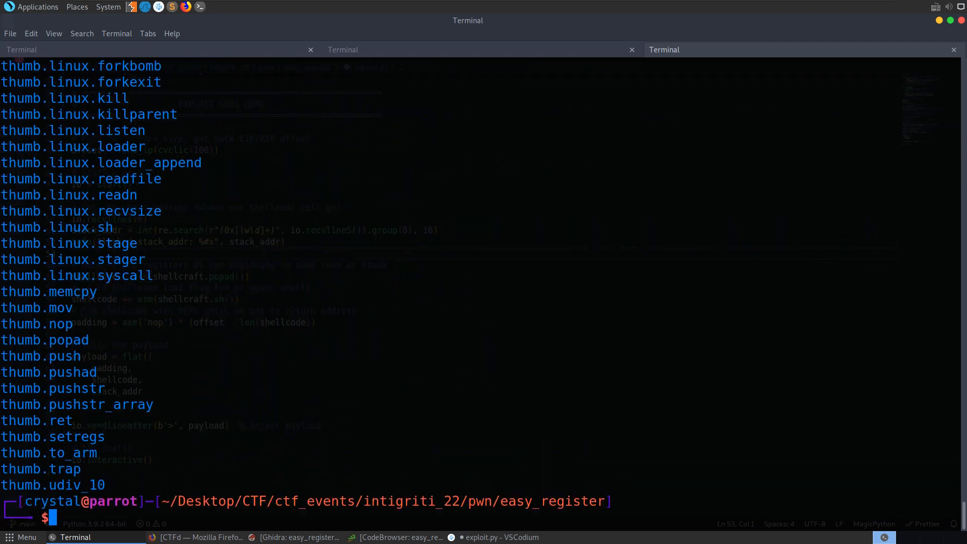
scroll(up, 3)
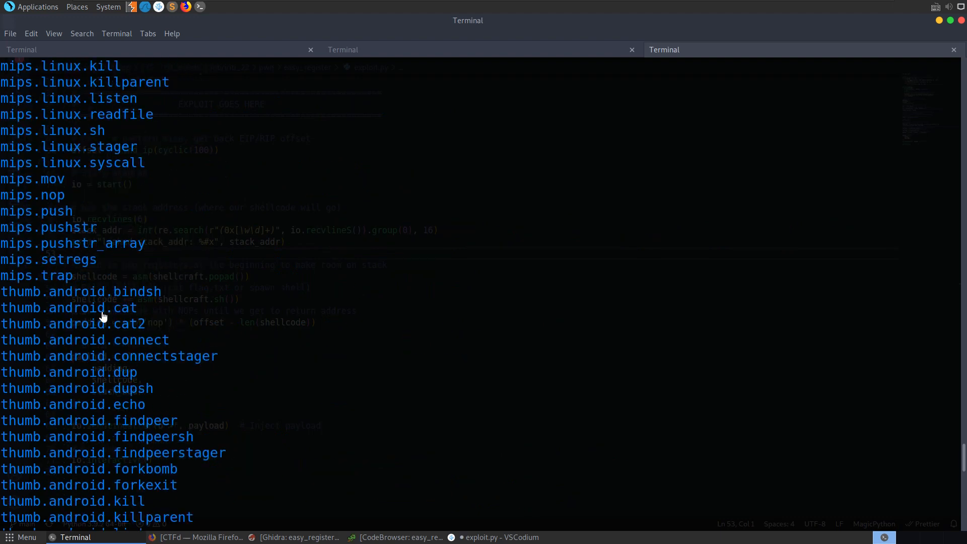
scroll(down, 3)
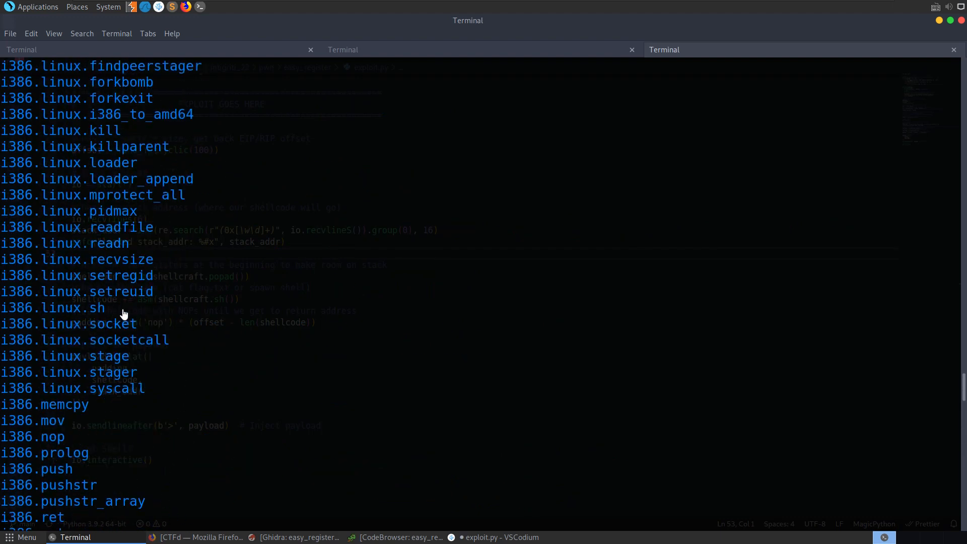
scroll(up, 3)
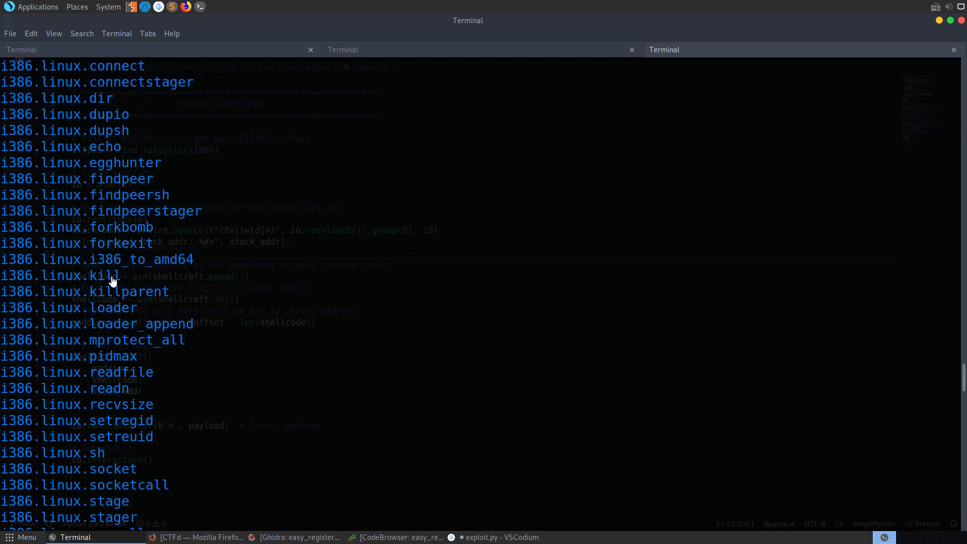
scroll(down, 3)
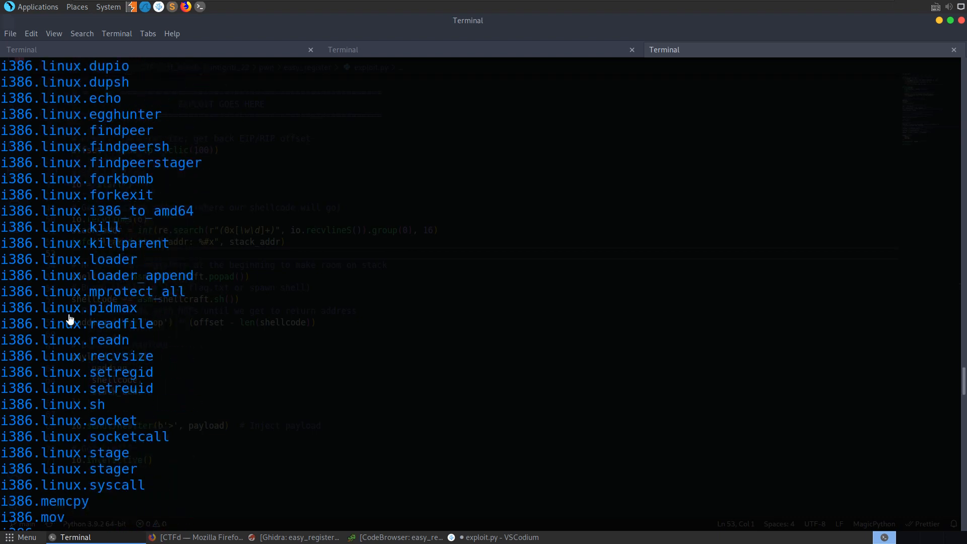
mouse_move(337, 413)
text(shellcraft -h)
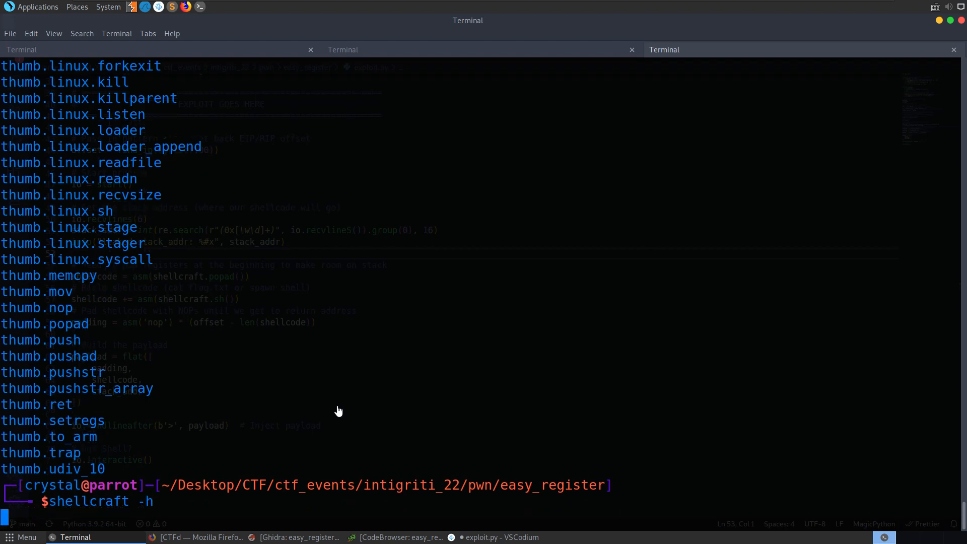
key(Return)
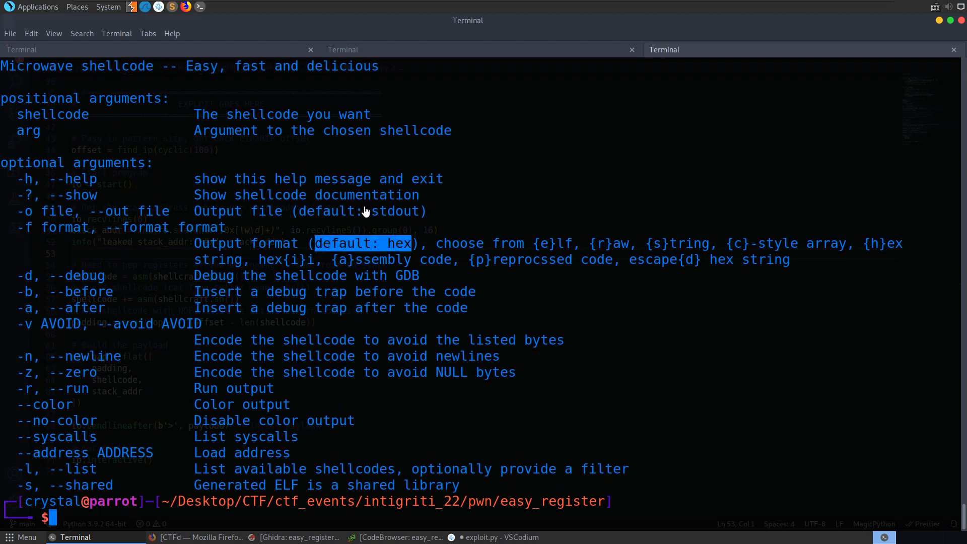
mouse_move(700, 242)
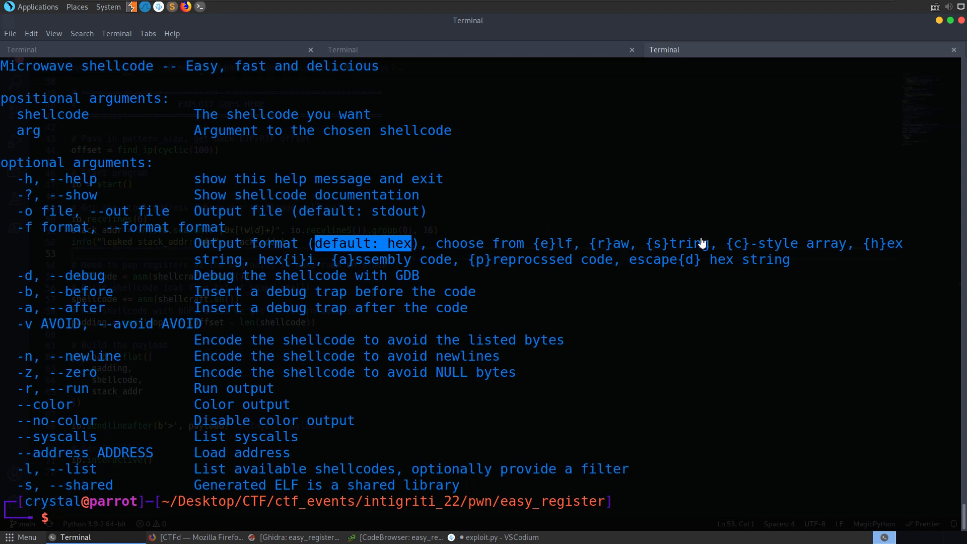
Step: Print the i386.linux.sh shellcode with shellcraft as raw bytes and as assembly
text(shellcraft -f)
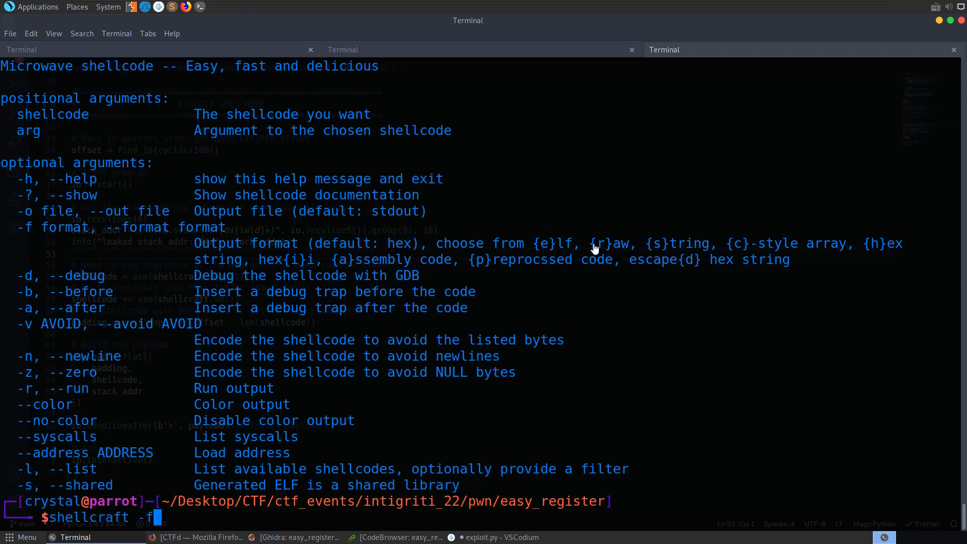
text(raw)
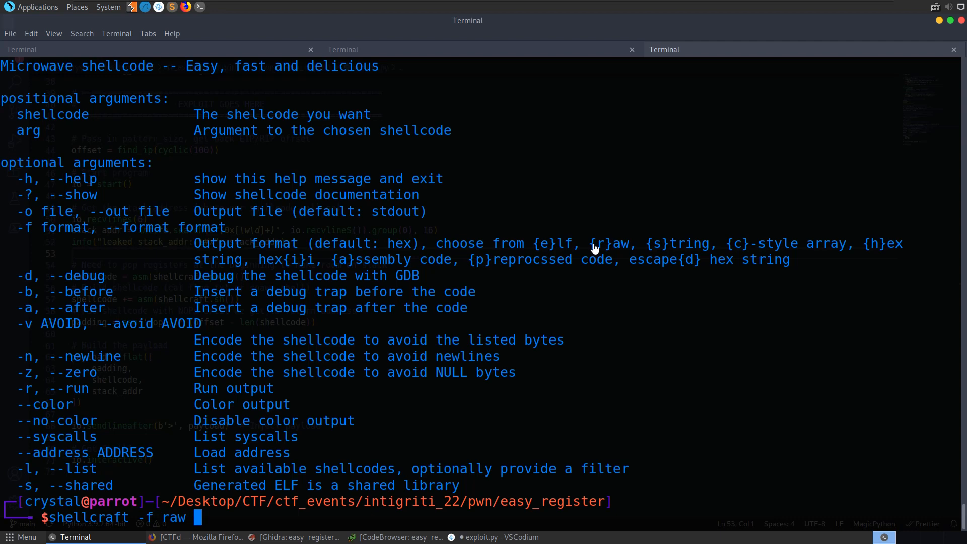
text(i386.linux.sh)
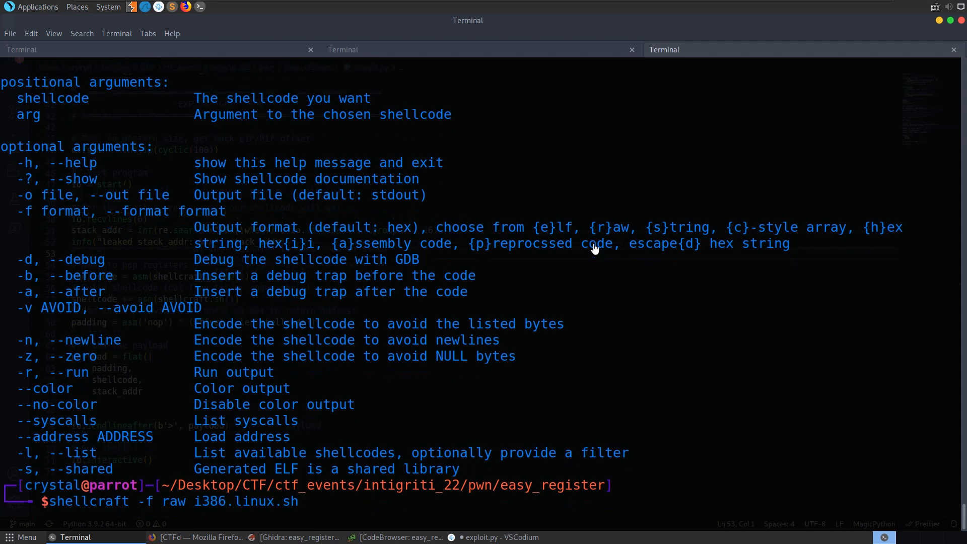
key(Return)
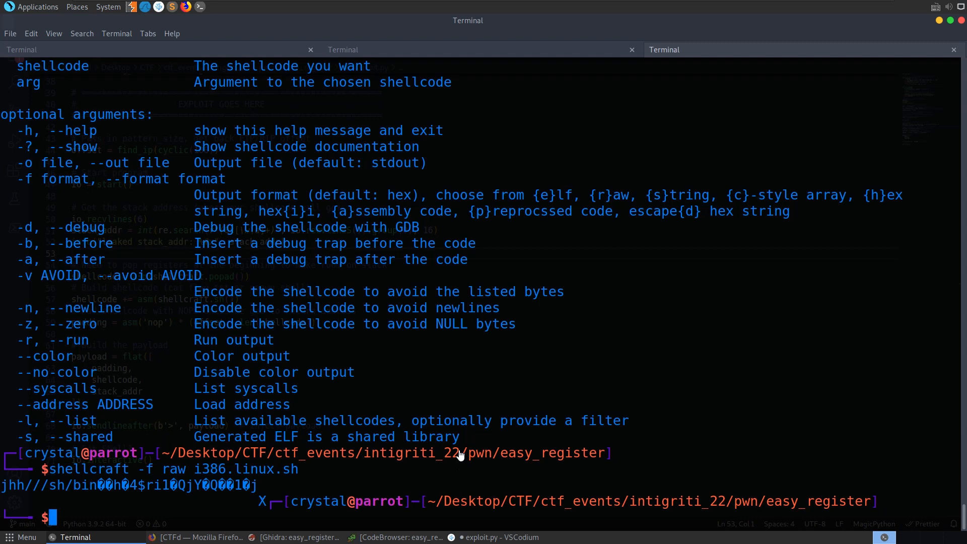
text(shellcraft -f raw i386.linux.sh)
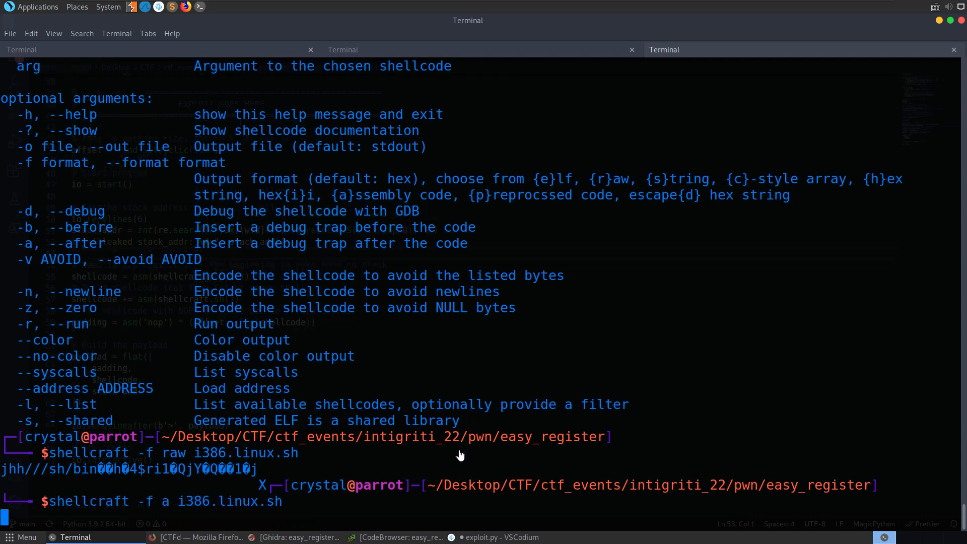
key(Return)
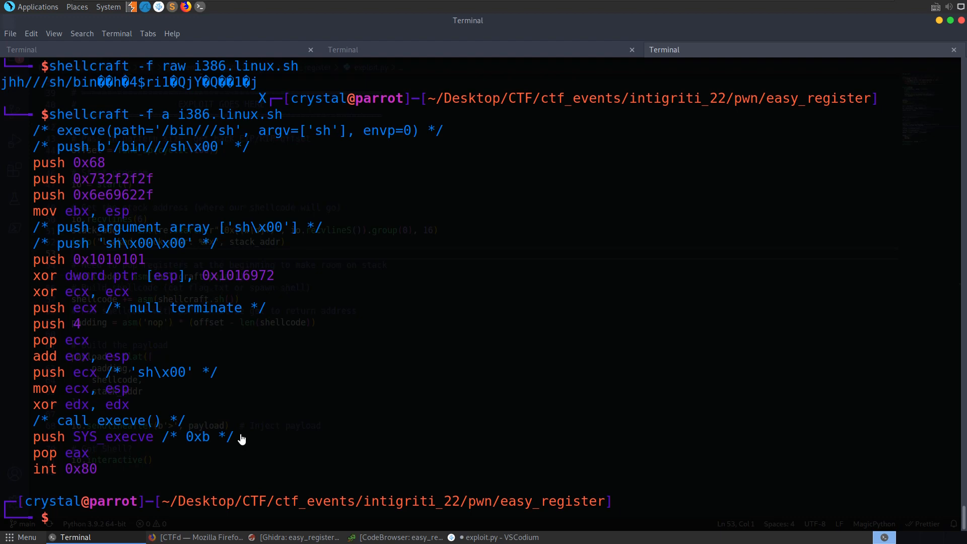
click(497, 537)
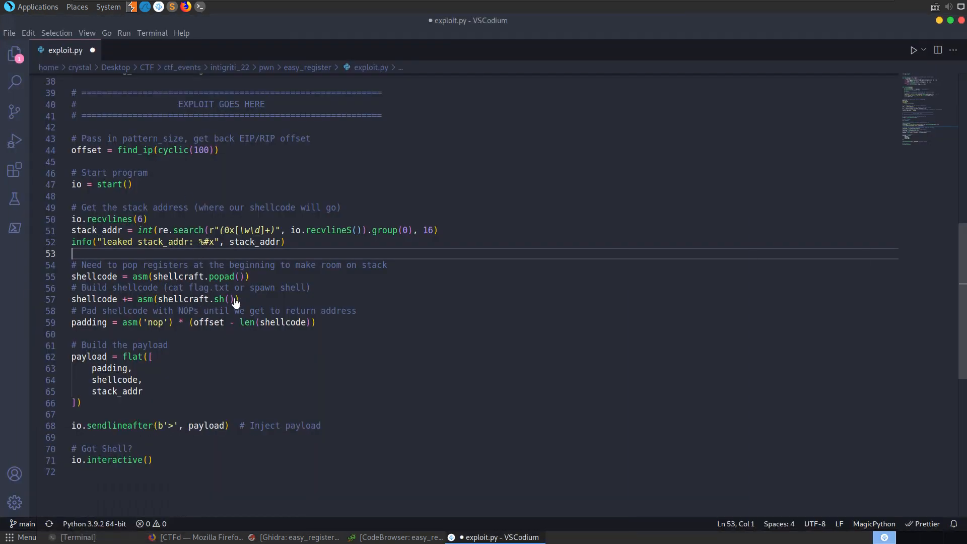
click(204, 299)
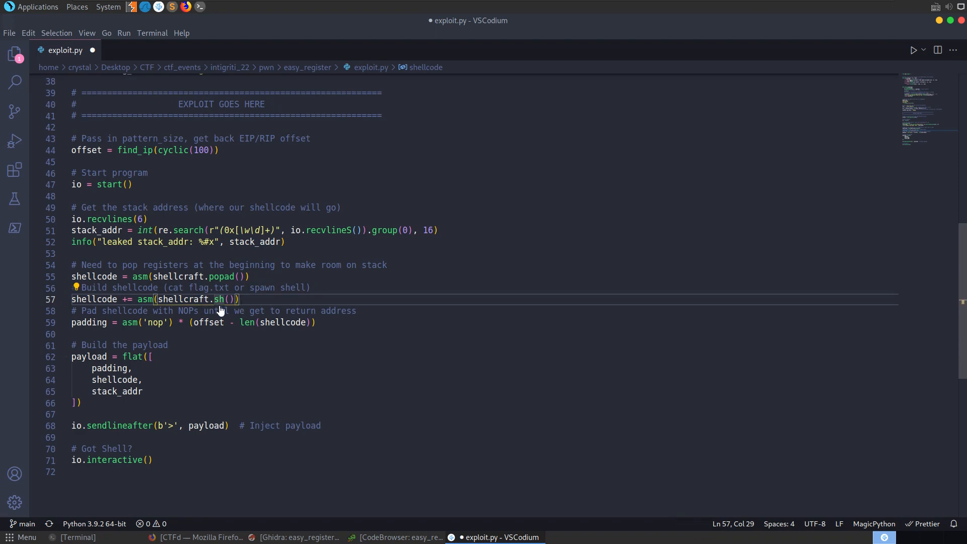
scroll(up, 3)
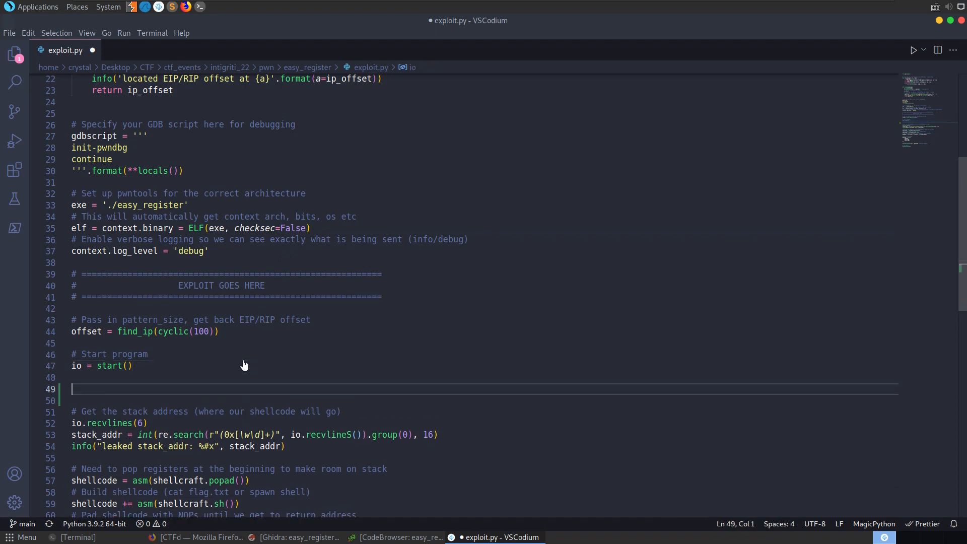
text(p64)
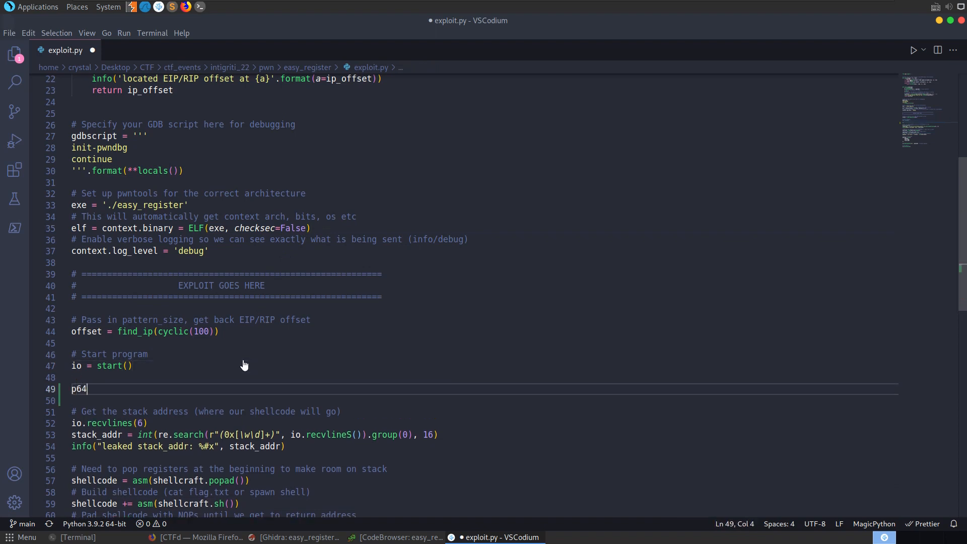
double_click(79, 388)
text(pack())
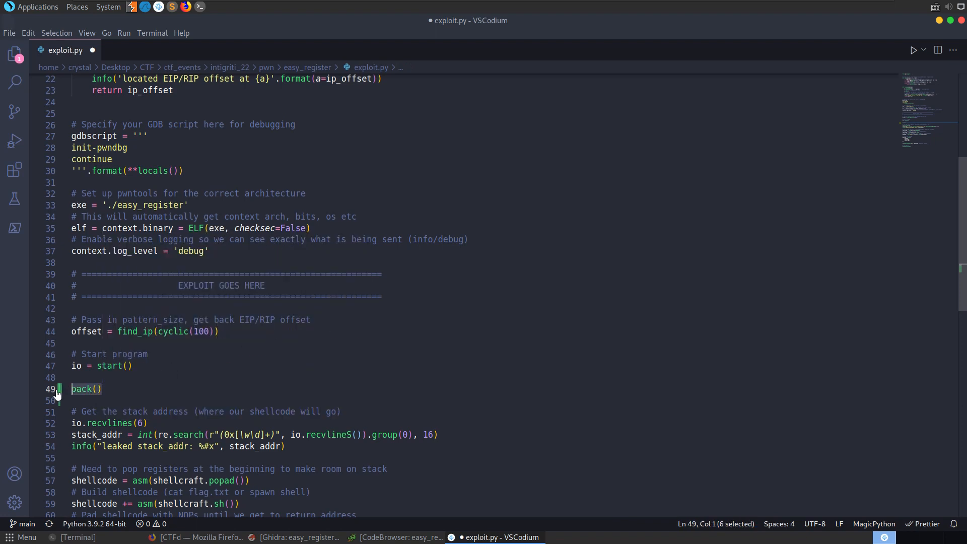
key(Delete)
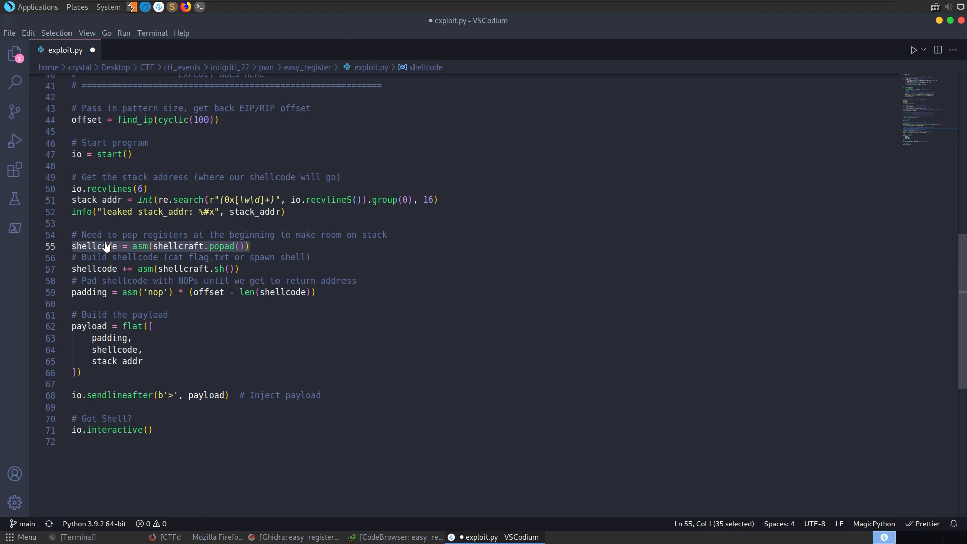
mouse_move(68, 254)
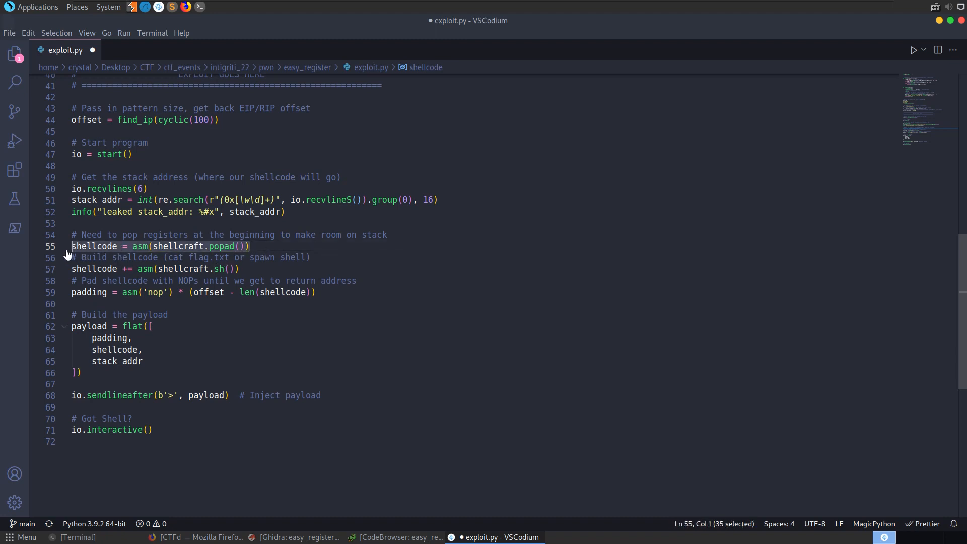
mouse_move(256, 270)
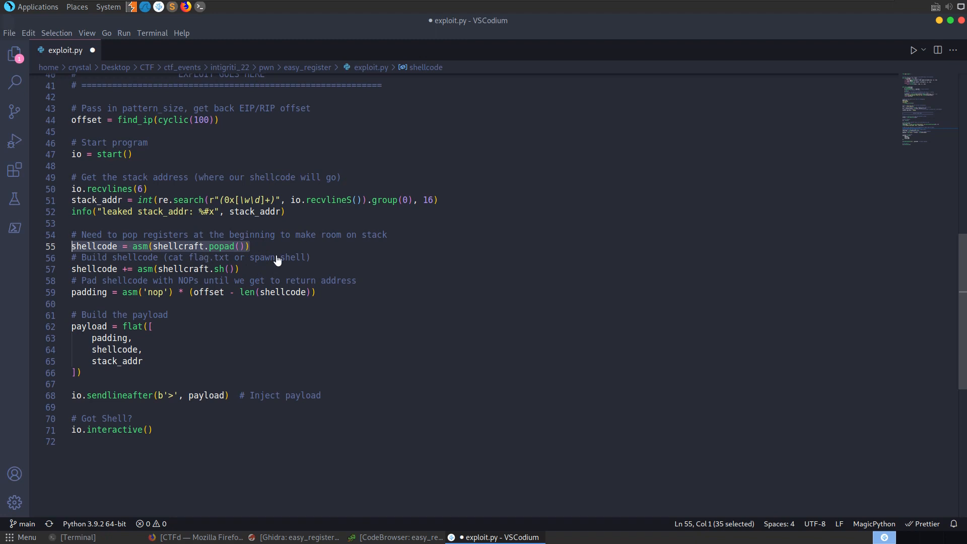
mouse_move(244, 258)
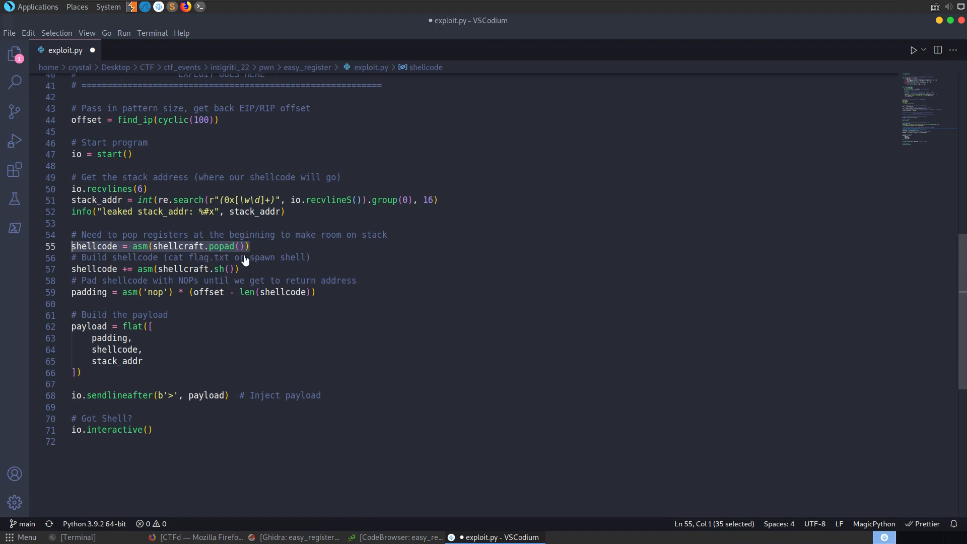
mouse_move(129, 292)
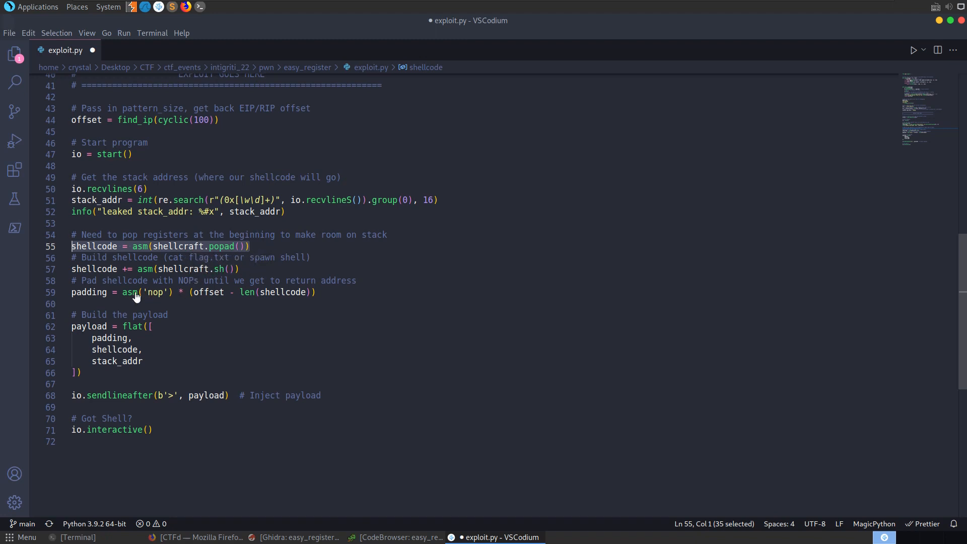
Step: Review exploit.py's shellcode, padding and stack_addr payload lines without changing them
click(168, 315)
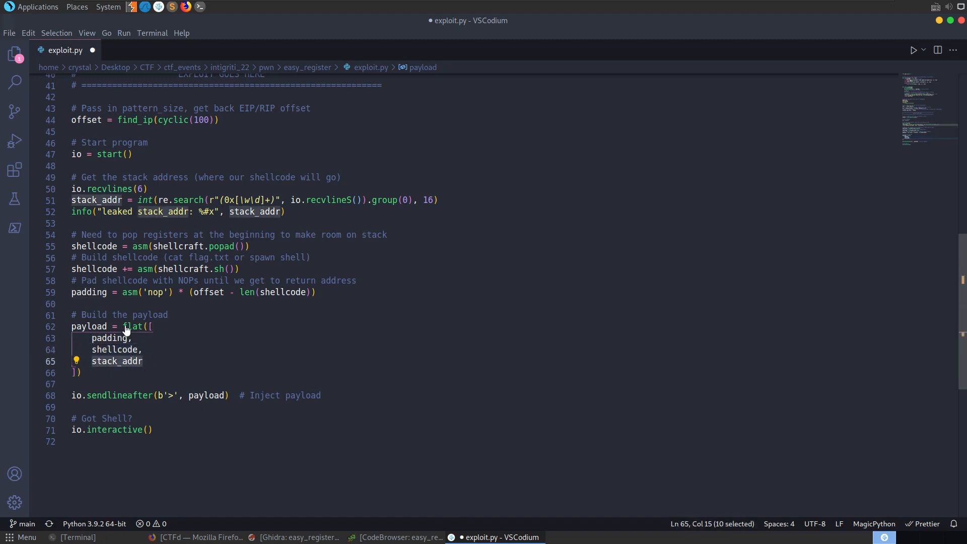
mouse_move(104, 351)
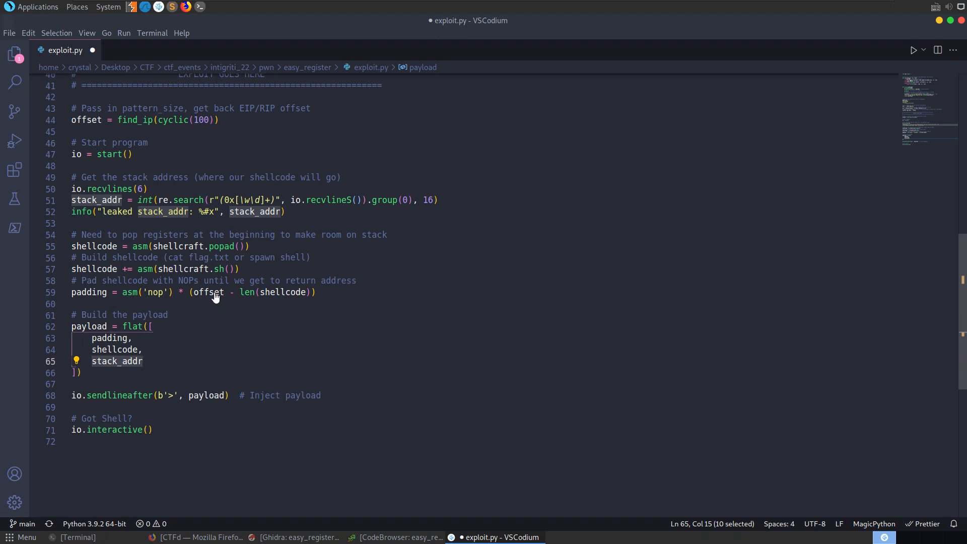
mouse_move(162, 296)
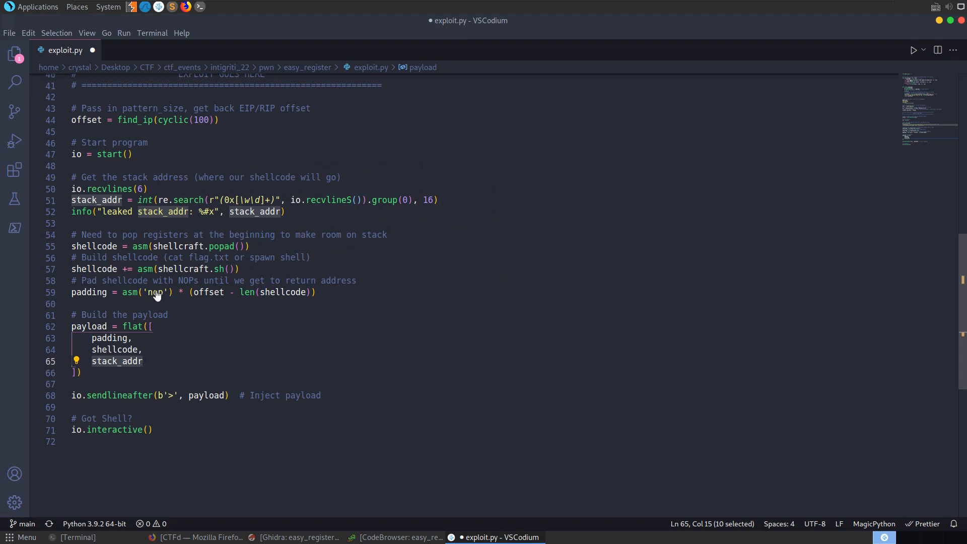
mouse_move(159, 341)
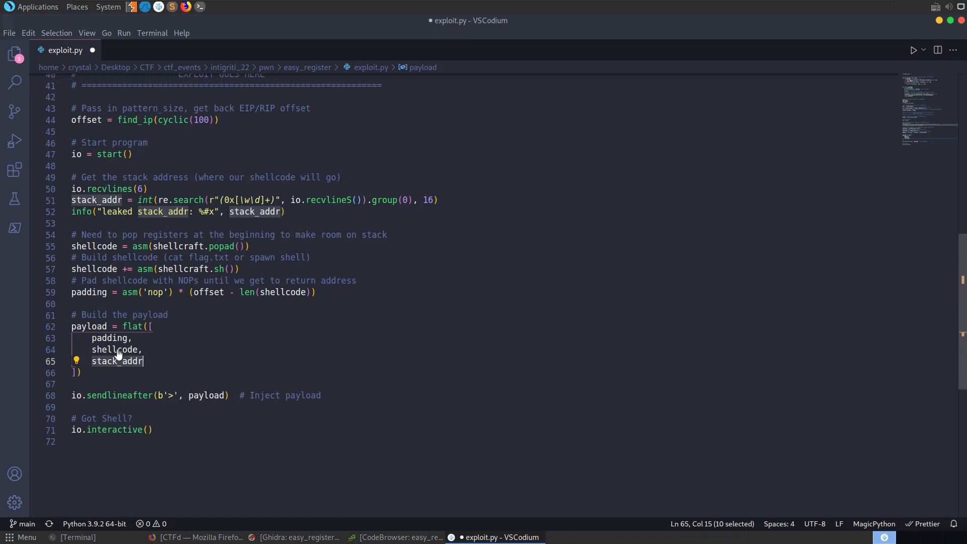
mouse_move(197, 275)
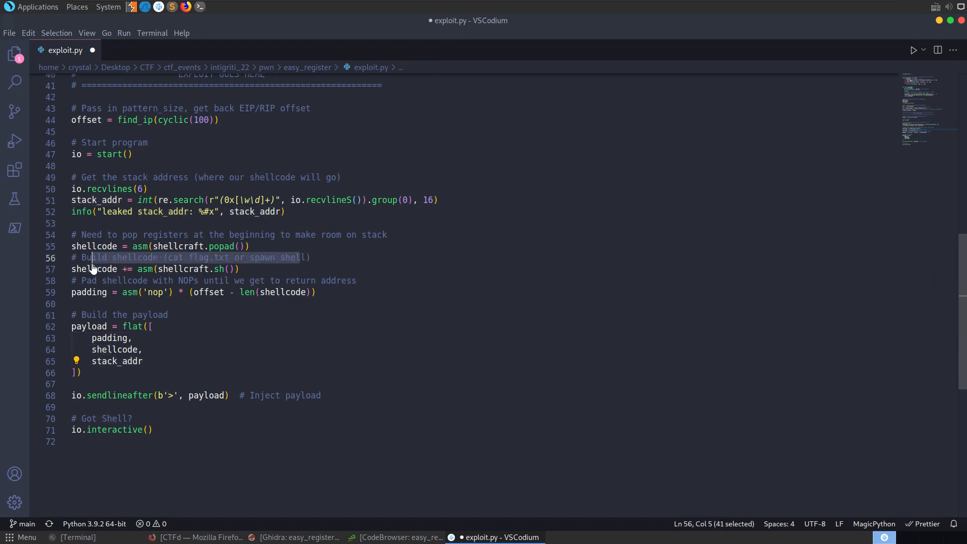
key(ctrl+s)
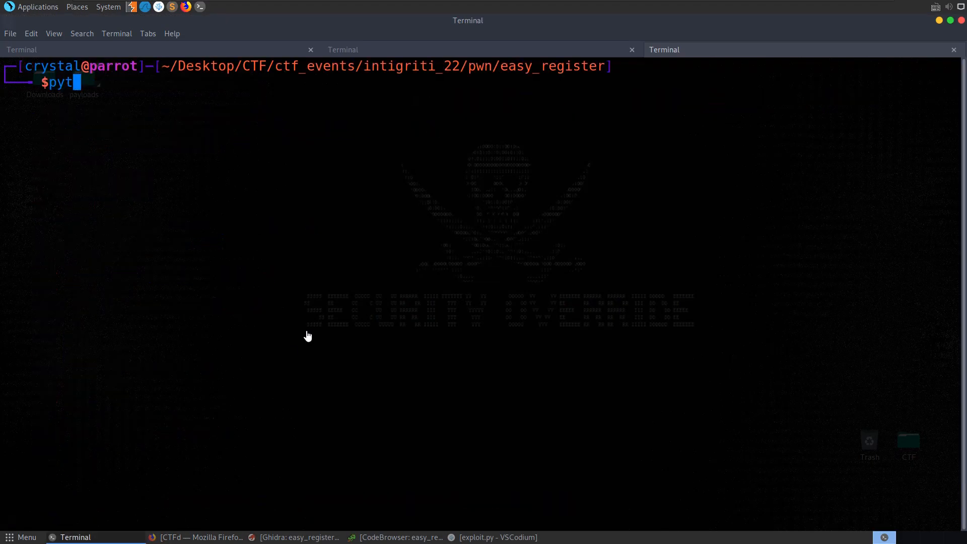
Step: Run python exploit.py with debug logging and start typing whoami in the shell
key(Return)
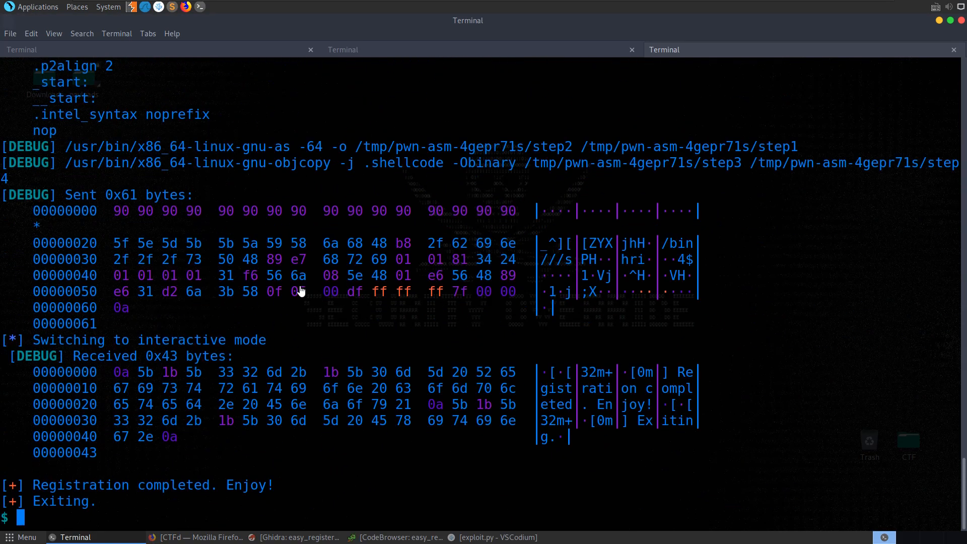
mouse_move(281, 291)
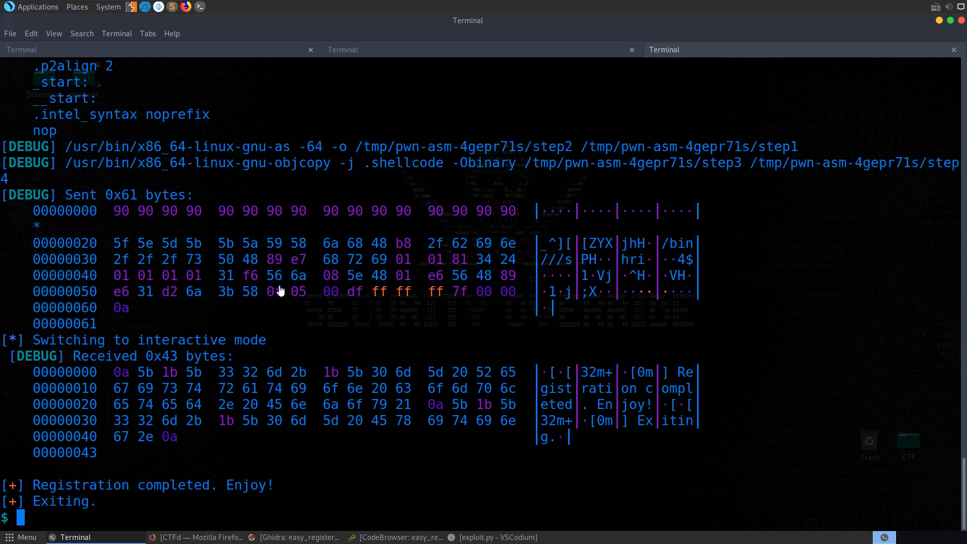
text(wh)
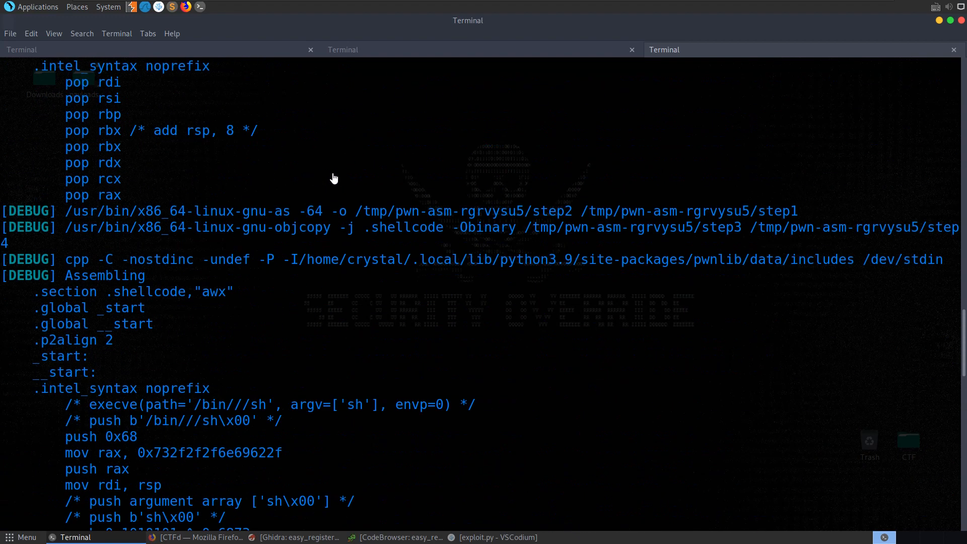
mouse_move(192, 475)
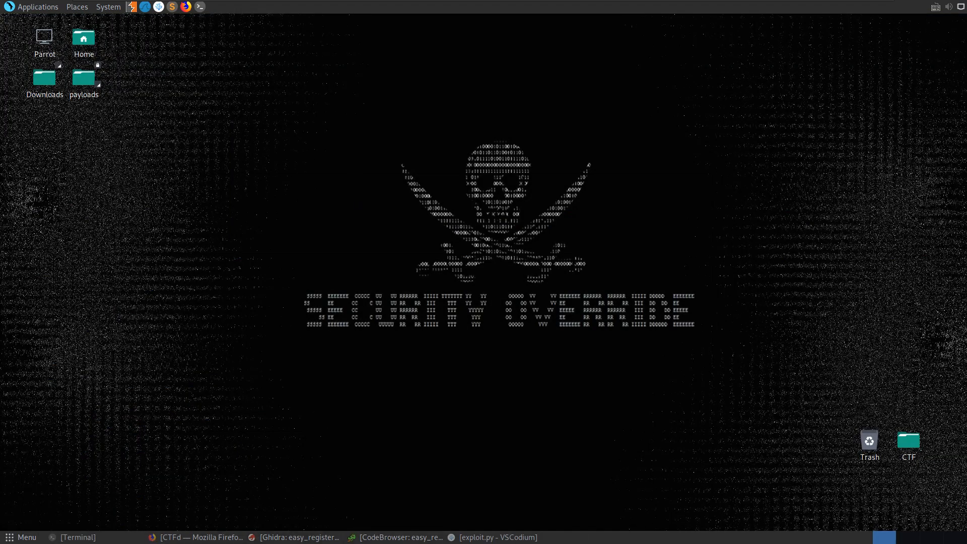
Step: Change context.log_level from 'debug' to 'info' and rerun python exploit.py
click(496, 537)
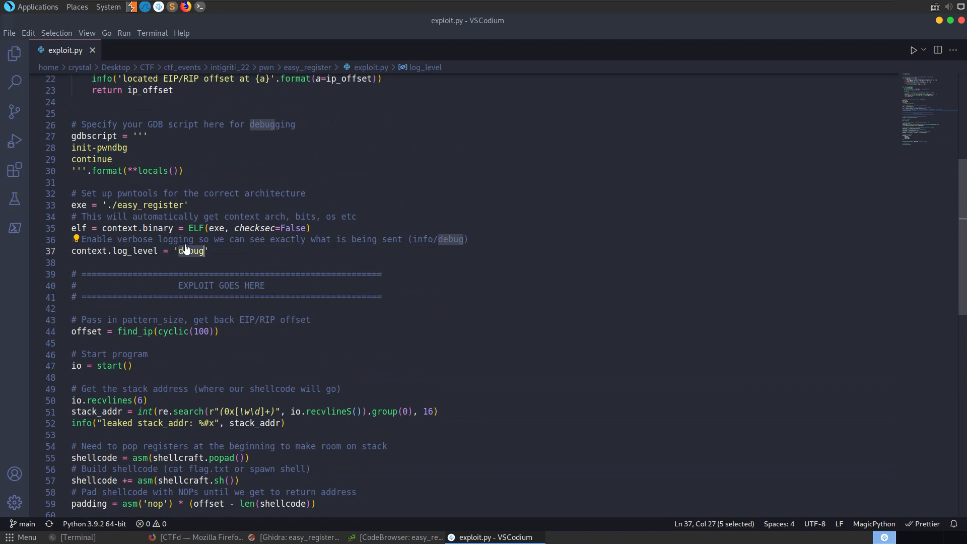
text(info)
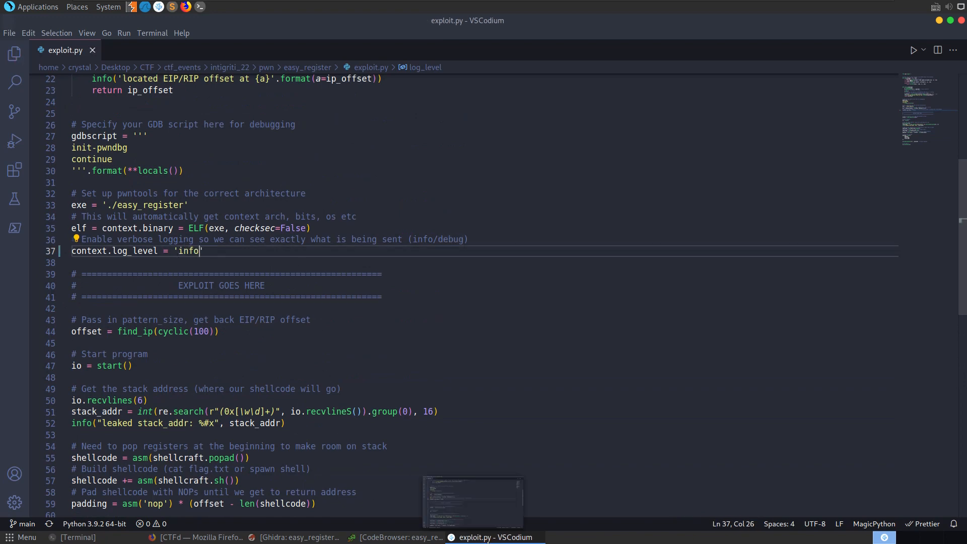
click(76, 537)
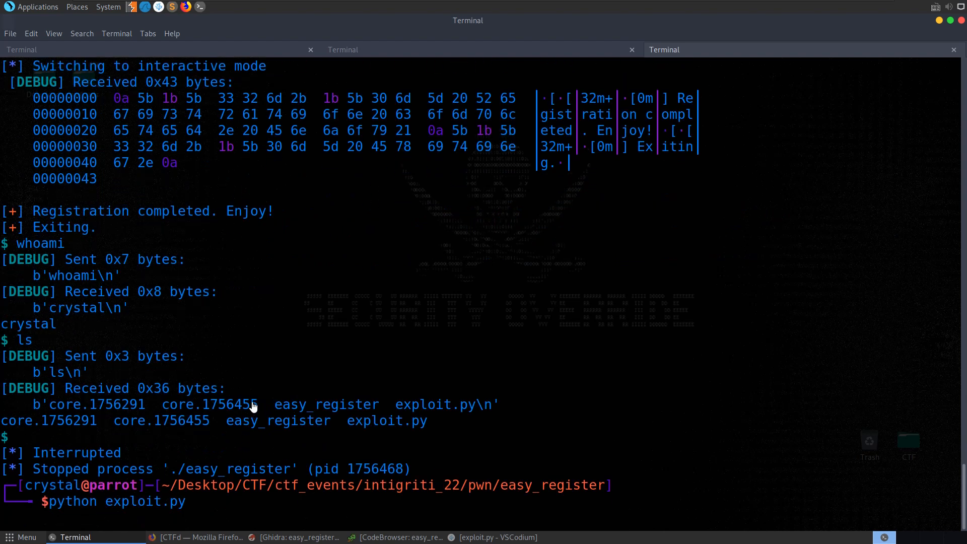
key(Return)
text(whoami)
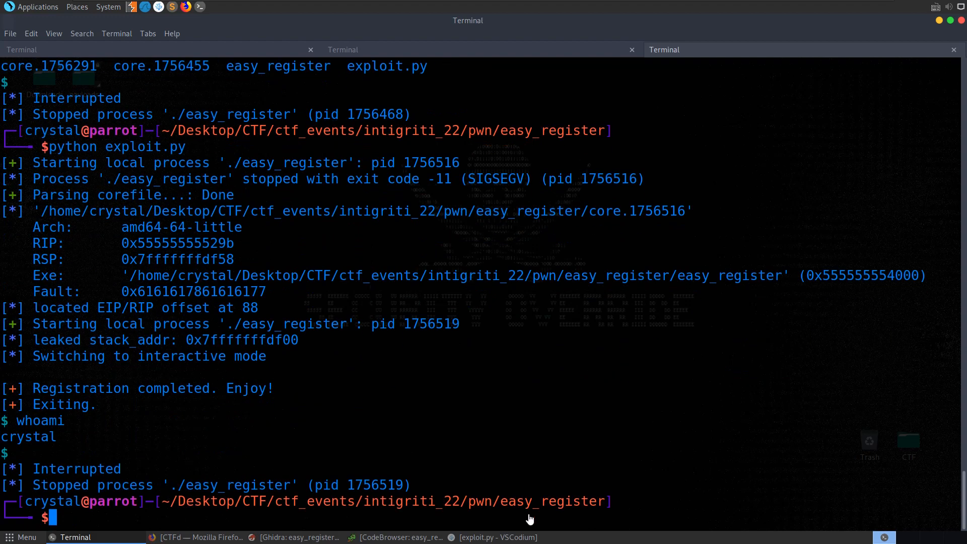
click(495, 538)
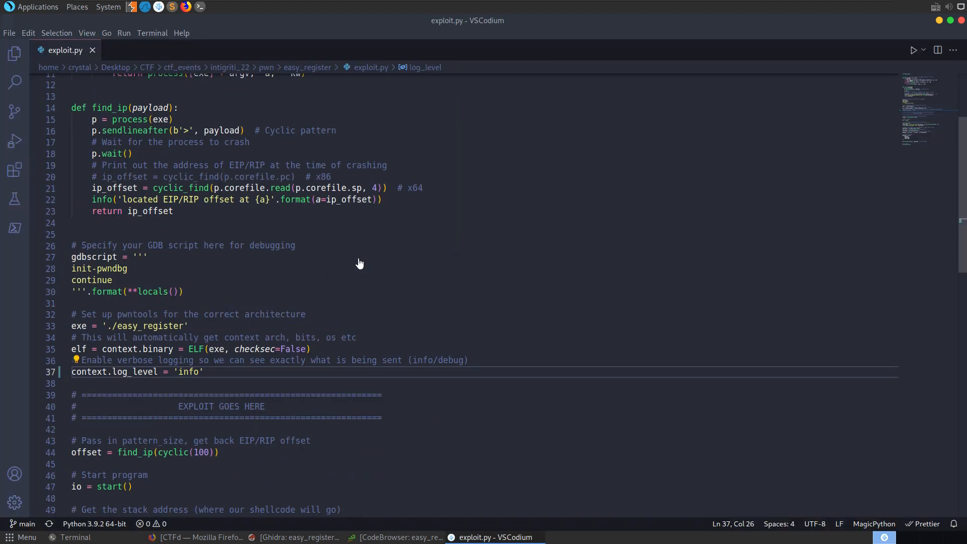
Step: Insert an empty line after init-pwndbg in exploit.py's gdbscript
scroll(up, 3)
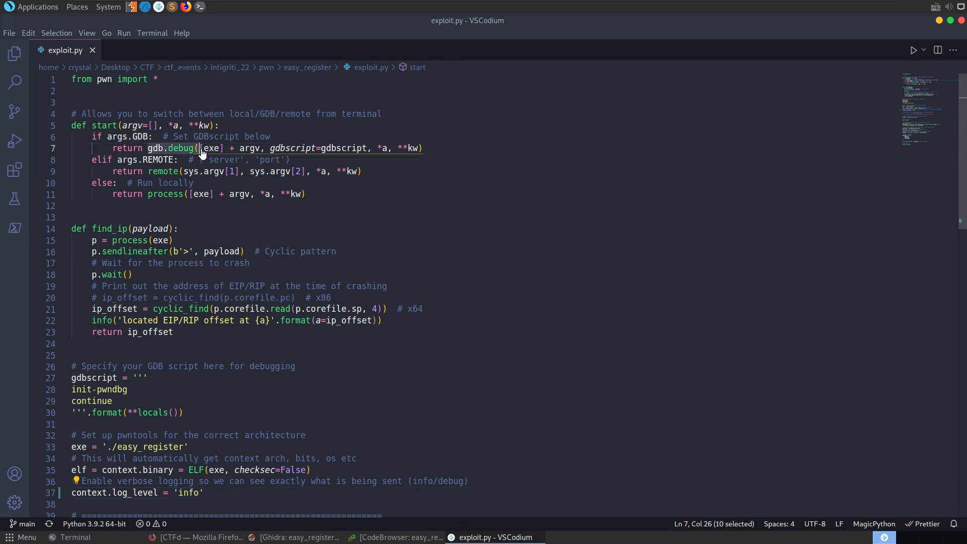
click(185, 171)
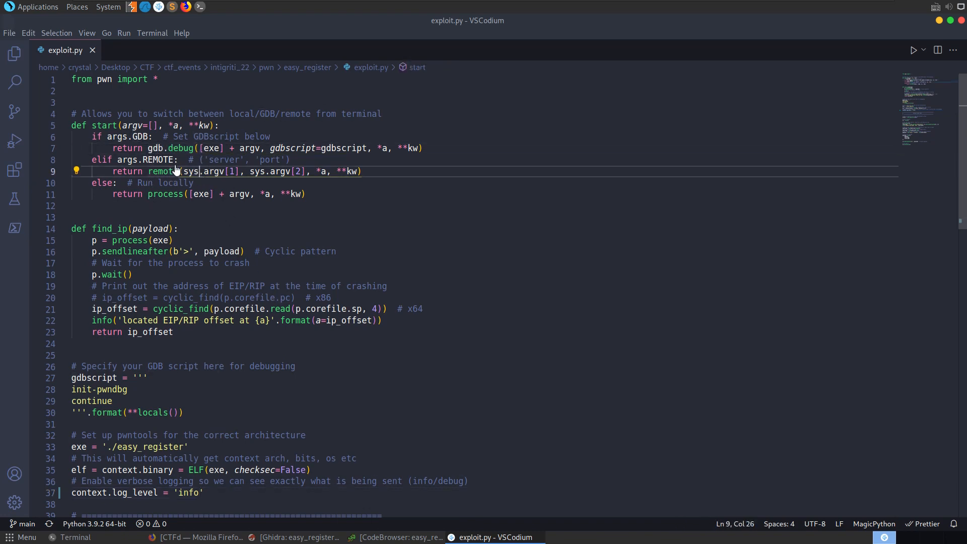
click(209, 148)
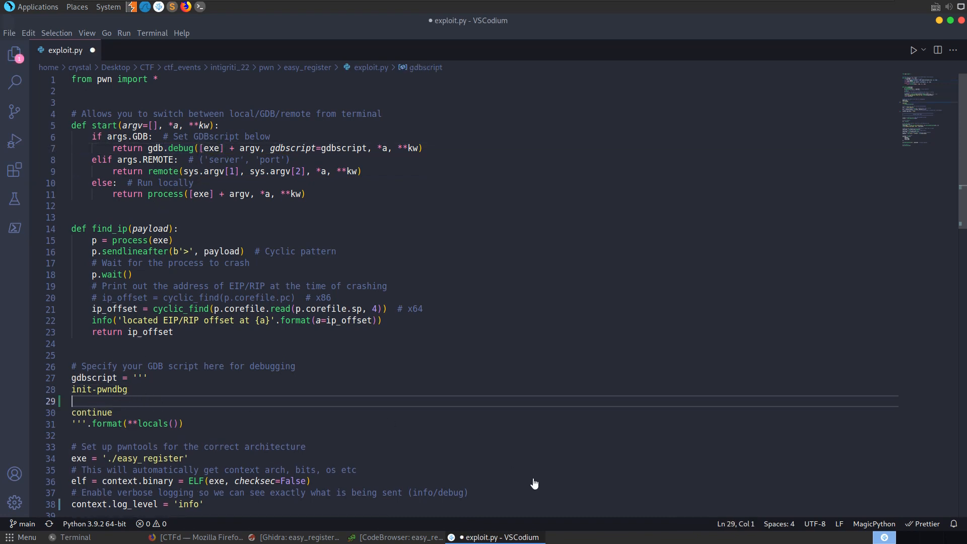
click(398, 537)
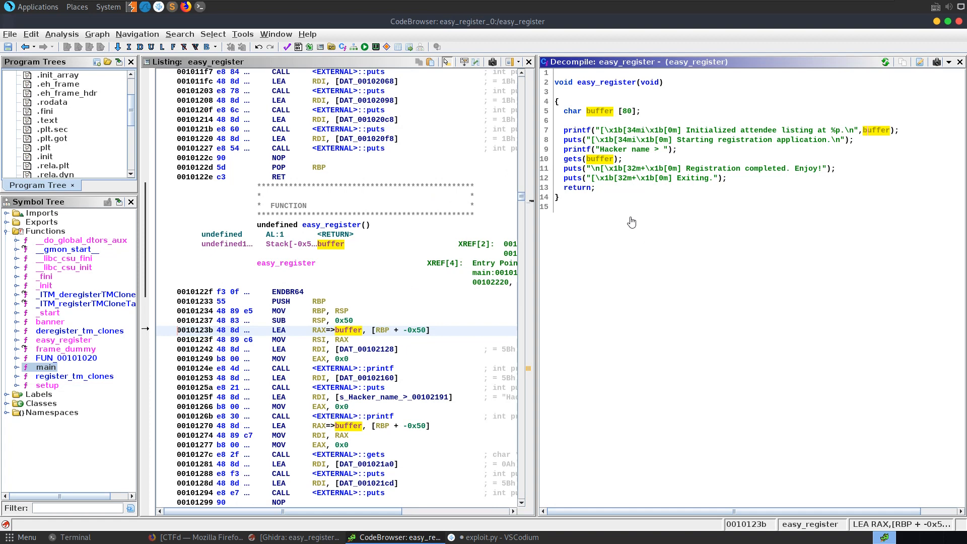
mouse_move(607, 82)
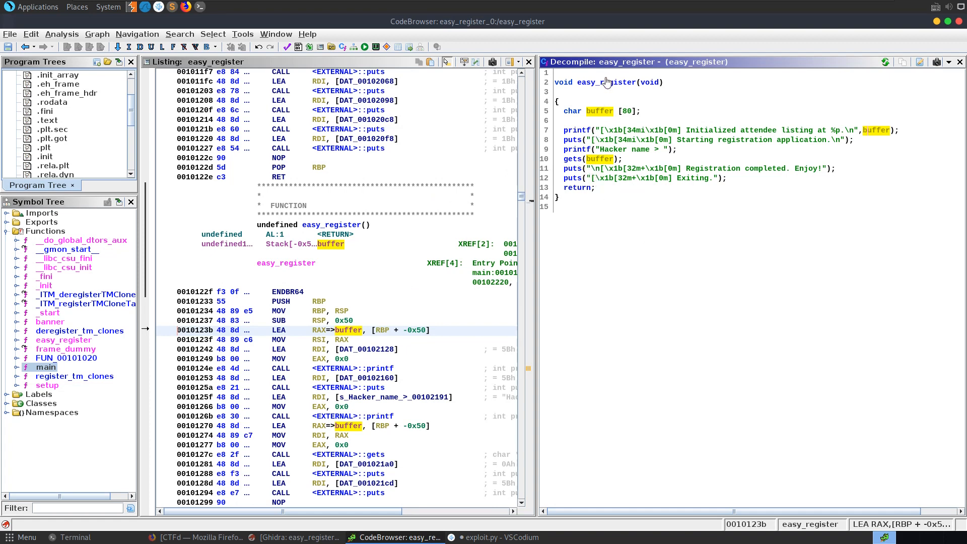
Step: Locate easy_register's final RET at 0010129b in Ghidra's listing
scroll(down, 3)
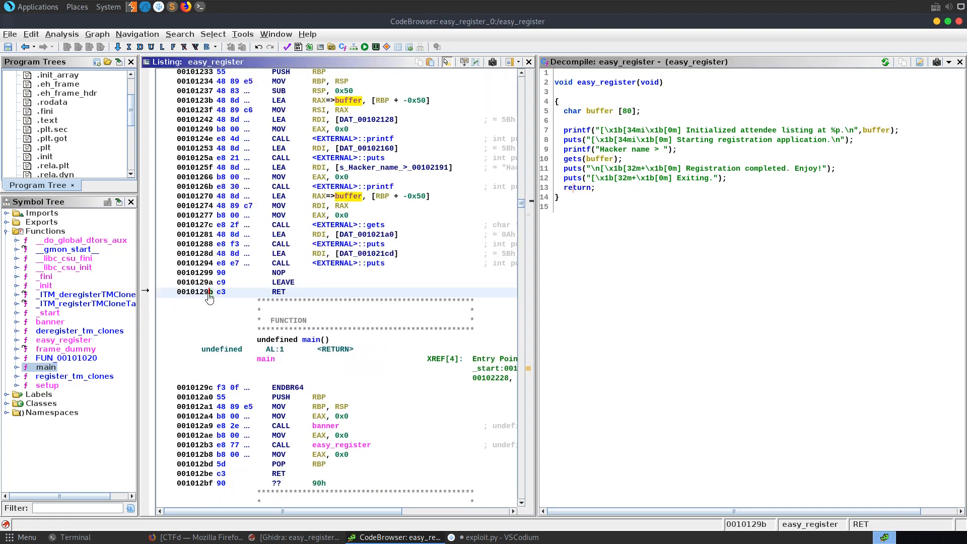
mouse_move(179, 295)
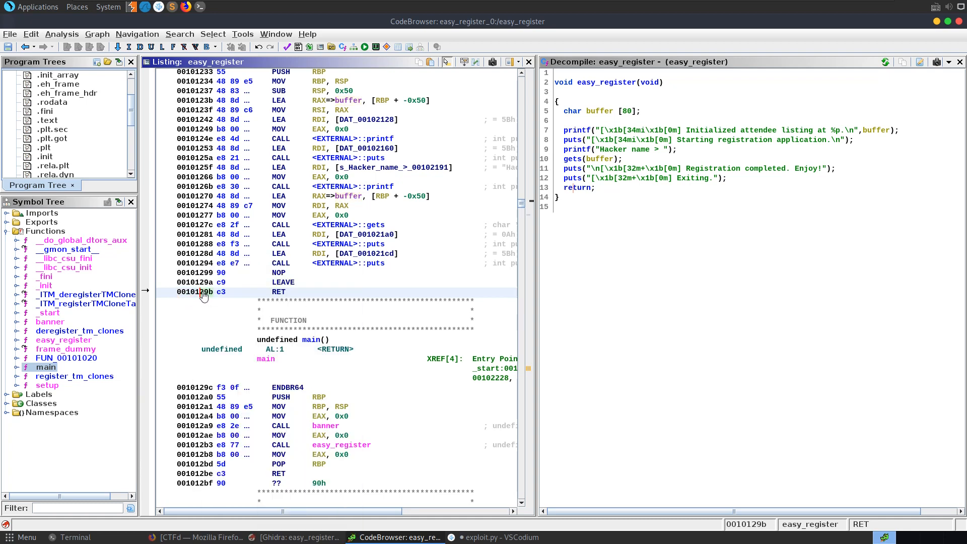
mouse_move(357, 266)
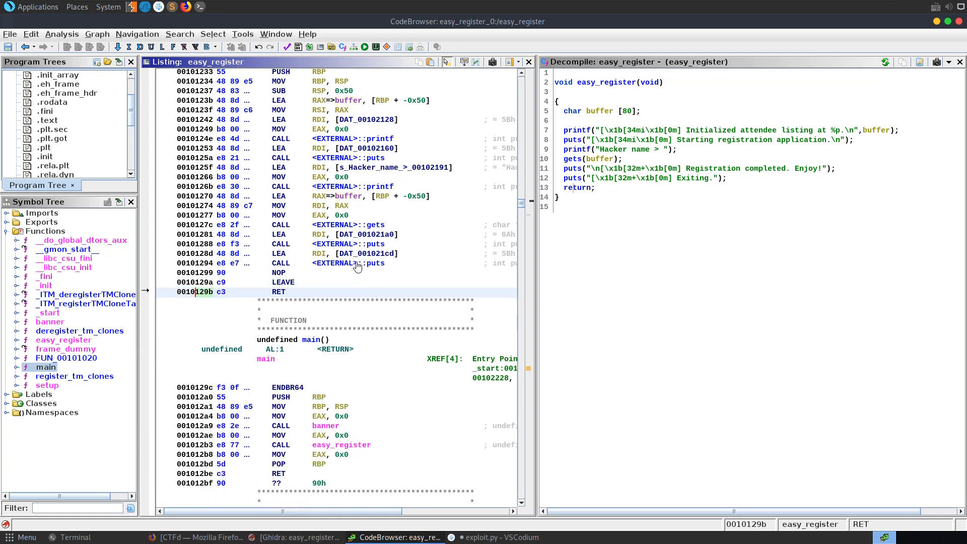
click(497, 537)
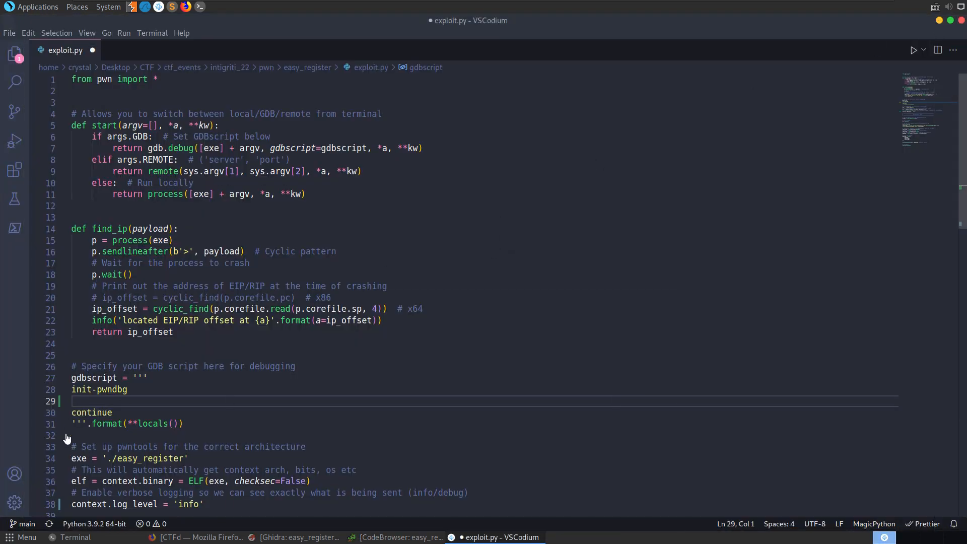
mouse_move(117, 419)
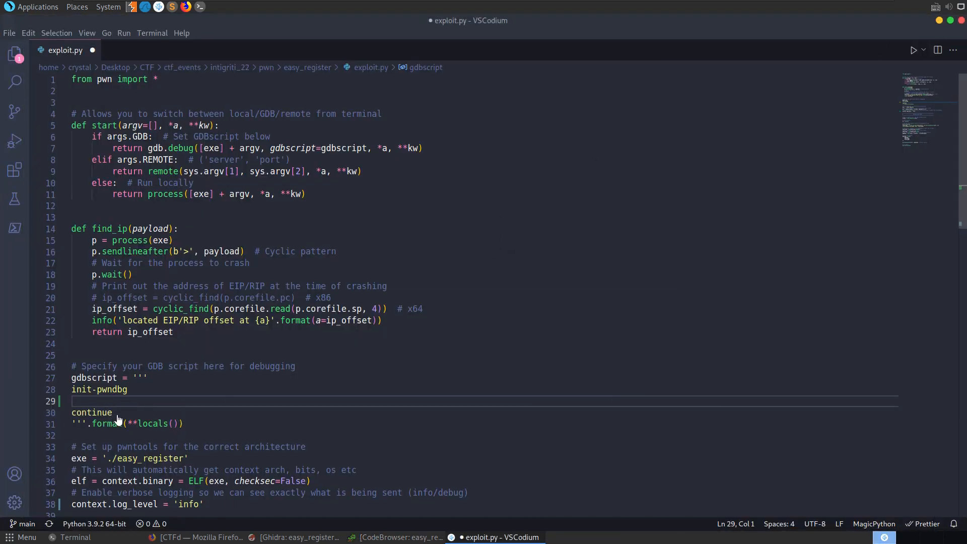
mouse_move(134, 401)
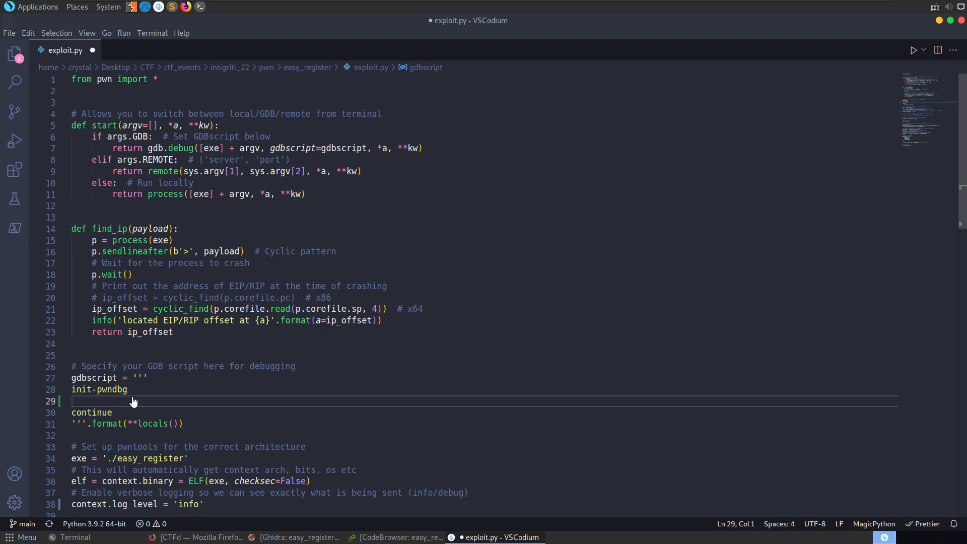
Step: Type piebase on the empty gdbscript line after init-pwndbg
text(piebase)
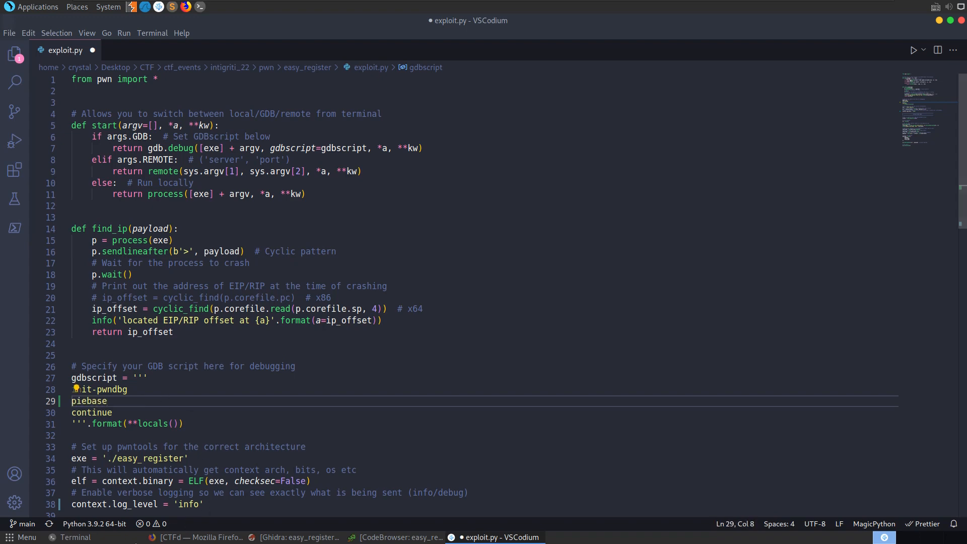
click(75, 538)
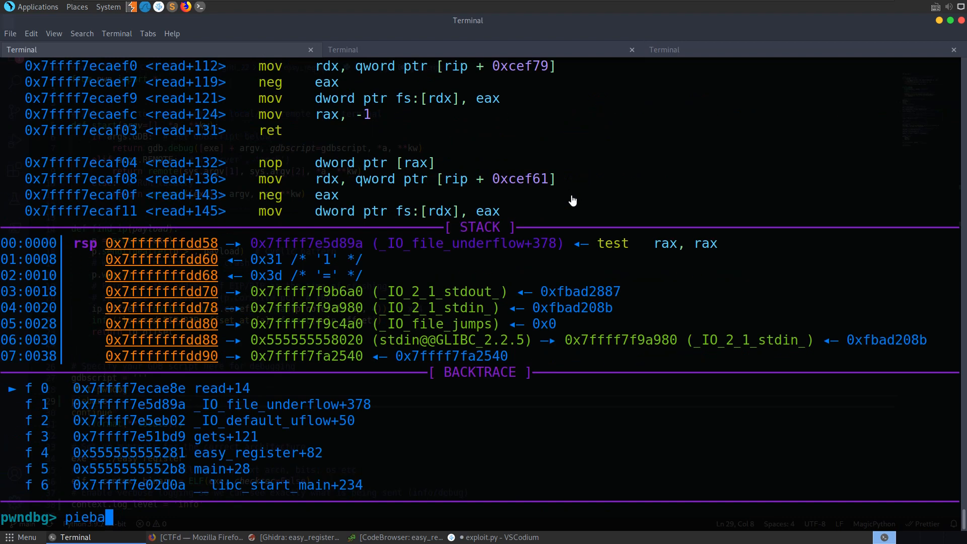
key(Return)
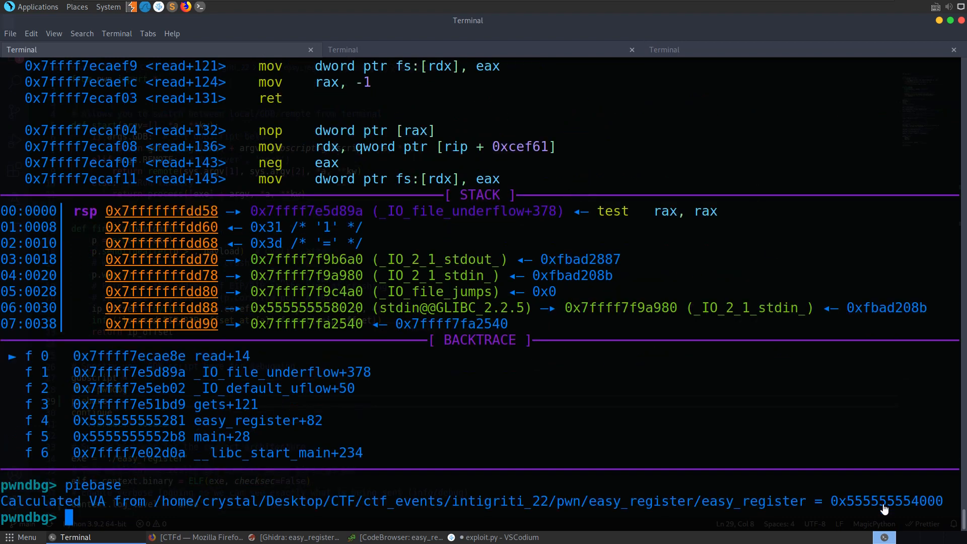
double_click(886, 500)
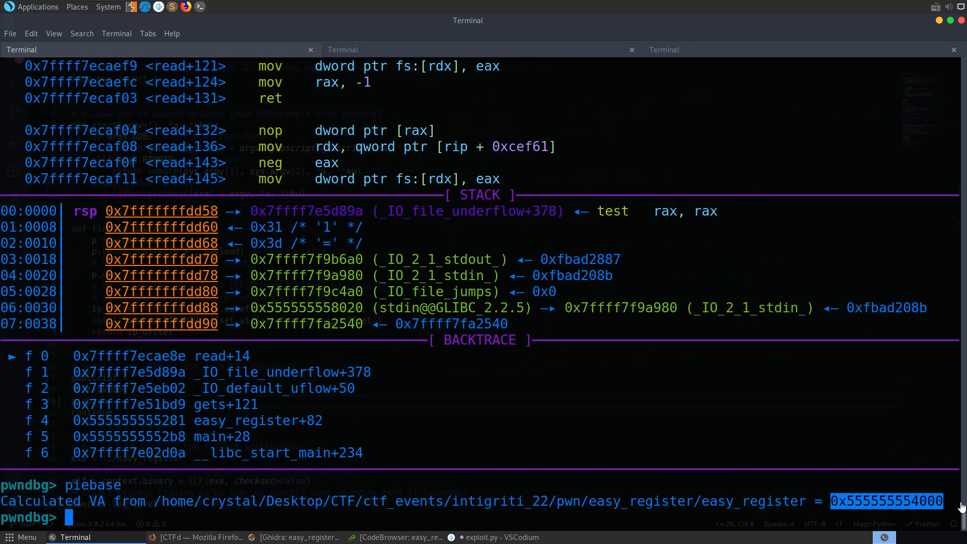
mouse_move(735, 455)
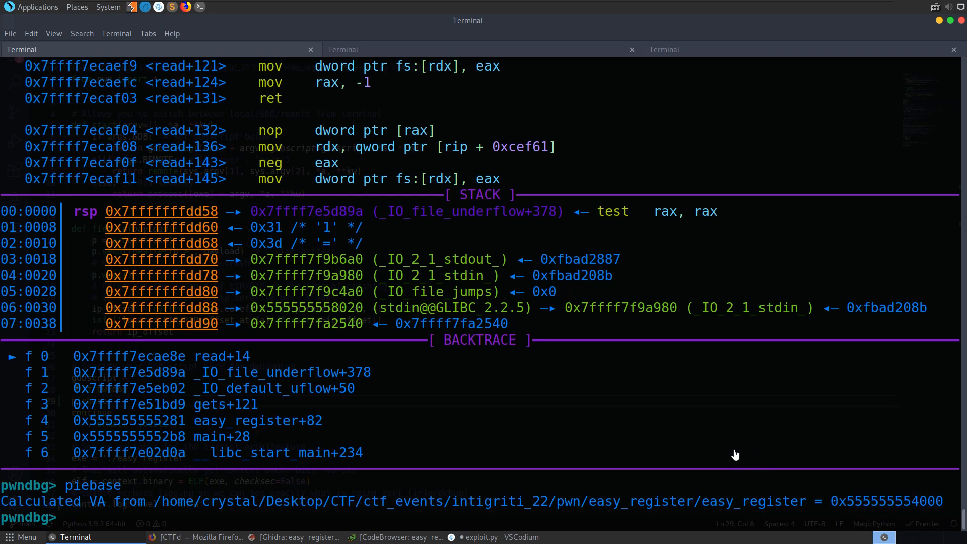
text(breakrv)
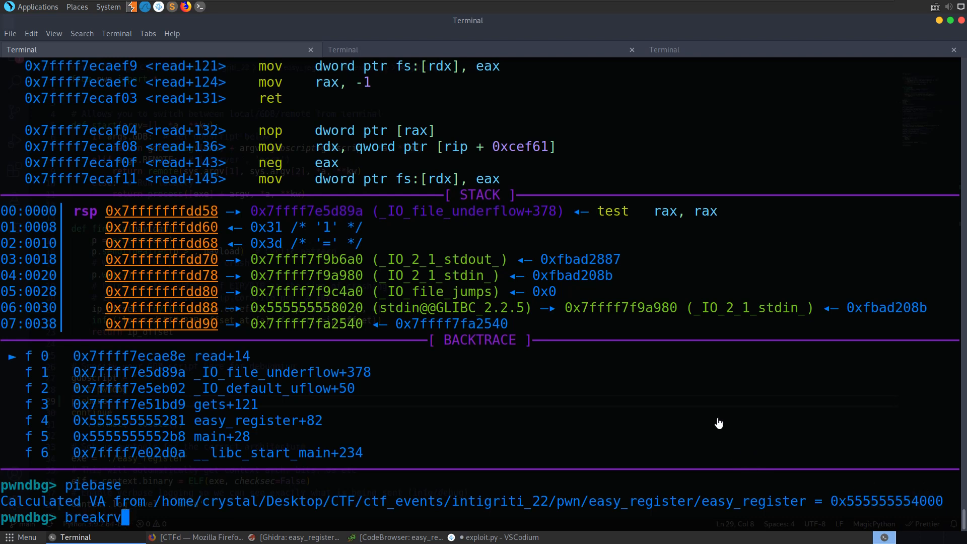
key(Return)
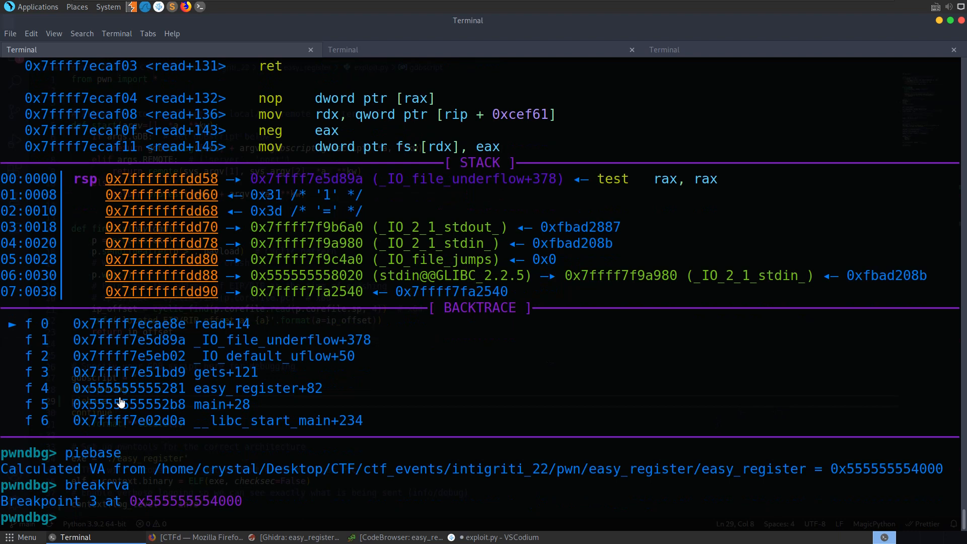
mouse_move(186, 495)
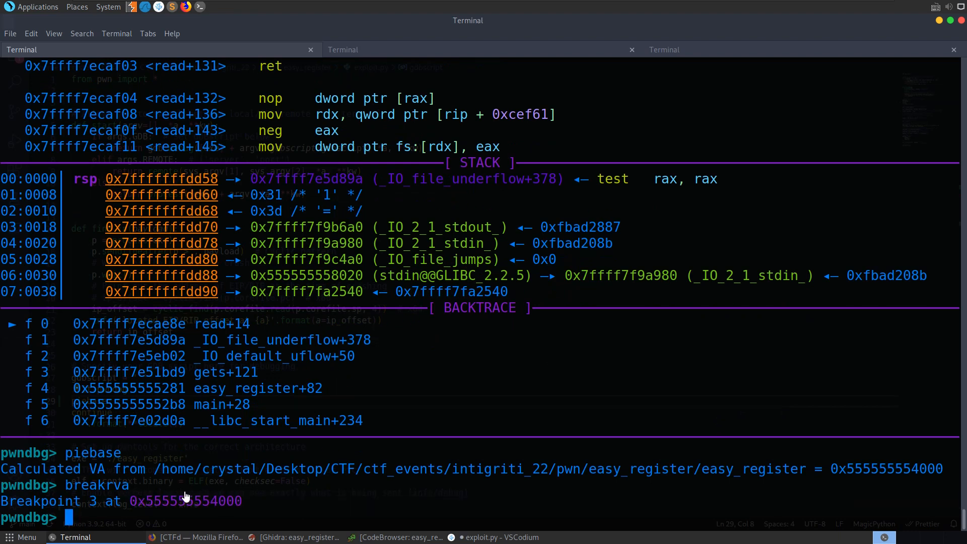
mouse_move(156, 491)
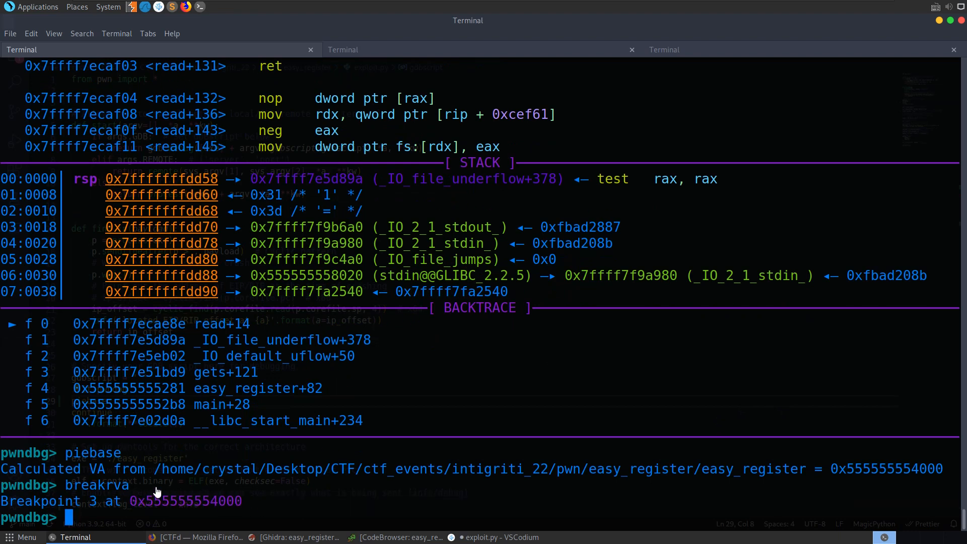
text(breakrva)
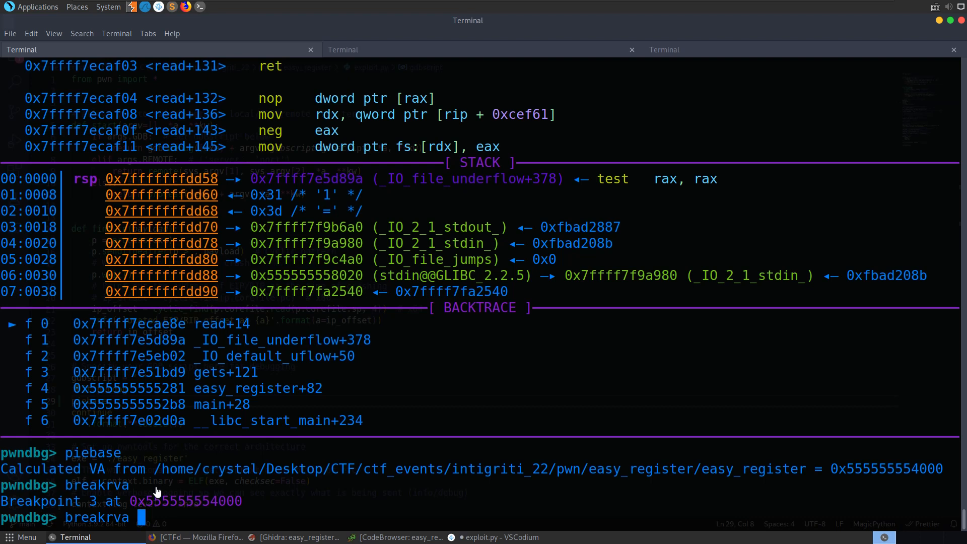
text(129b)
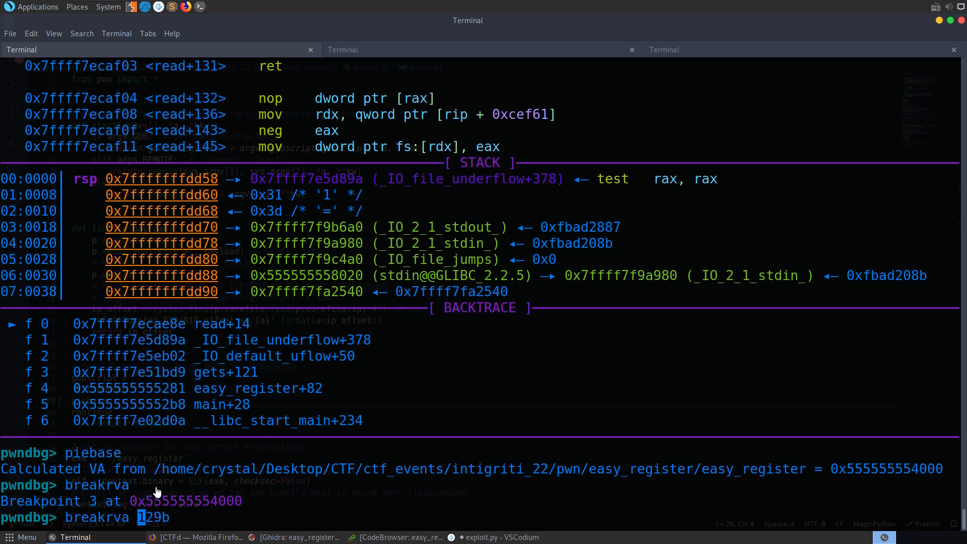
key(Return)
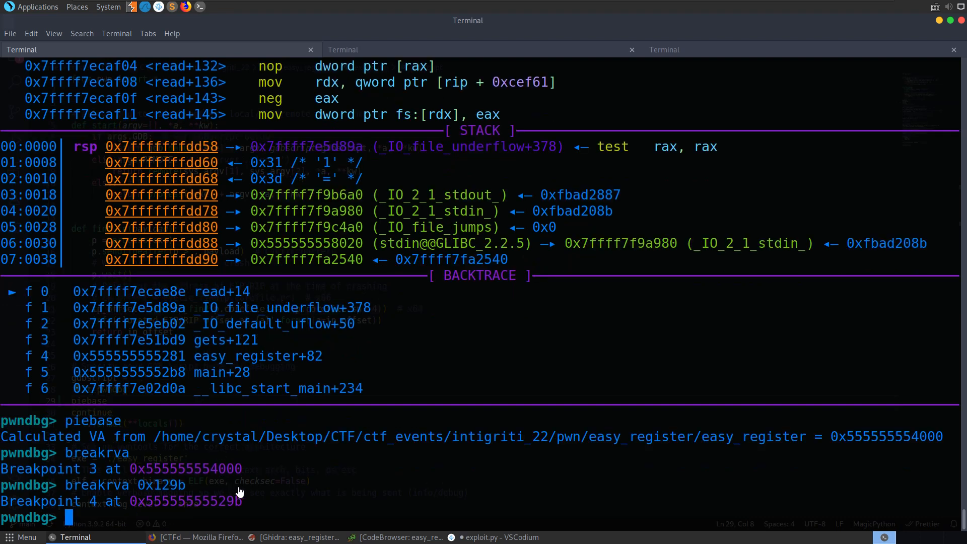
double_click(167, 484)
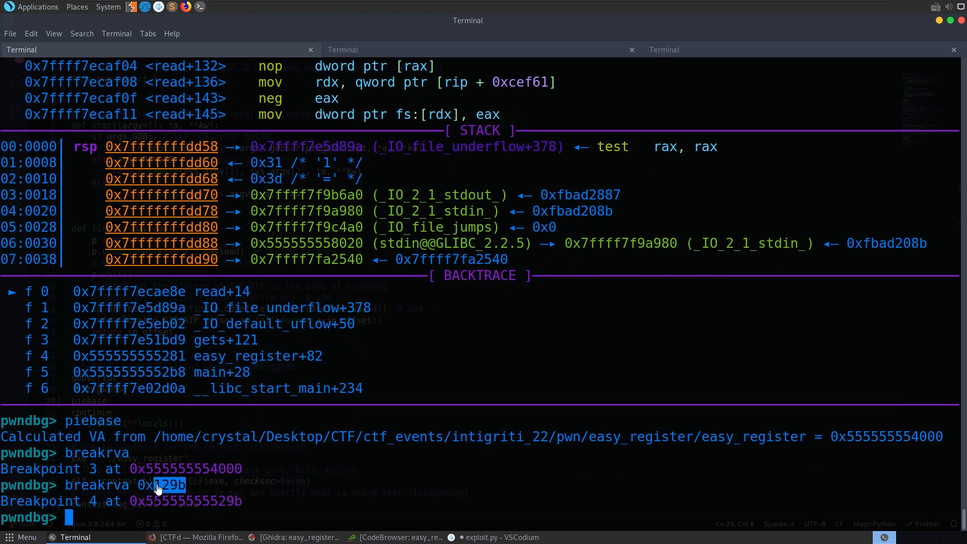
mouse_move(250, 471)
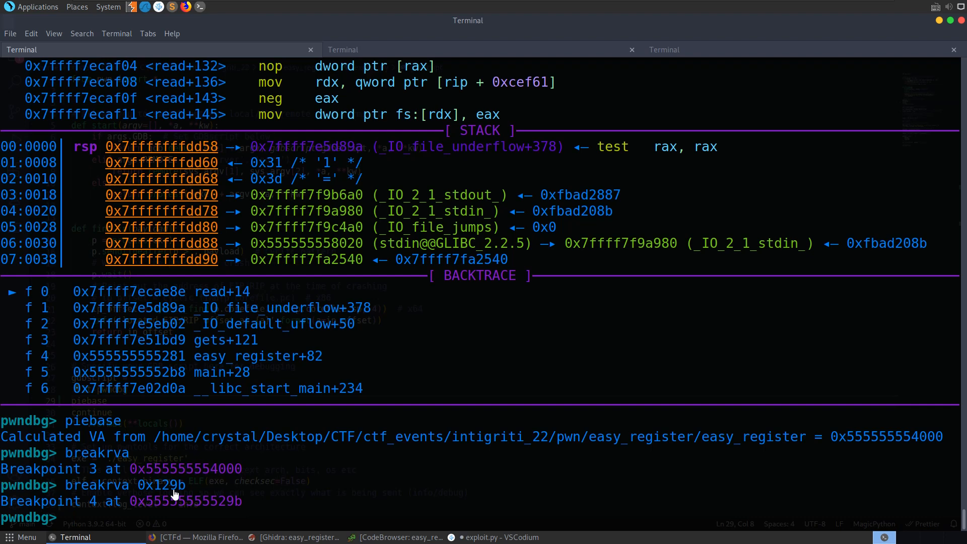
right_click(175, 493)
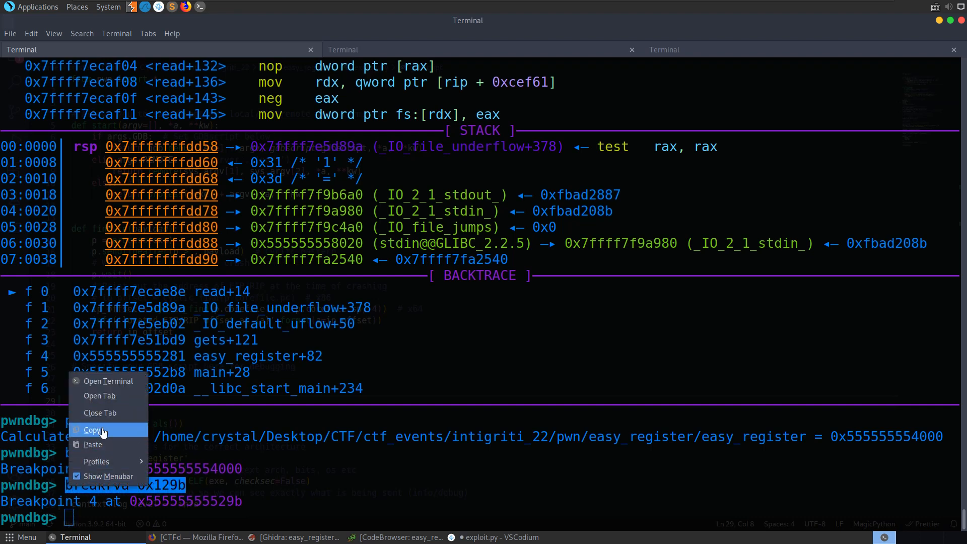
Step: Replace piebase on gdbscript line 29 with breakrva 0x129b
click(497, 537)
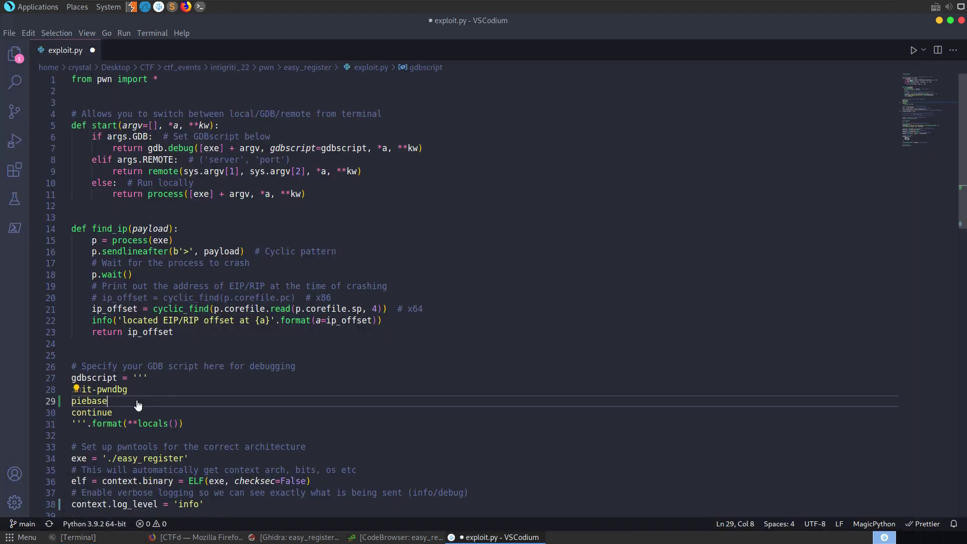
key(Ctrl+Backspace)
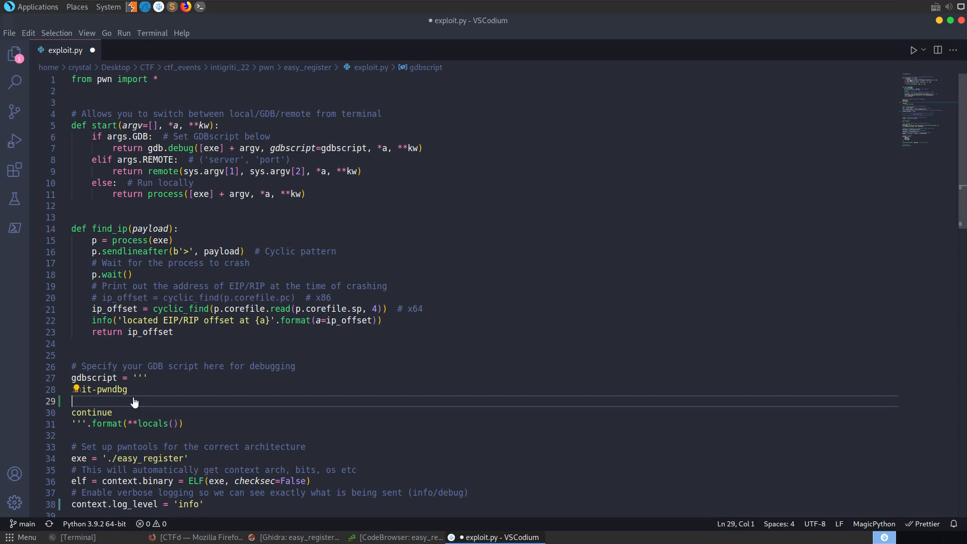
click(77, 537)
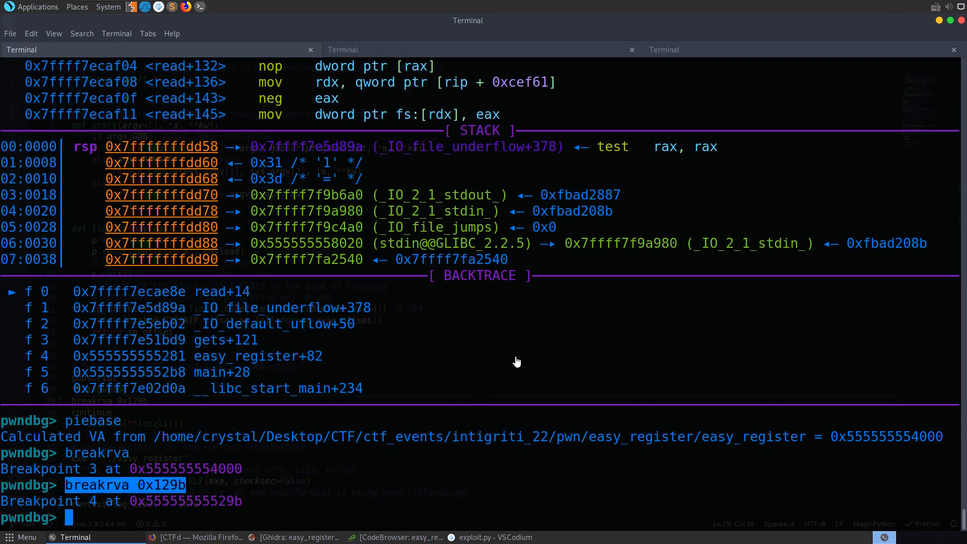
click(342, 49)
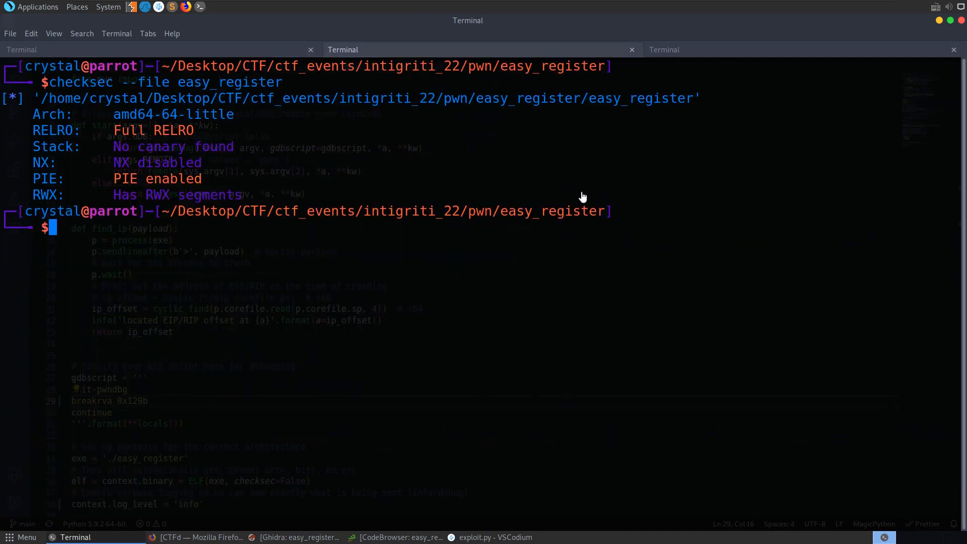
mouse_move(715, 75)
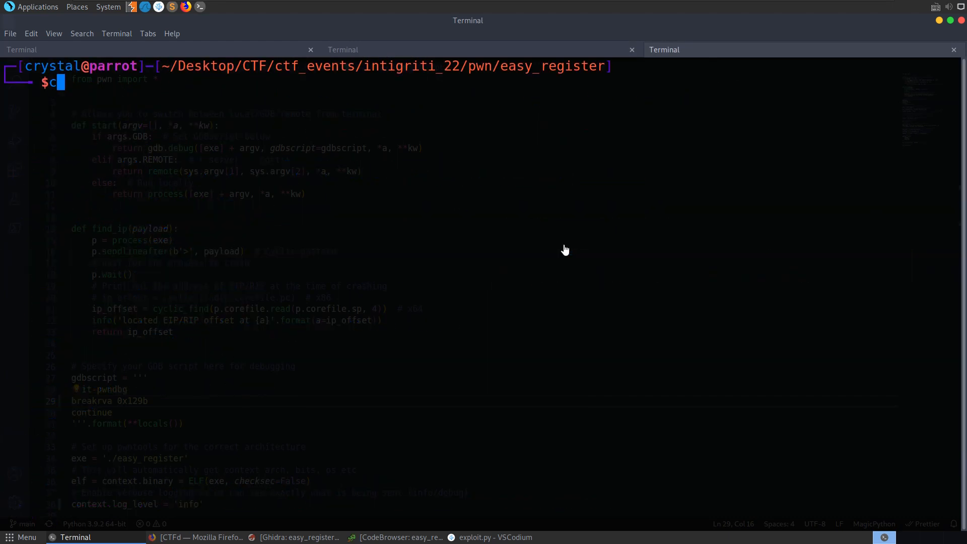
Step: Run python exploit.py GDB and maximize the gdb window halted at easy_register's ret
text(python exploit.py GDB)
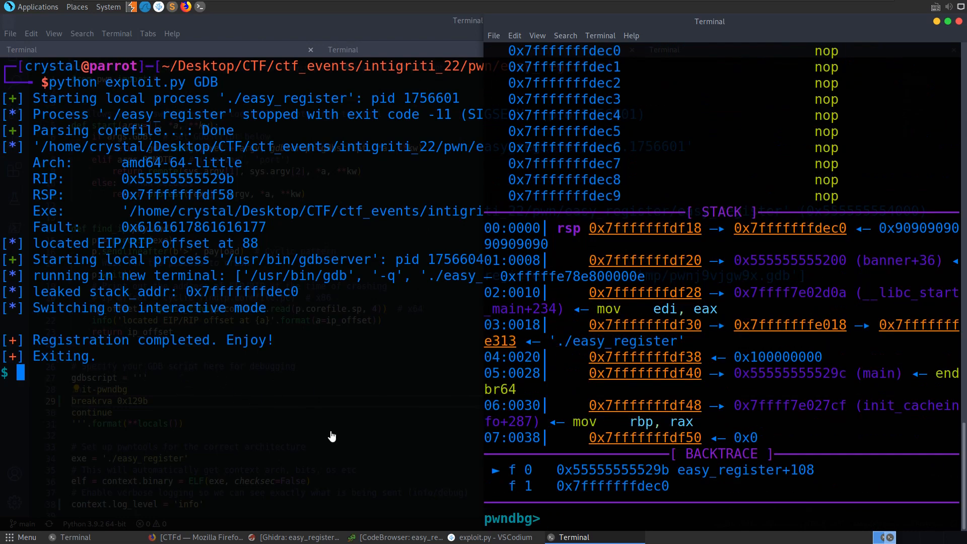
click(493, 537)
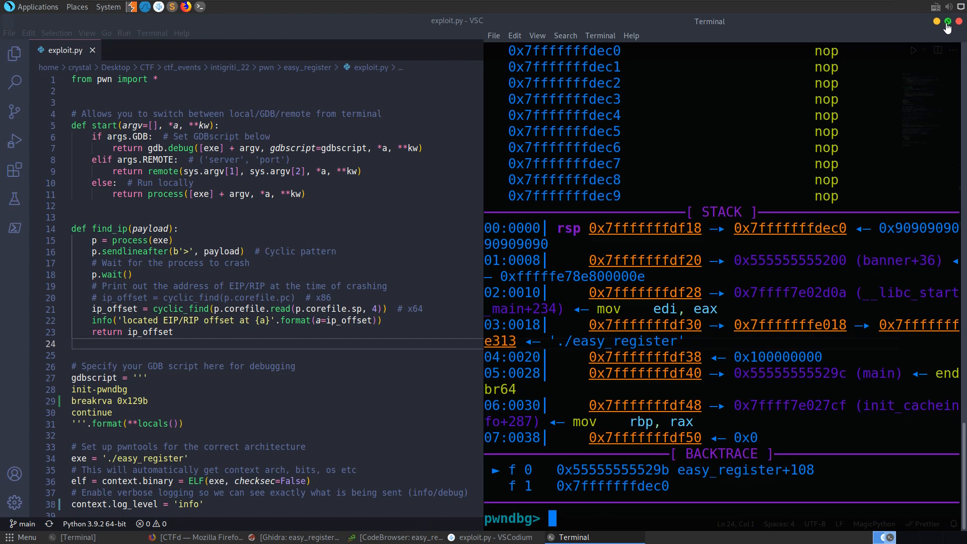
click(946, 20)
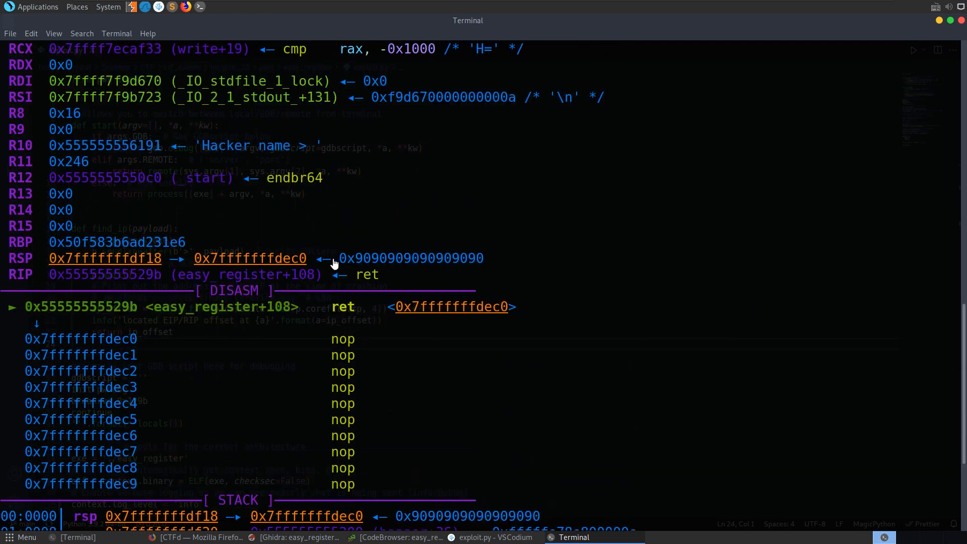
mouse_move(478, 261)
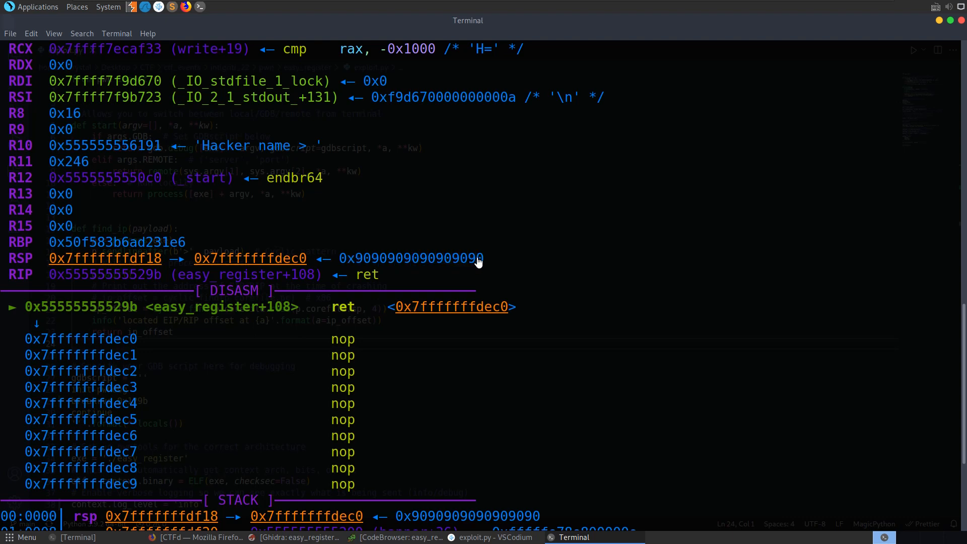
double_click(413, 259)
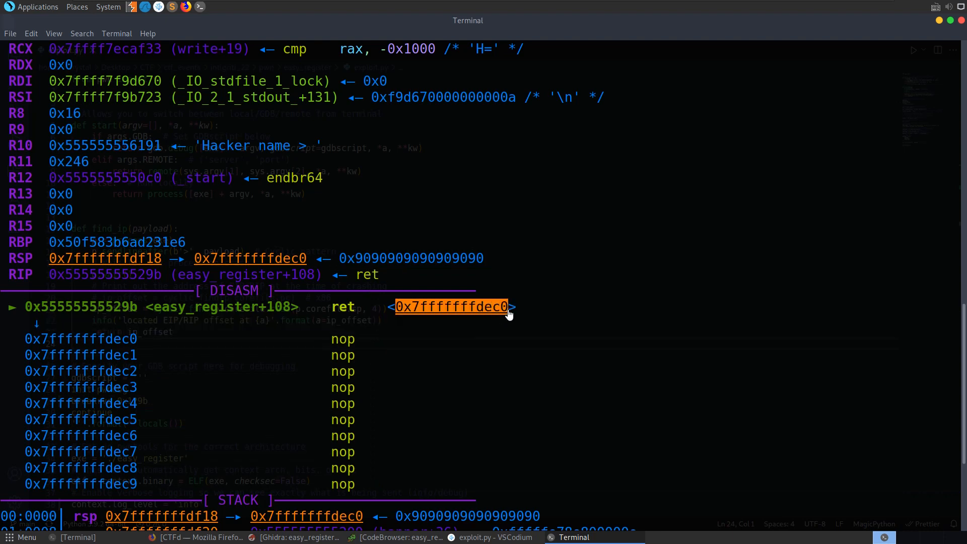
mouse_move(490, 374)
text(x/)
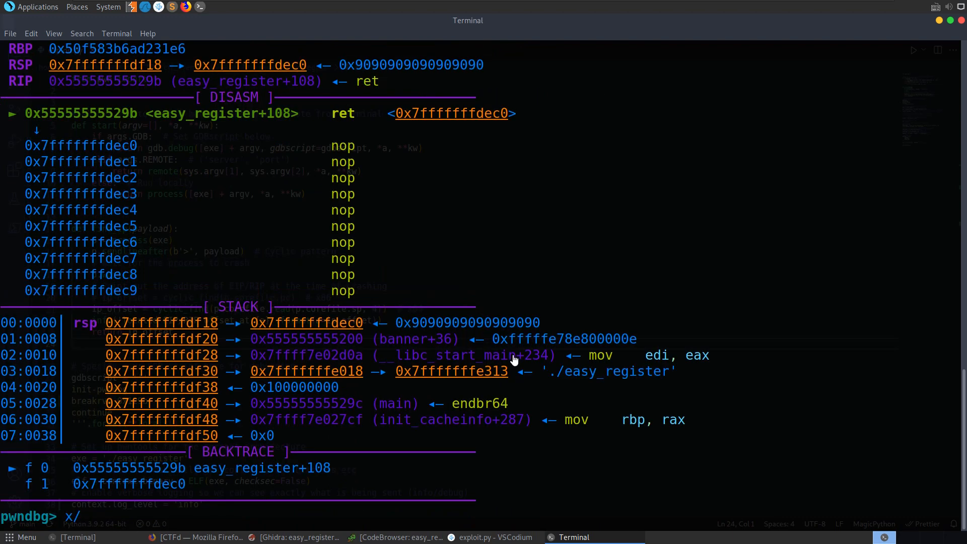
Step: Dump 32 quad words at 0x7fffffffdec0 showing the NOP sled, then that region as strings
text(32gx)
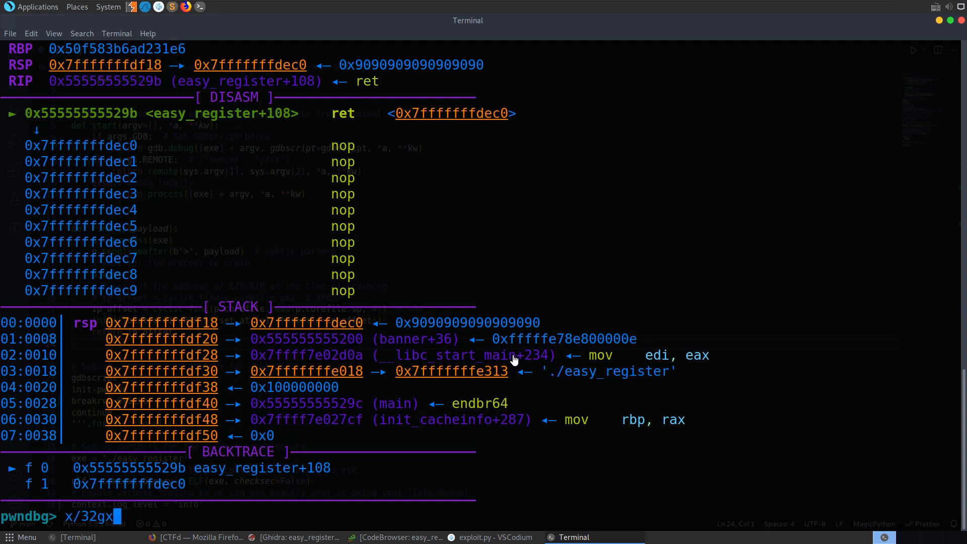
key(Return)
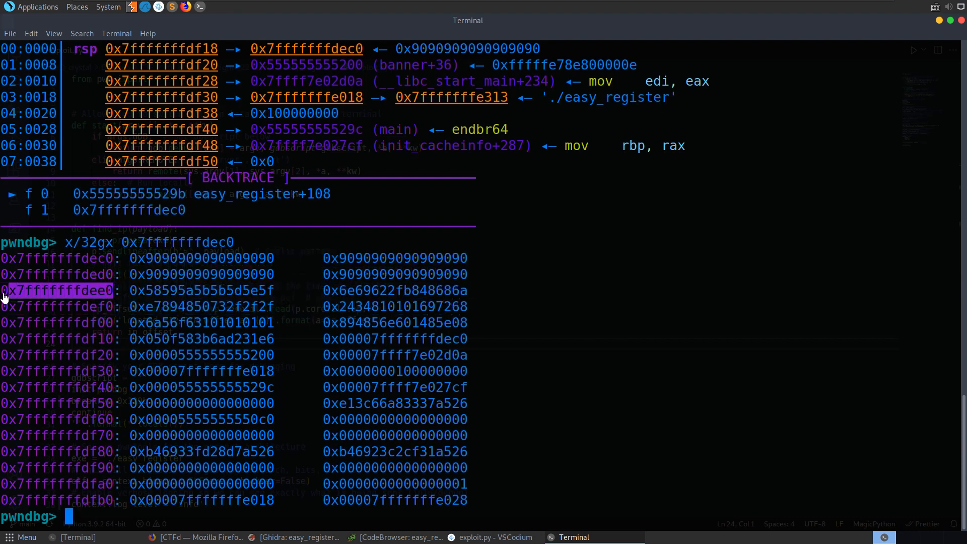
text(x/)
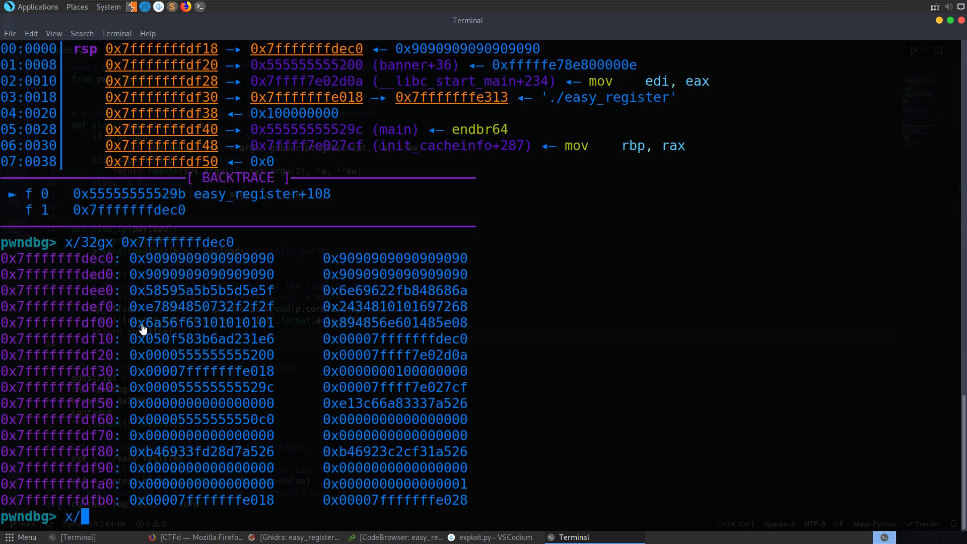
text(32)
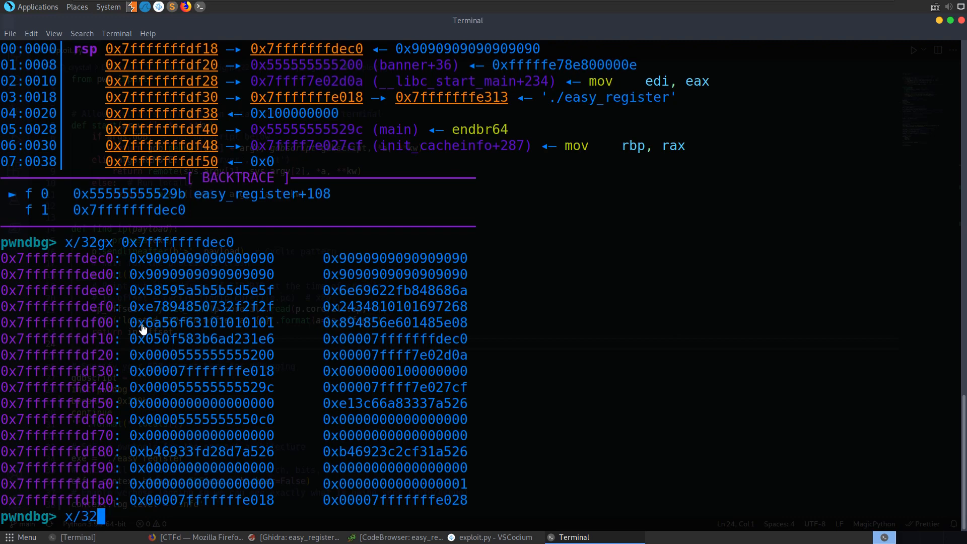
key(Return)
text(n)
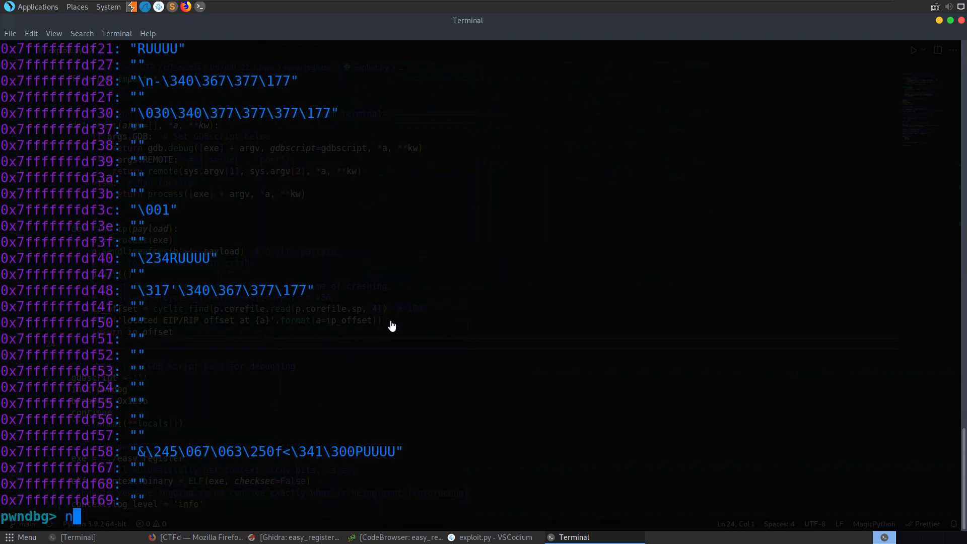
Step: Step from the NOP sled into the shellcode's pop instructions, continue, and close the gdb window
key(Return)
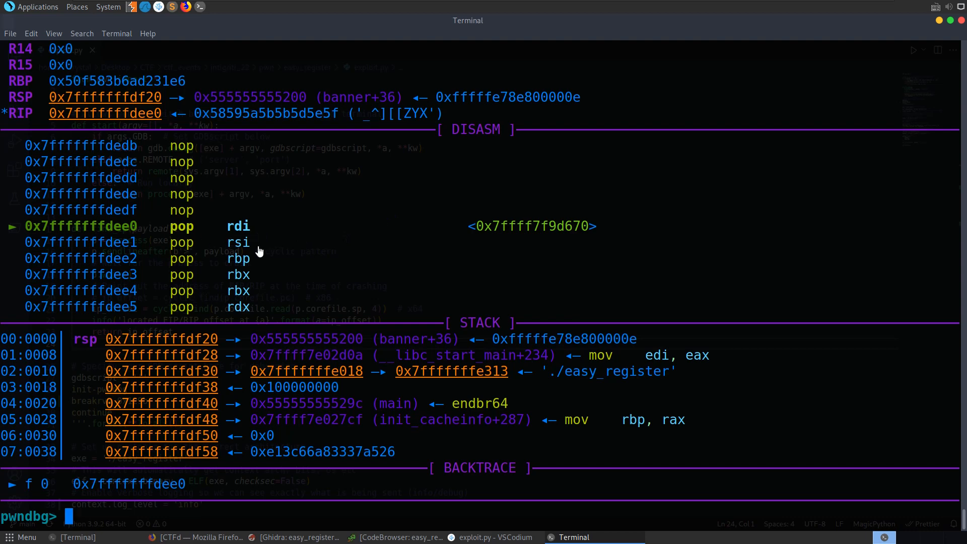
mouse_move(286, 235)
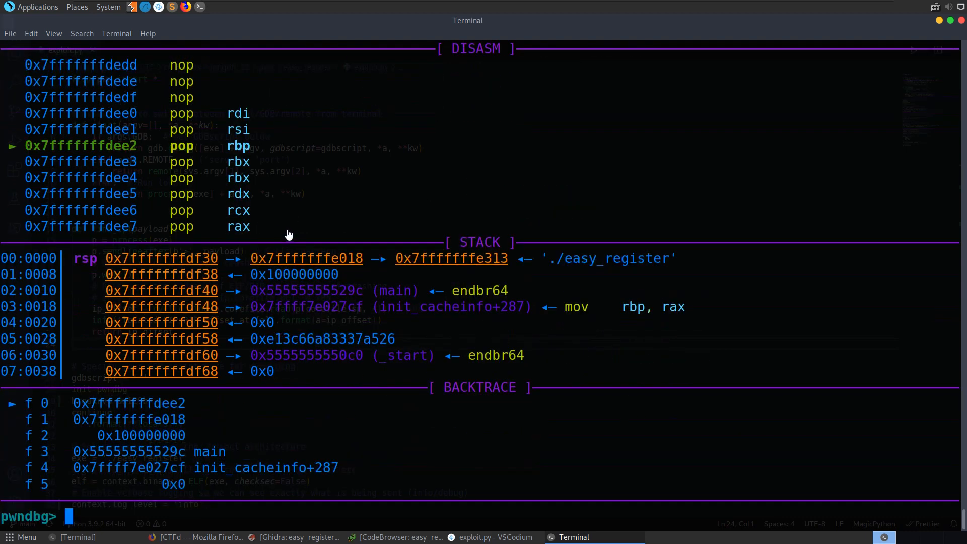
key(Return)
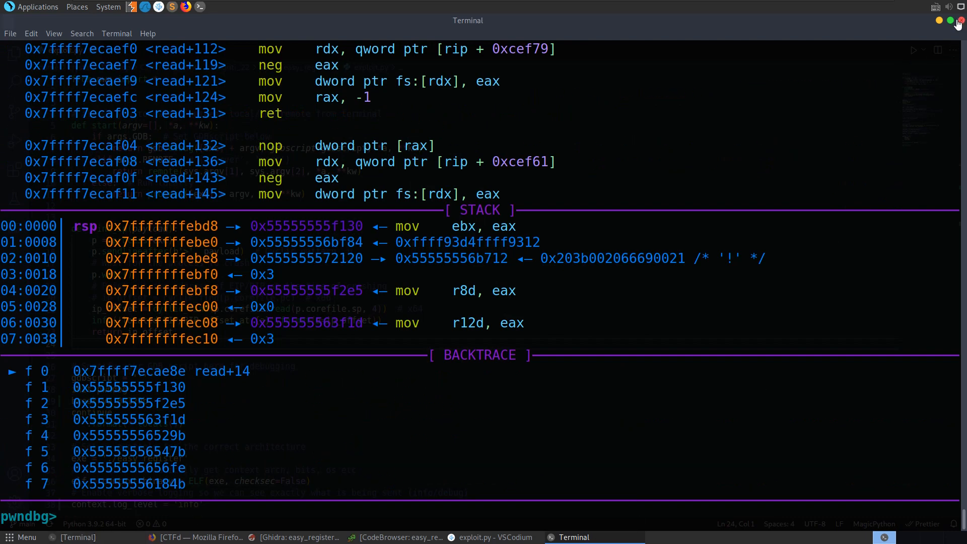
click(494, 537)
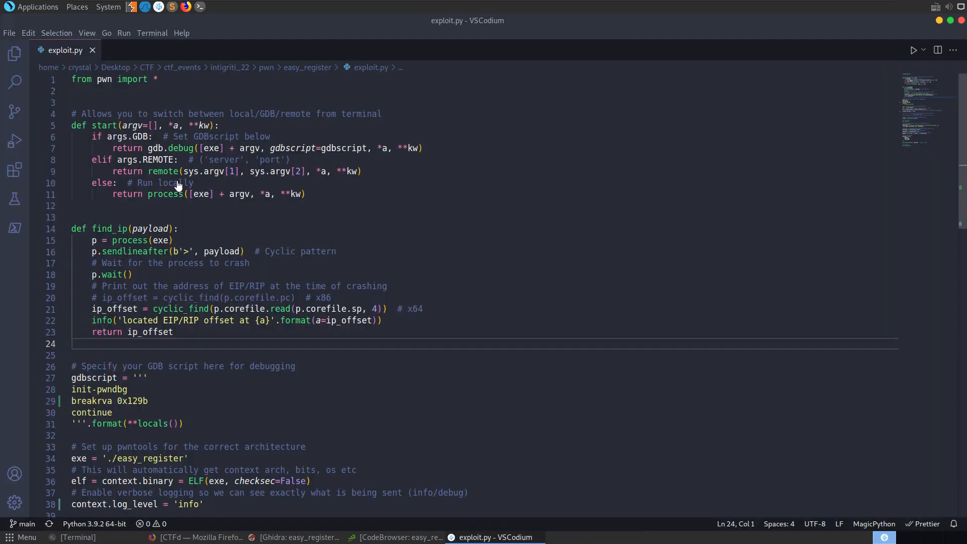
mouse_move(493, 537)
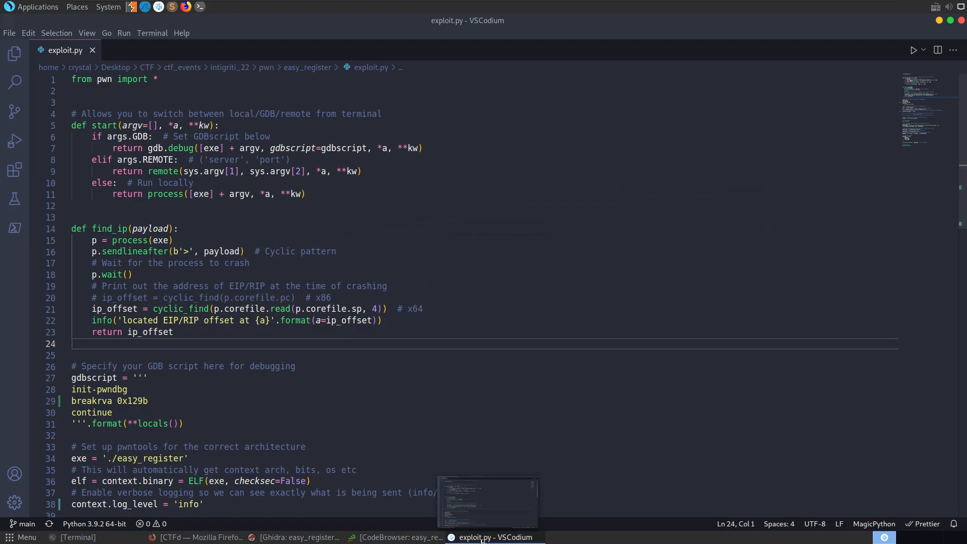
Step: Look up Easy Register's address easyregister.ctf.intigriti.io 7777 on CTFd, then minimize Firefox
click(198, 538)
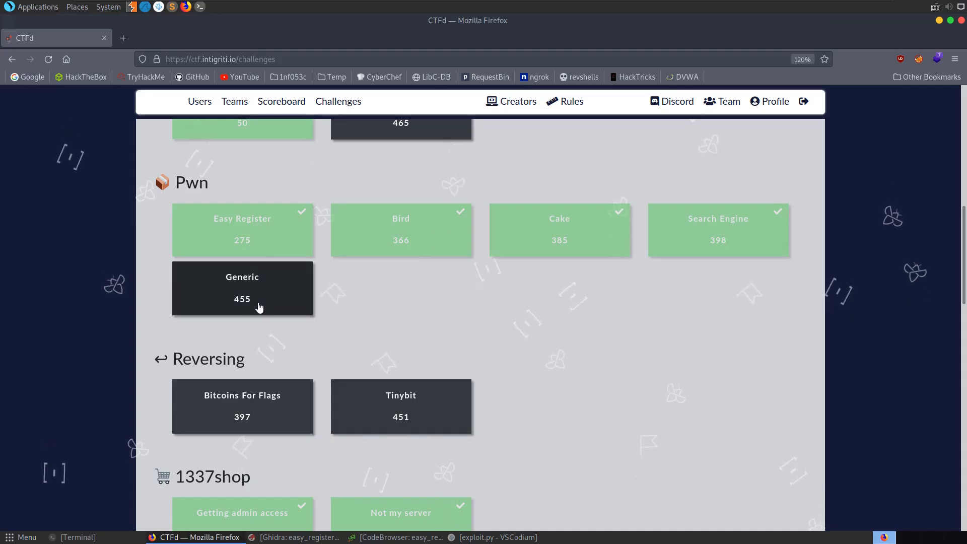
mouse_move(261, 250)
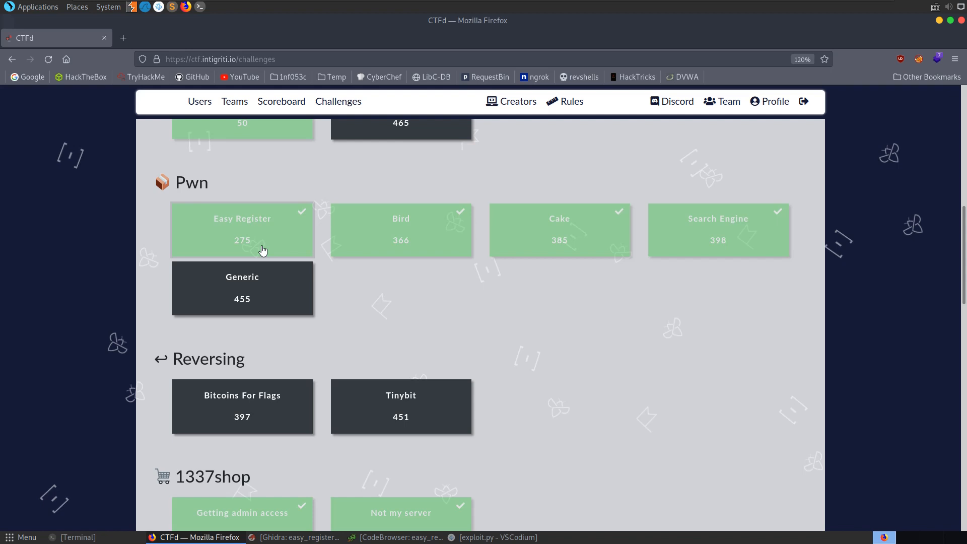
click(242, 230)
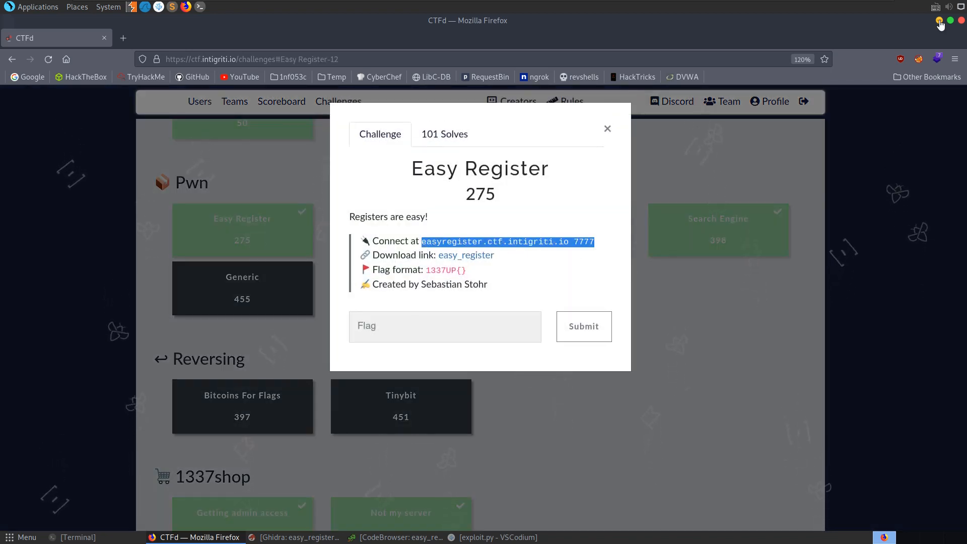
click(75, 538)
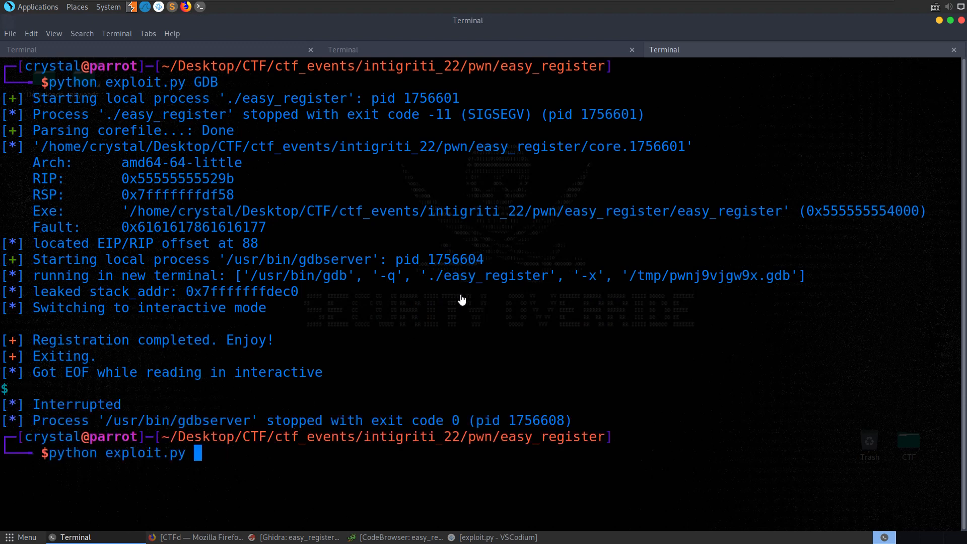
Step: Run exploit.py REMOTE against easyregister.ctf.intigriti.io 7777 and cat the flag in the shell
text(REMOTE easyregister.ctf.intigriti.io 7777)
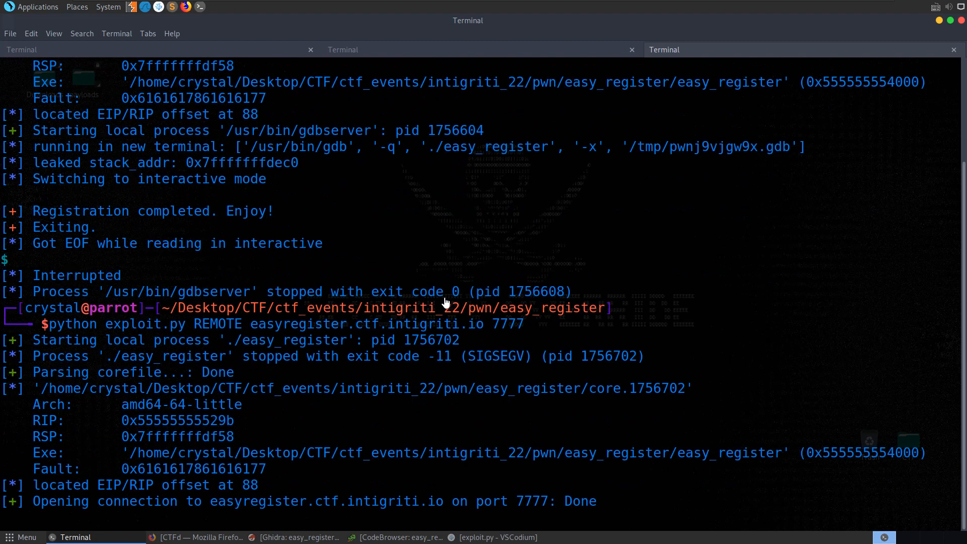
scroll(down, 3)
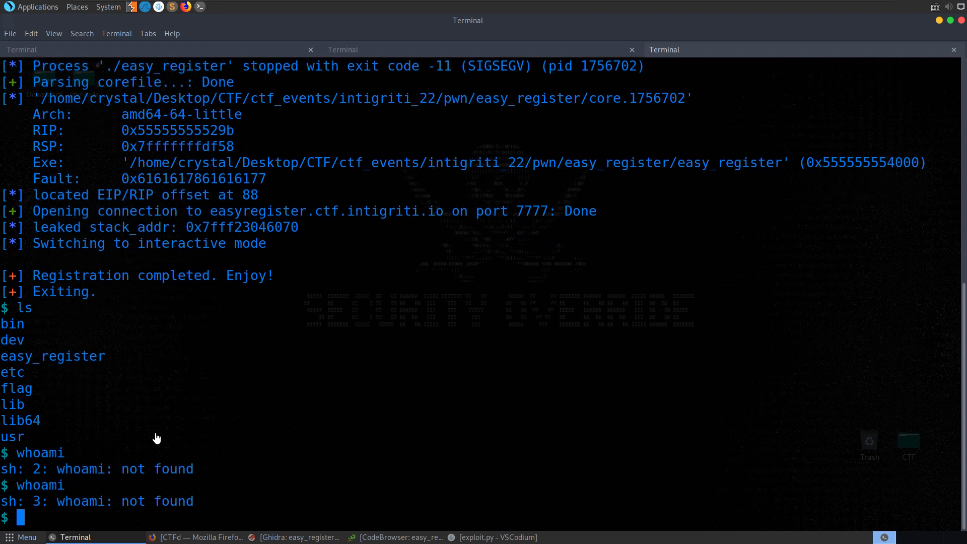
text(cat fl)
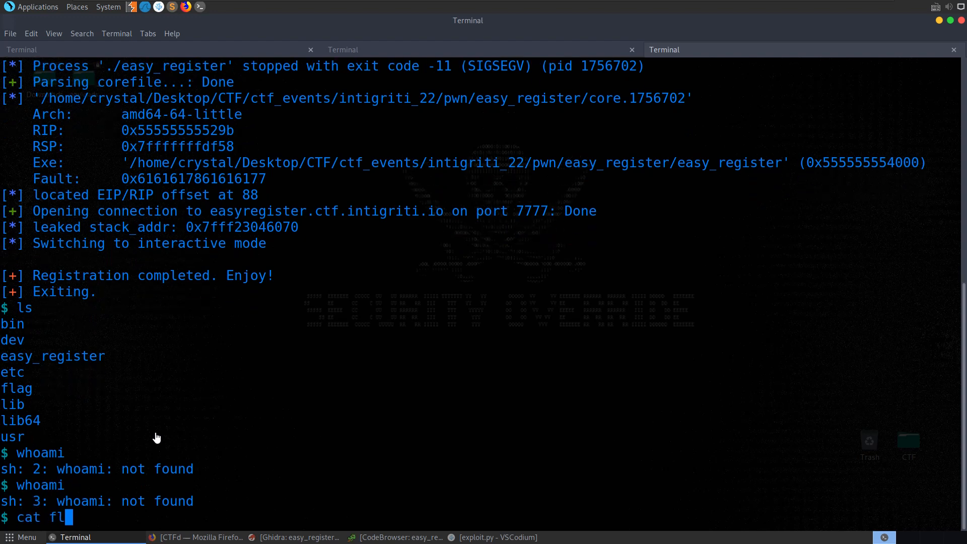
key(Return)
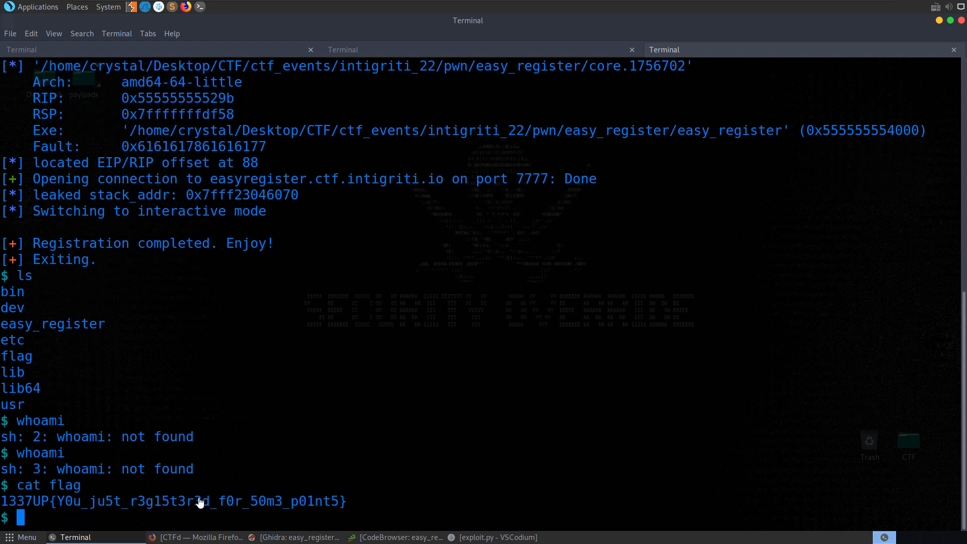
mouse_move(371, 394)
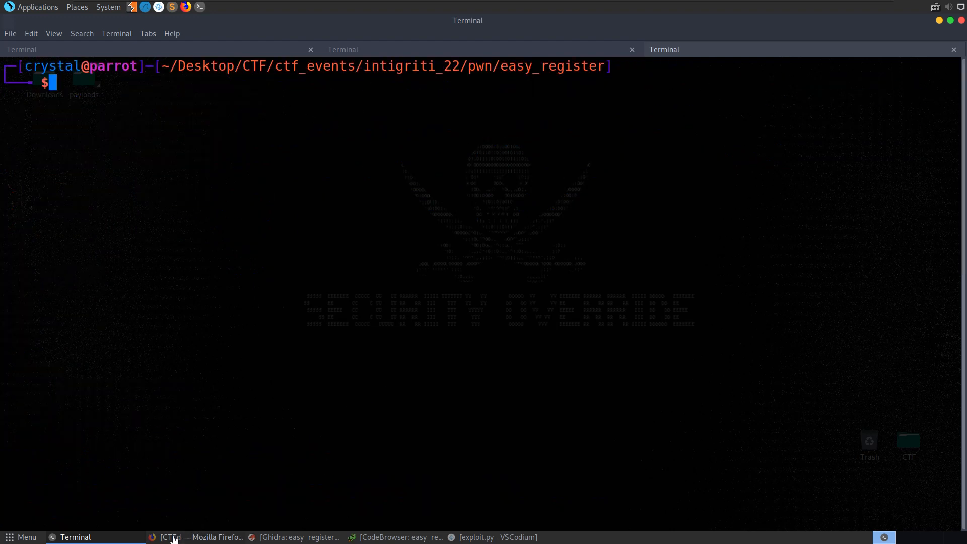
Step: Return to the CTFd board and scroll to see Easy Register solved under Pwn
click(202, 537)
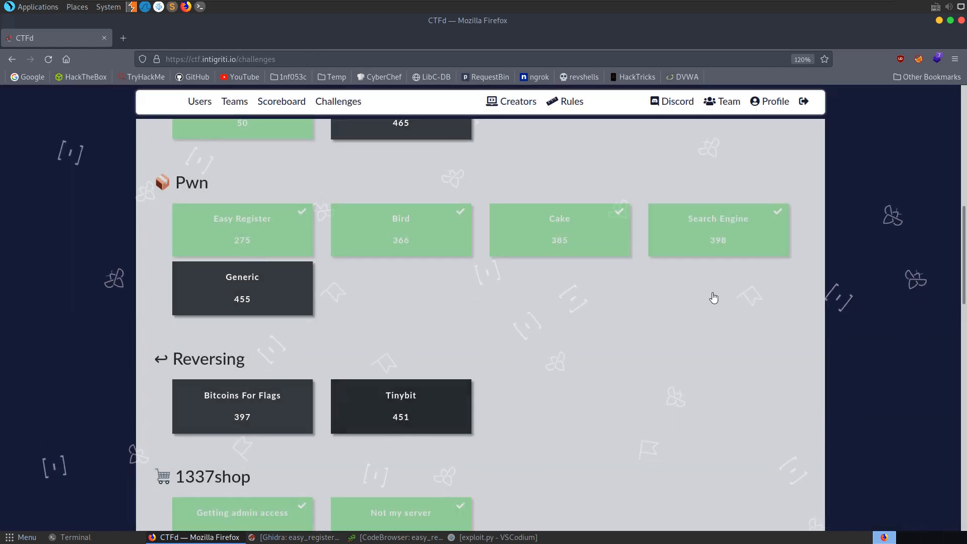
mouse_move(747, 236)
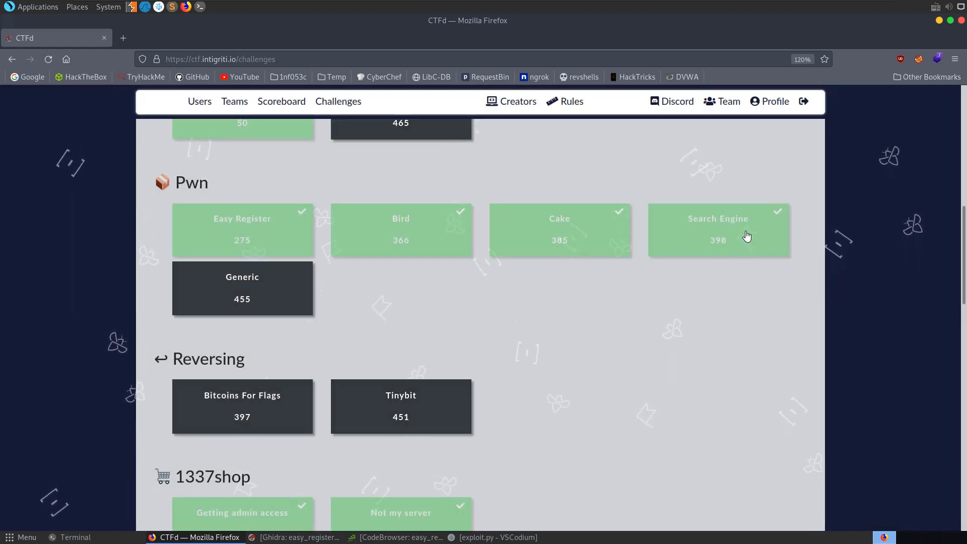
mouse_move(572, 242)
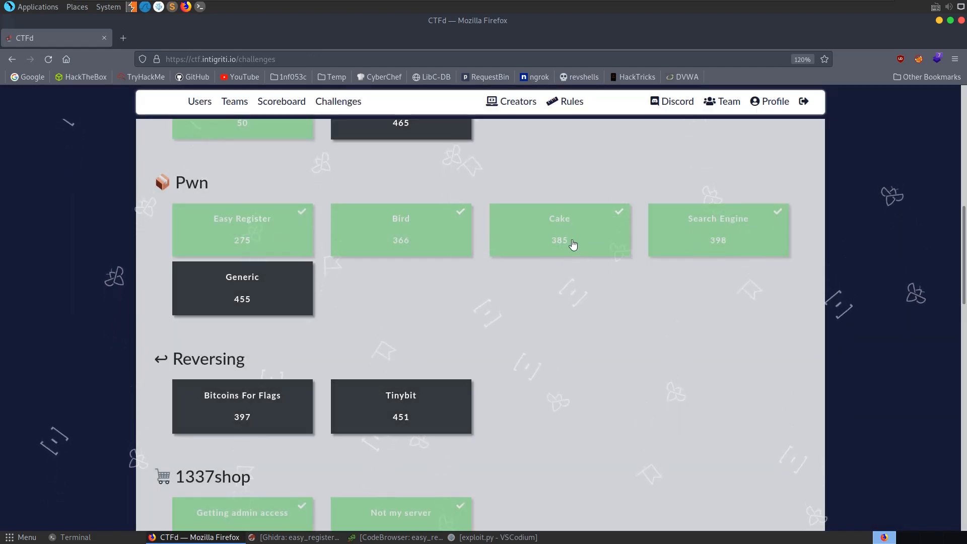
mouse_move(730, 240)
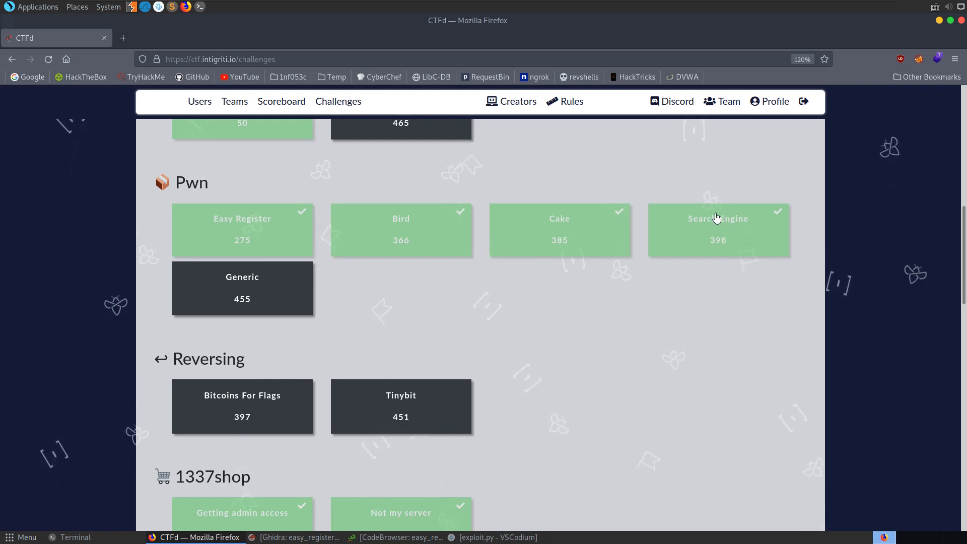
mouse_move(302, 231)
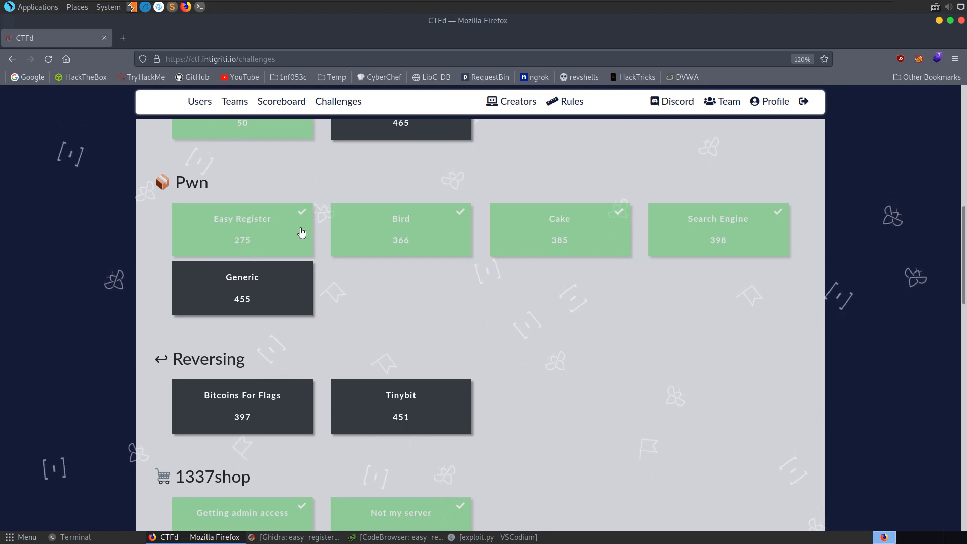
scroll(up, 3)
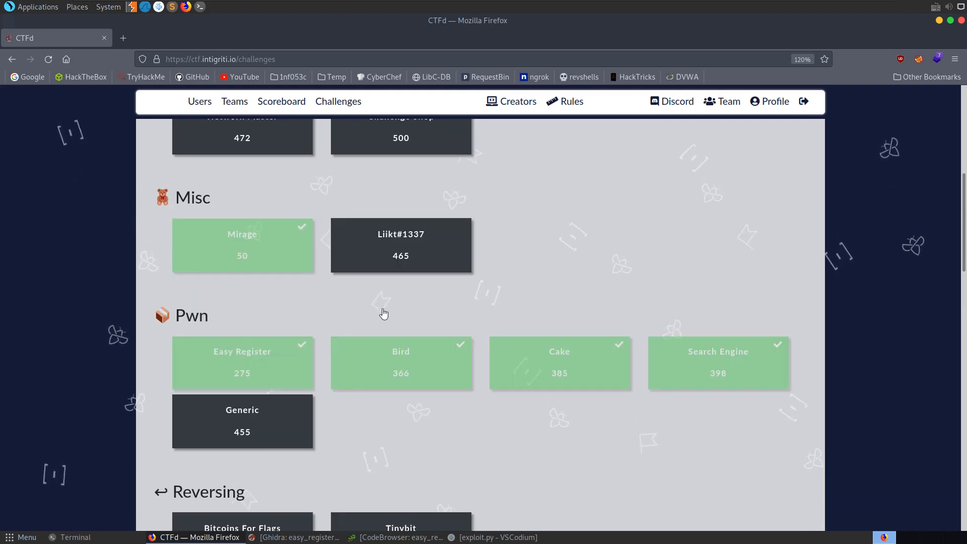
scroll(up, 3)
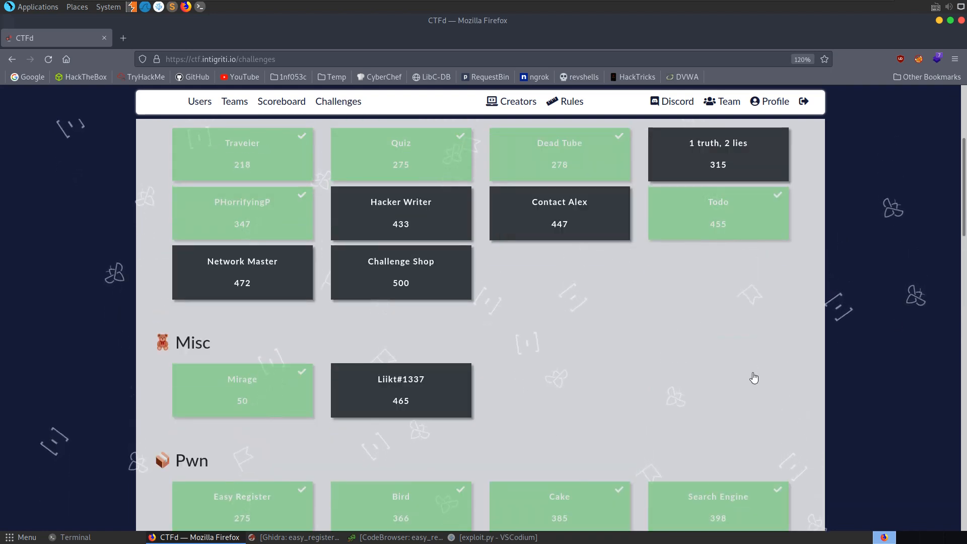